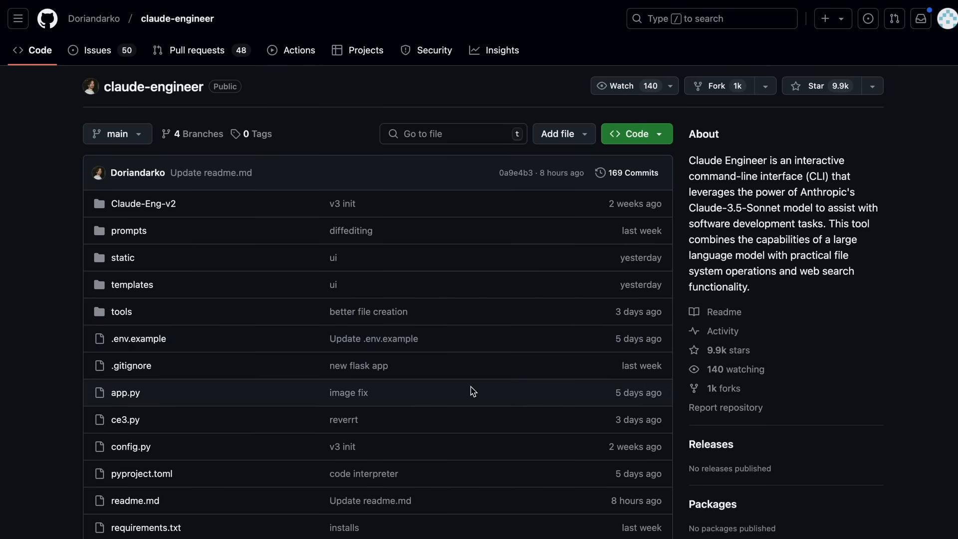
mouse_move(293, 317)
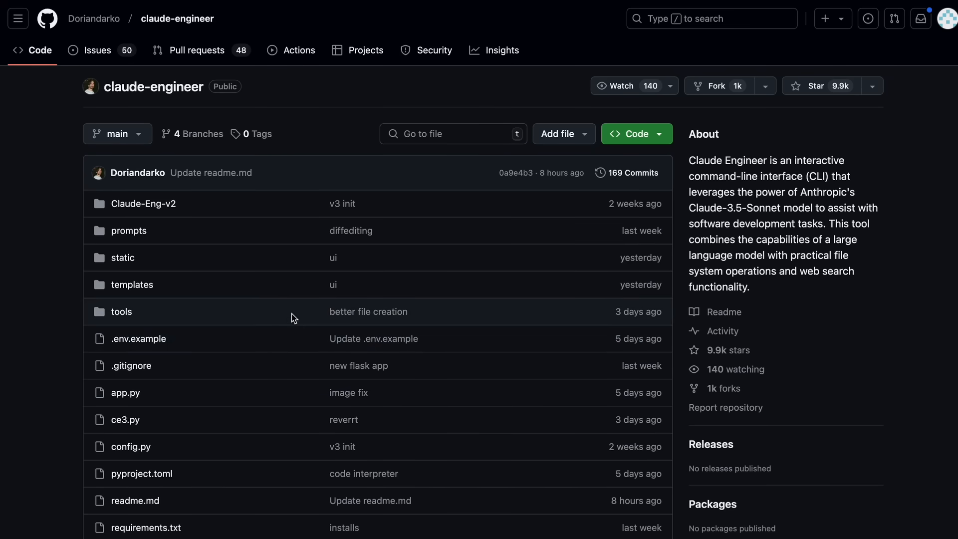
mouse_move(301, 332)
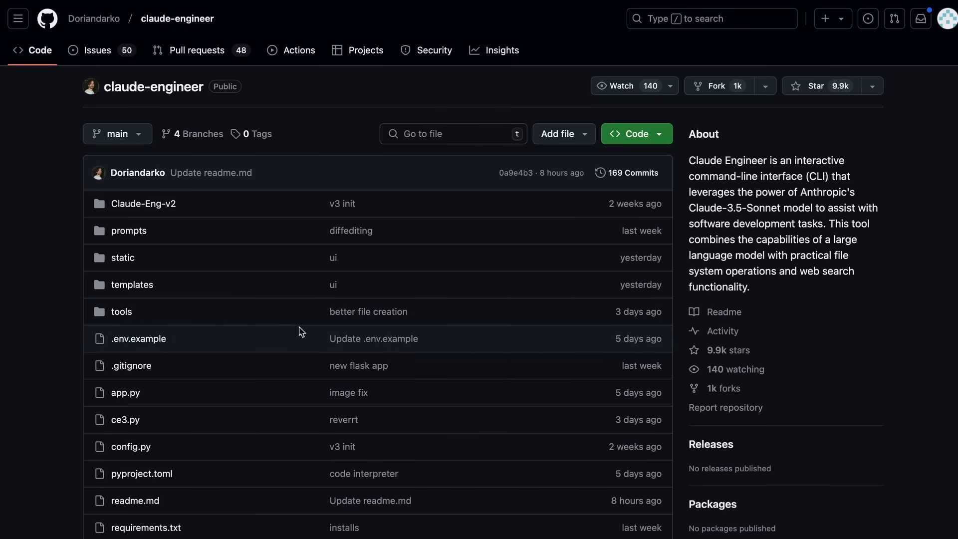
Step: Scroll into the README and highlight the sentence about the CLI and web interface
scroll("down", 3)
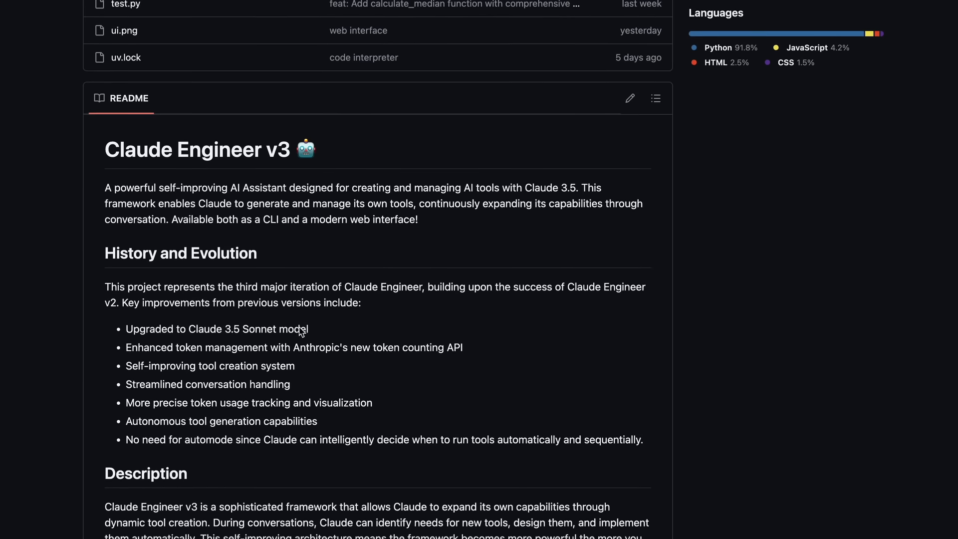
scroll("down", 3)
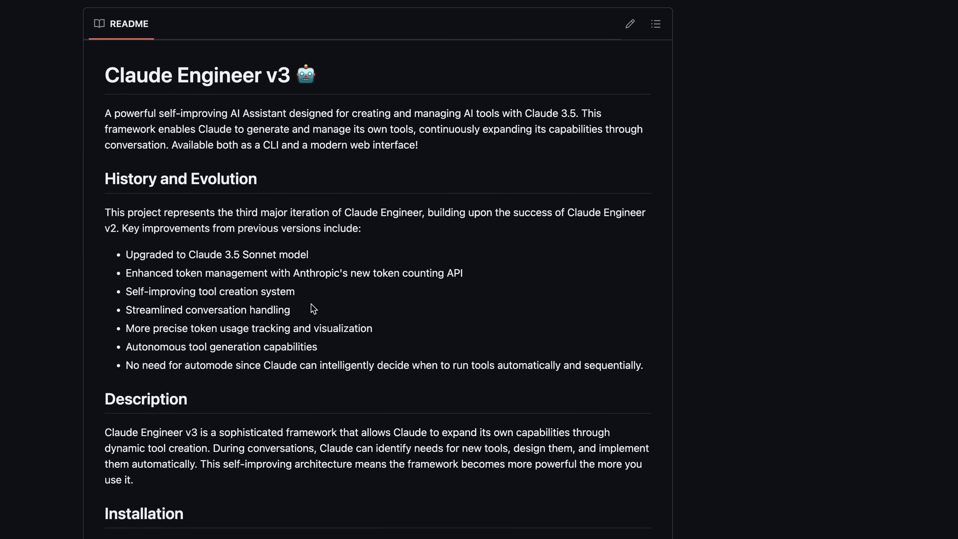
mouse_move(271, 165)
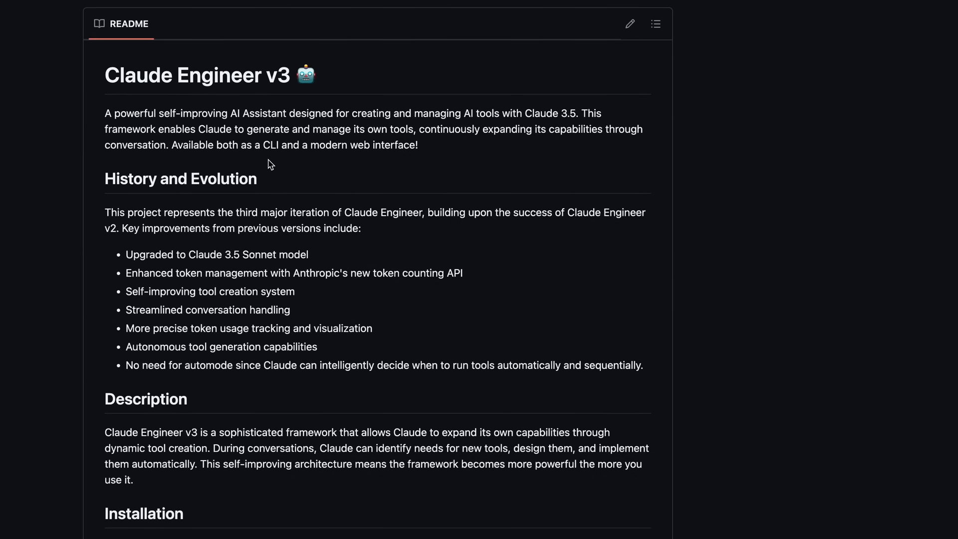
mouse_move(277, 195)
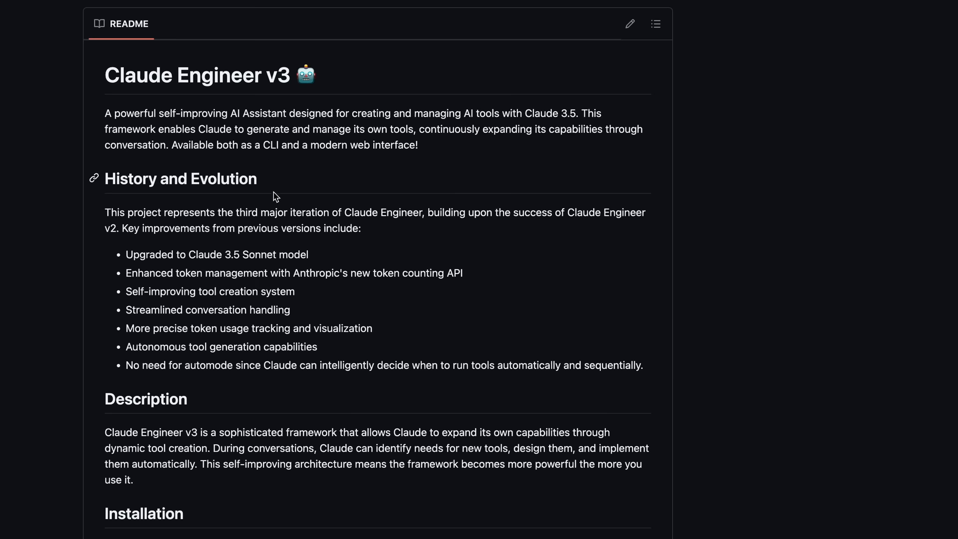
mouse_move(301, 120)
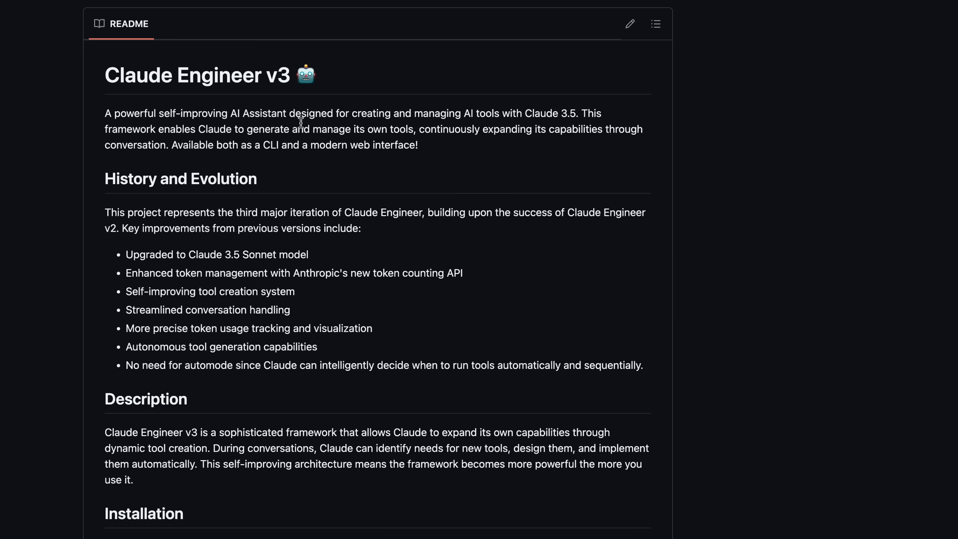
mouse_move(188, 129)
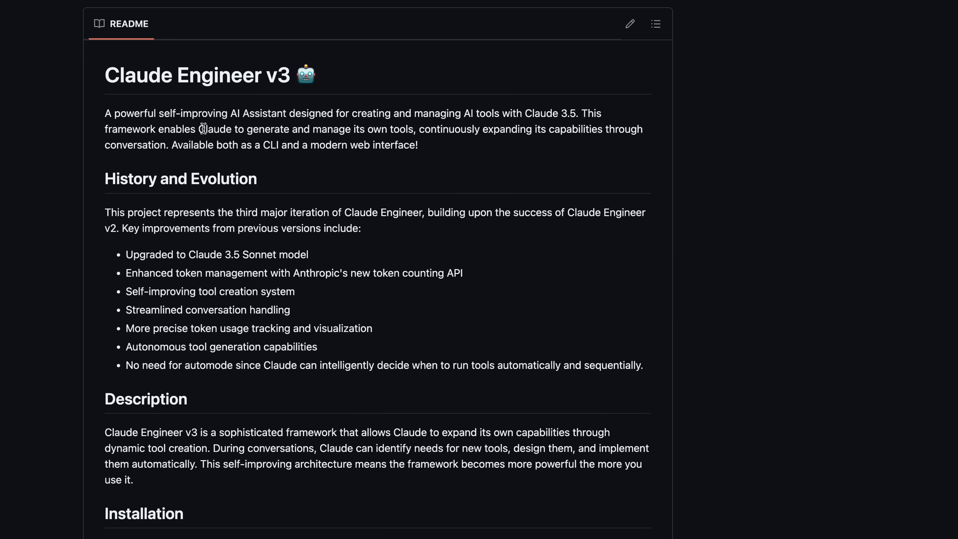
left_click_drag(132, 129, 202, 128)
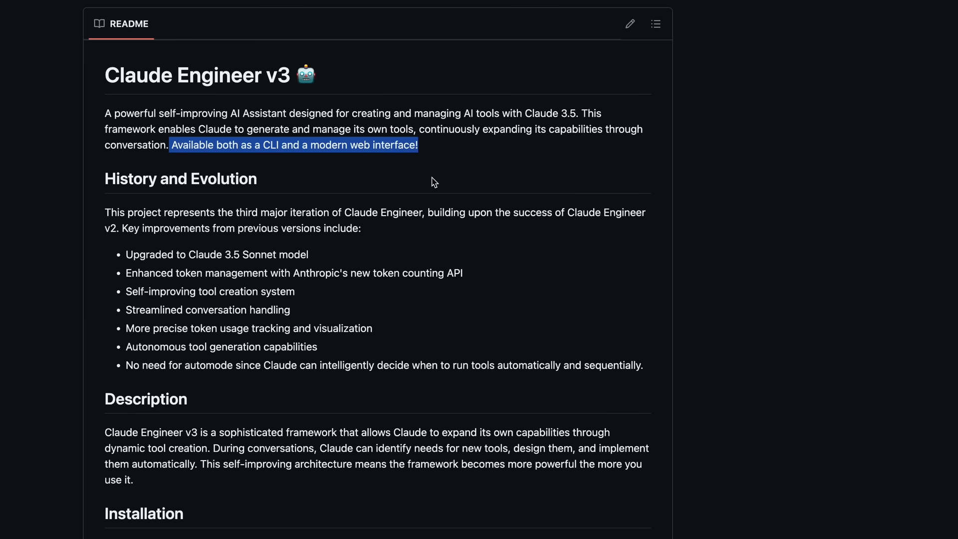
Step: Scroll to the v3 improvements and highlight the 'Autonomous tool generation capabilities' bullet
scroll("down", 3)
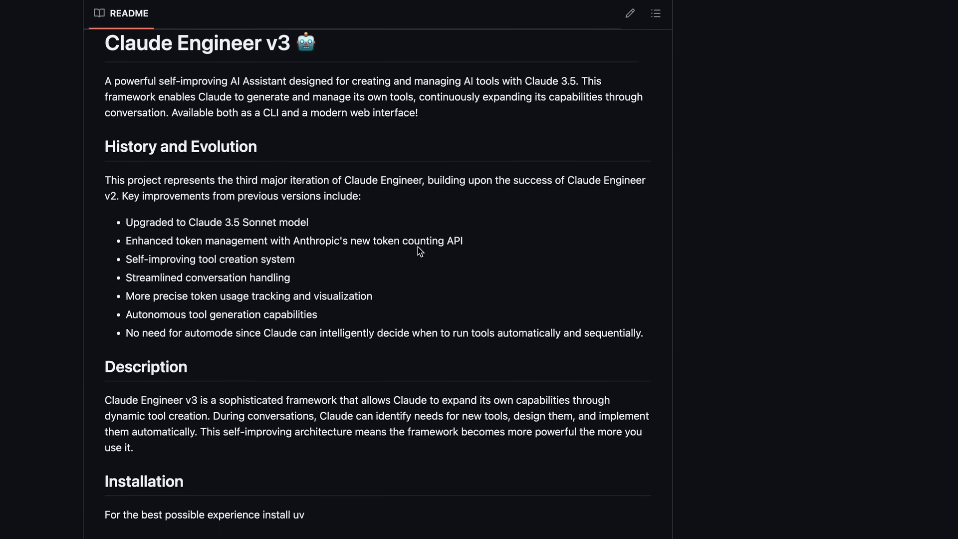
scroll("down", 3)
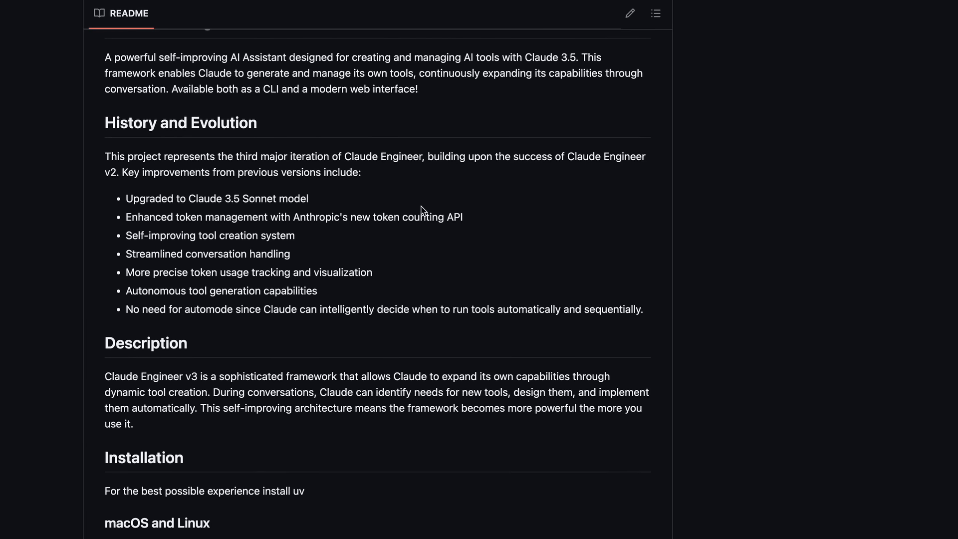
mouse_move(127, 293)
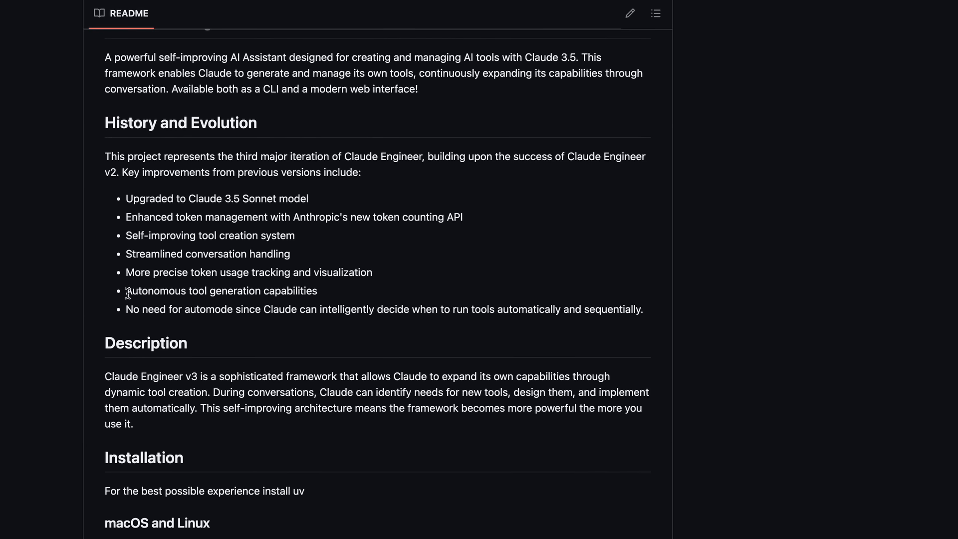
triple_click(221, 291)
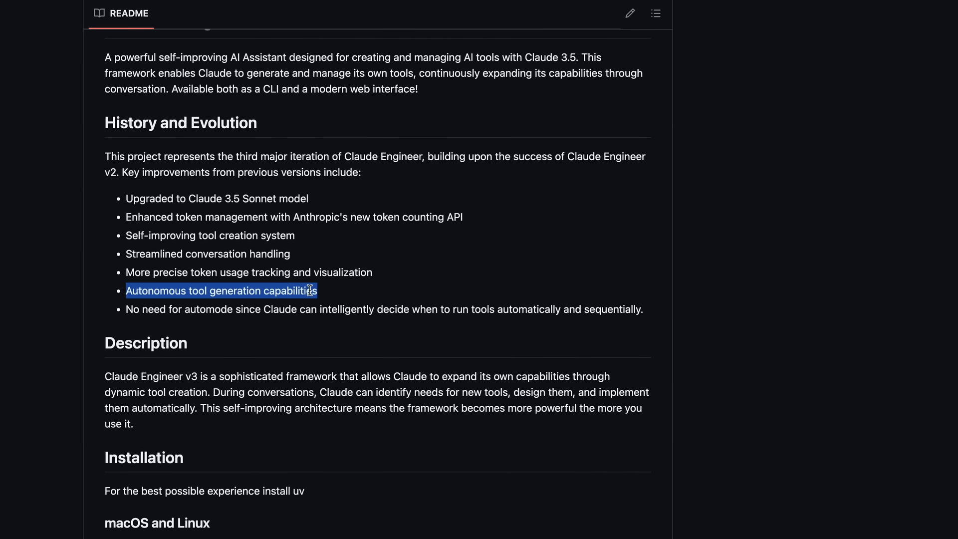
mouse_move(301, 295)
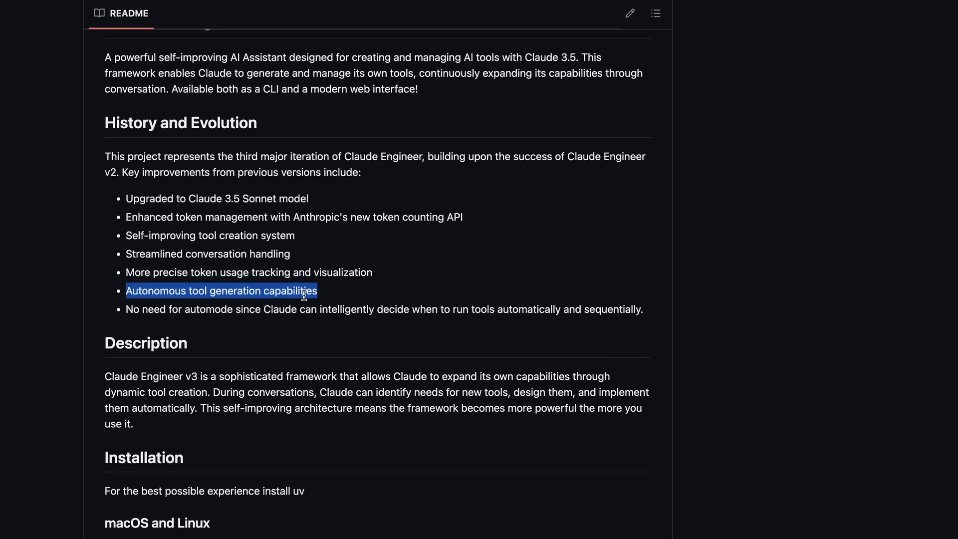
mouse_move(297, 305)
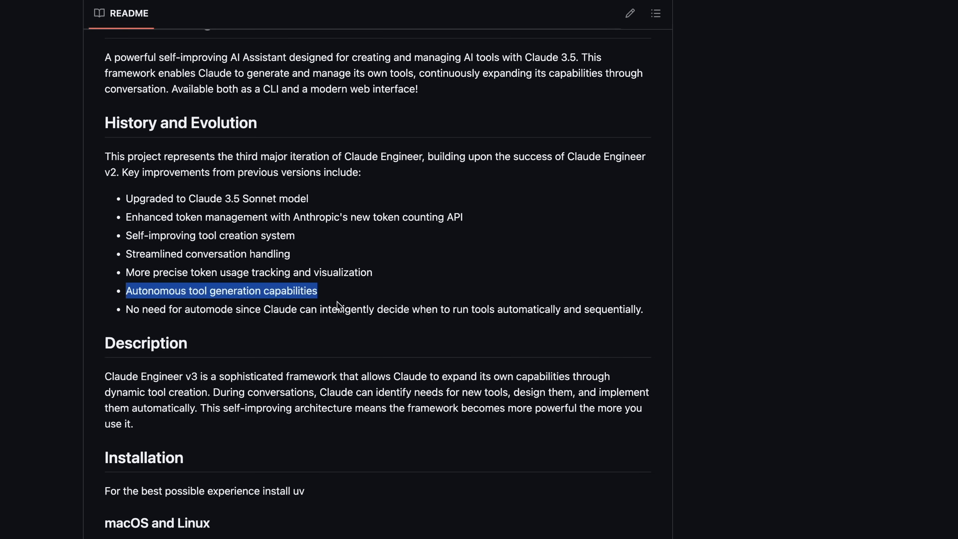
mouse_move(310, 337)
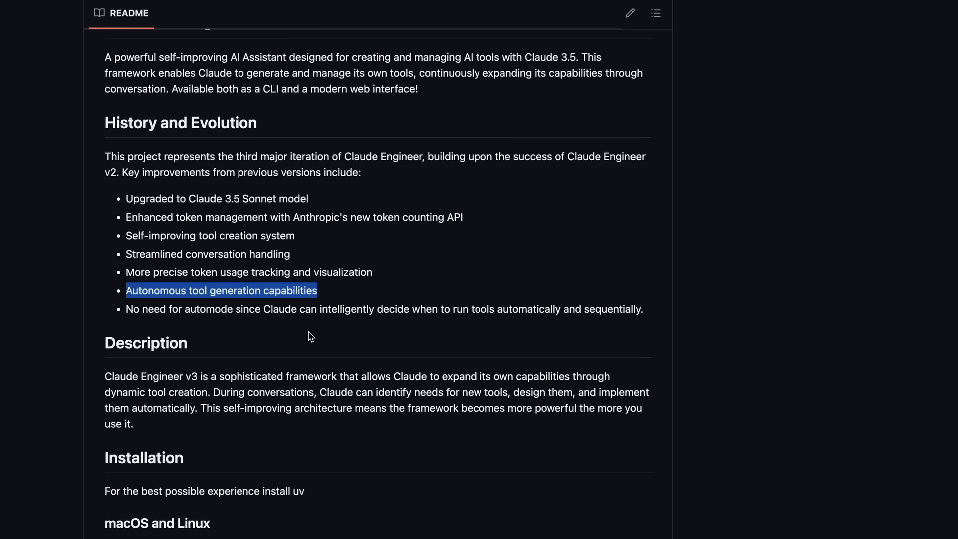
Step: Highlight the 'Clean, minimal interface' bullet and scroll to the web UI chat screenshot
scroll("down", 3)
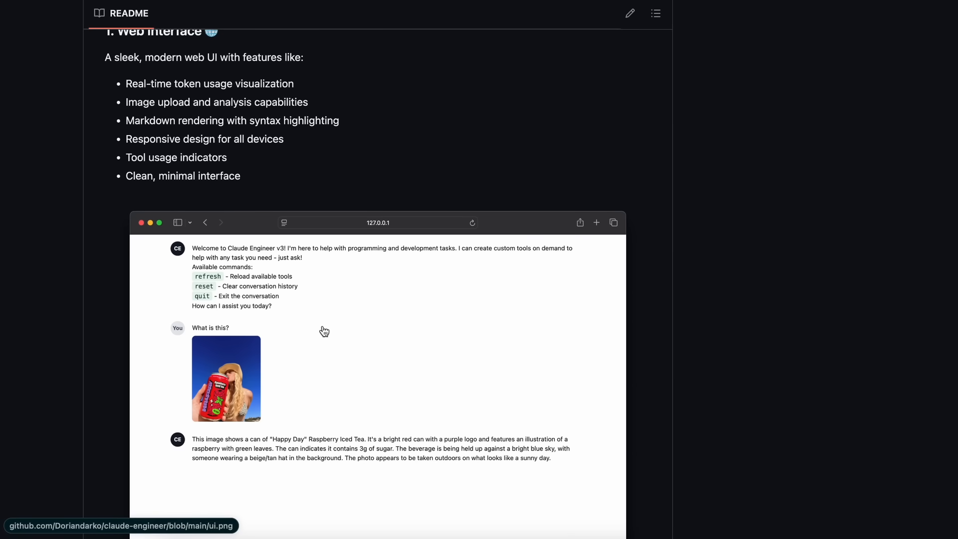
mouse_move(298, 197)
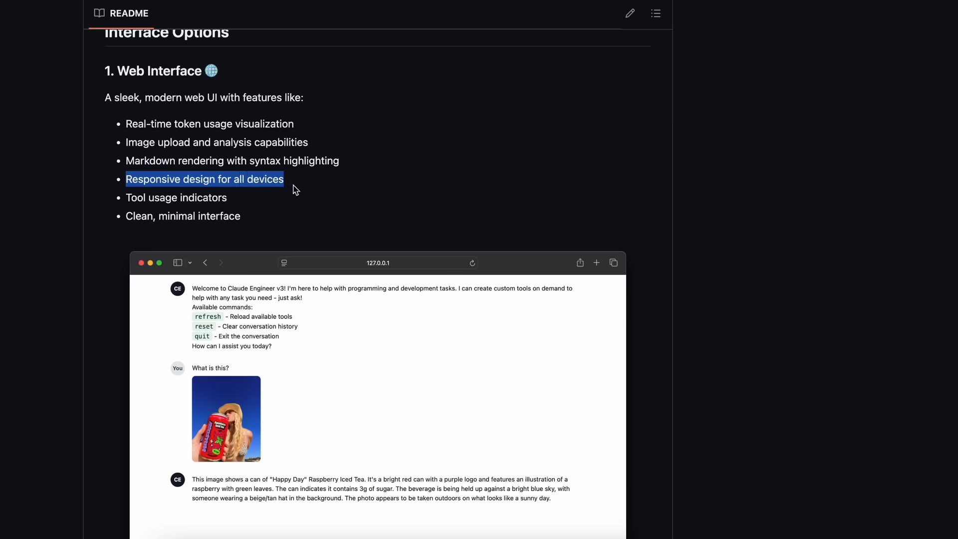
double_click(175, 198)
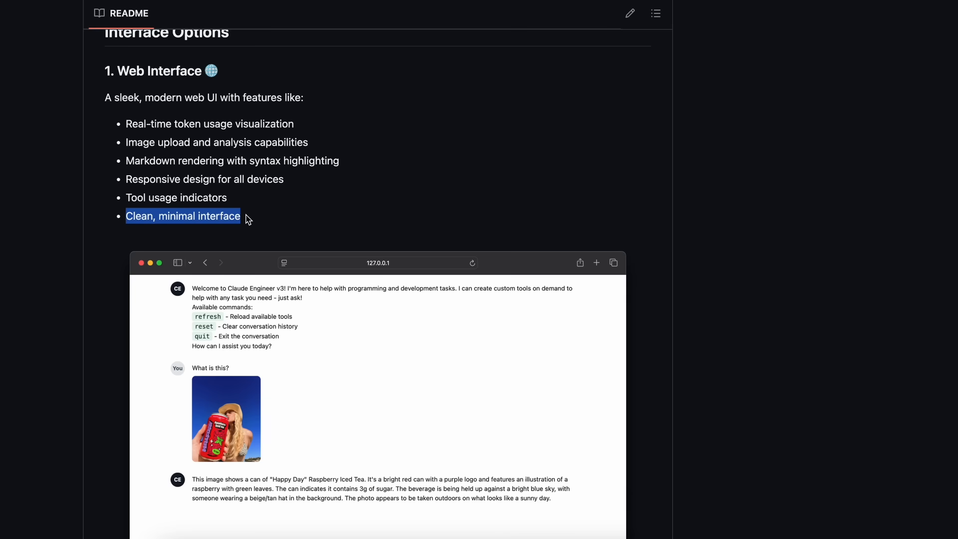
scroll("down", 3)
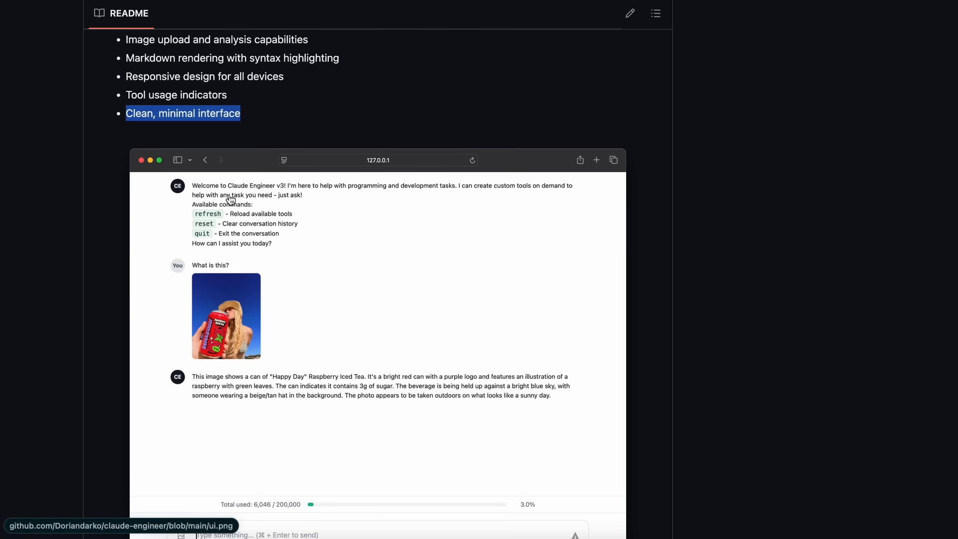
Step: Scroll past the File System, Web and Utility Tools to API Keys Required and its .env example
scroll("down", 3)
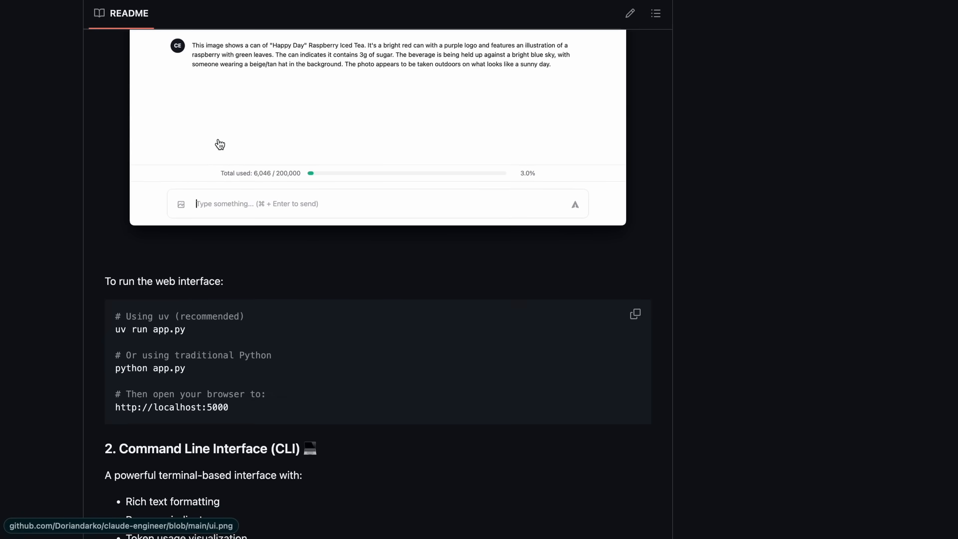
scroll("down", 3)
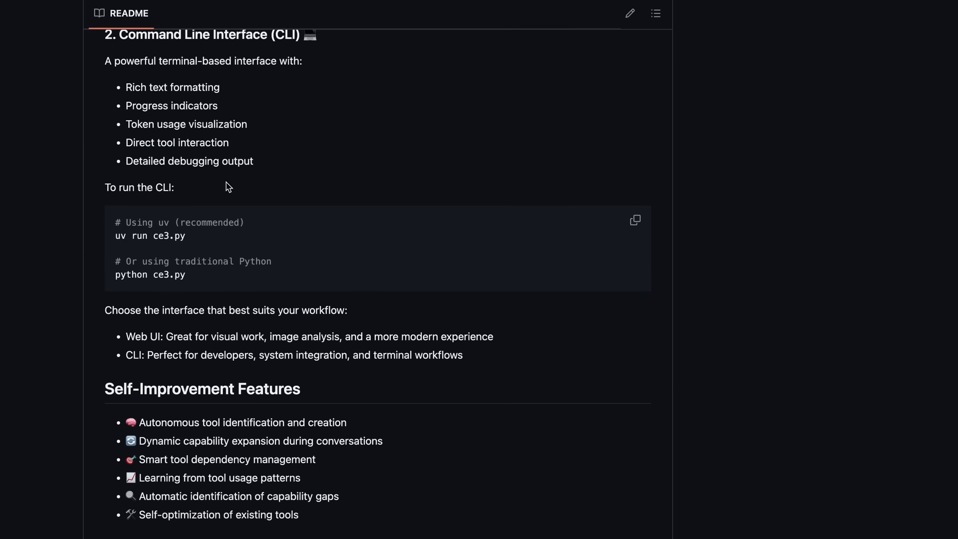
scroll("down", 3)
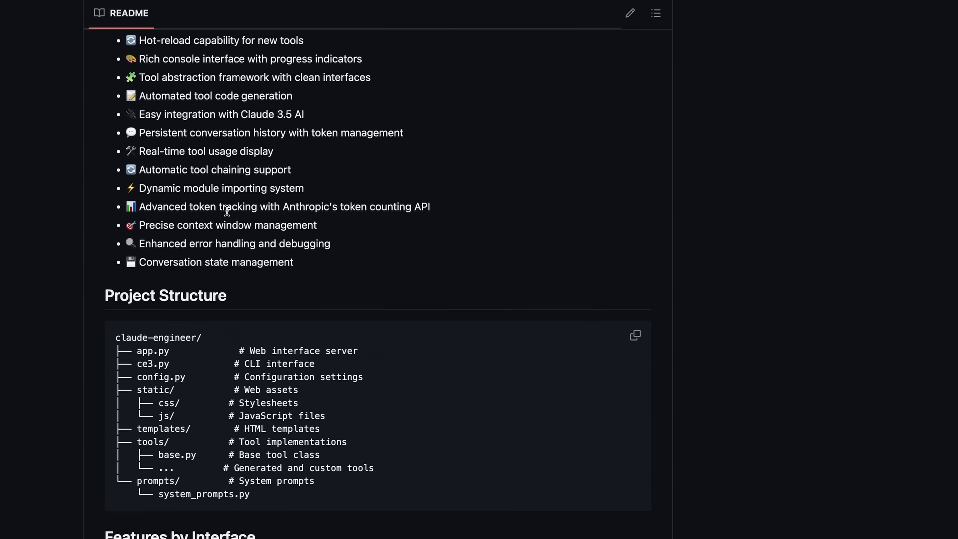
scroll("down", 3)
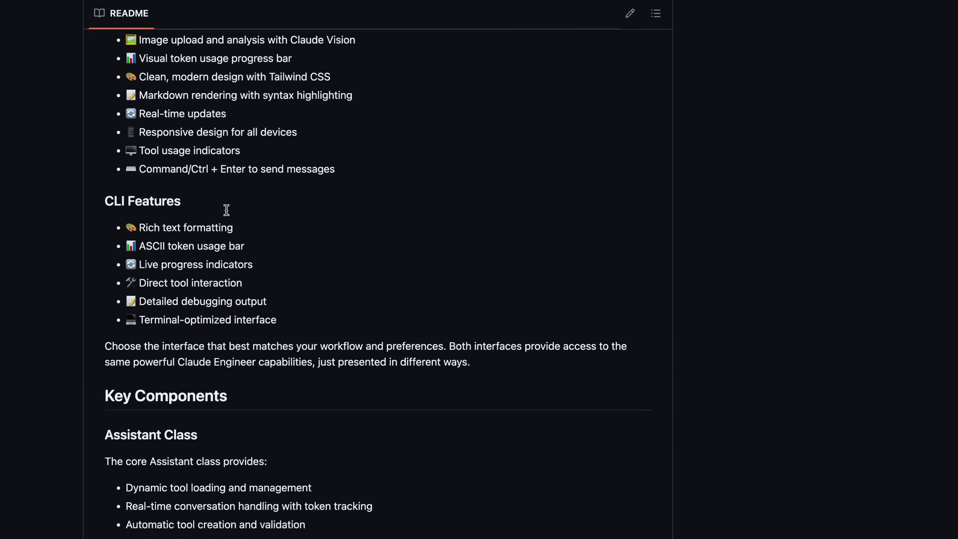
scroll("down", 3)
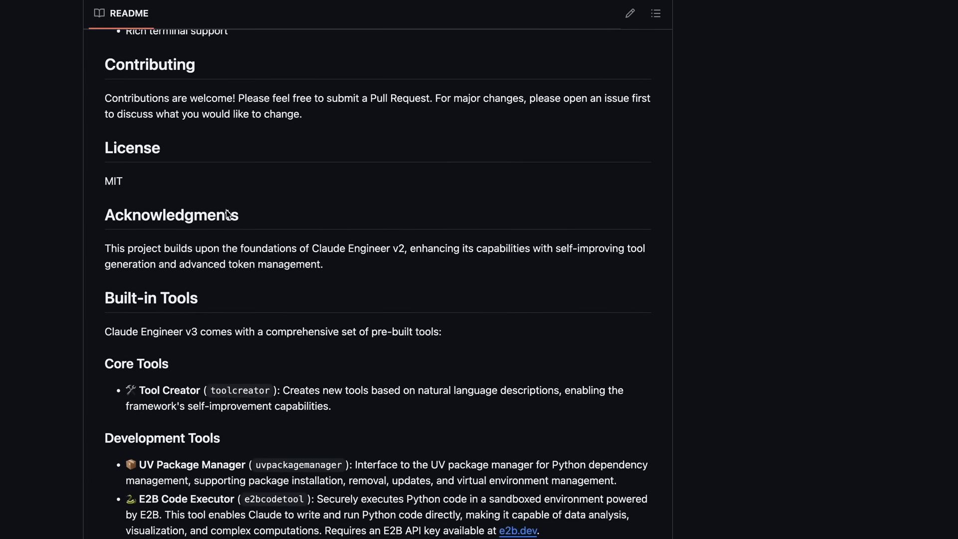
scroll("down", 3)
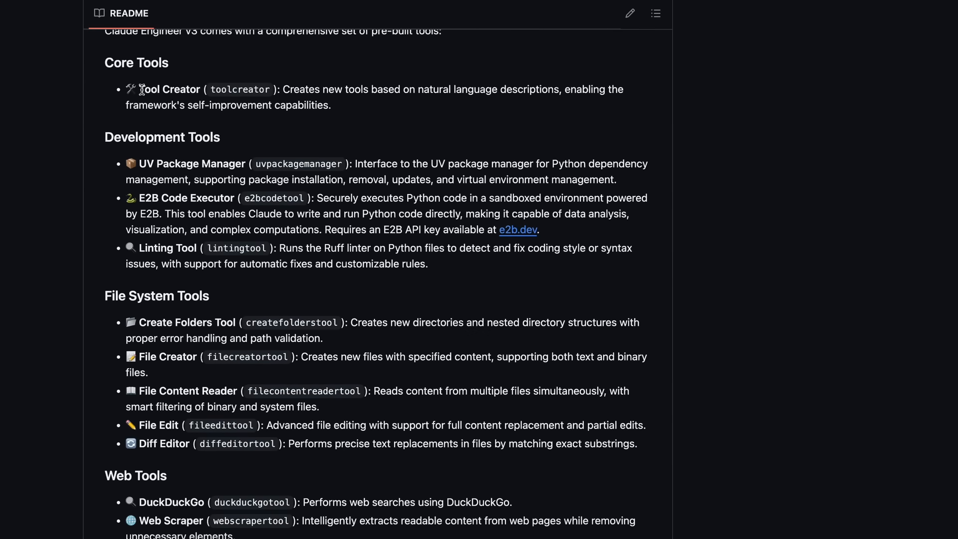
mouse_move(142, 164)
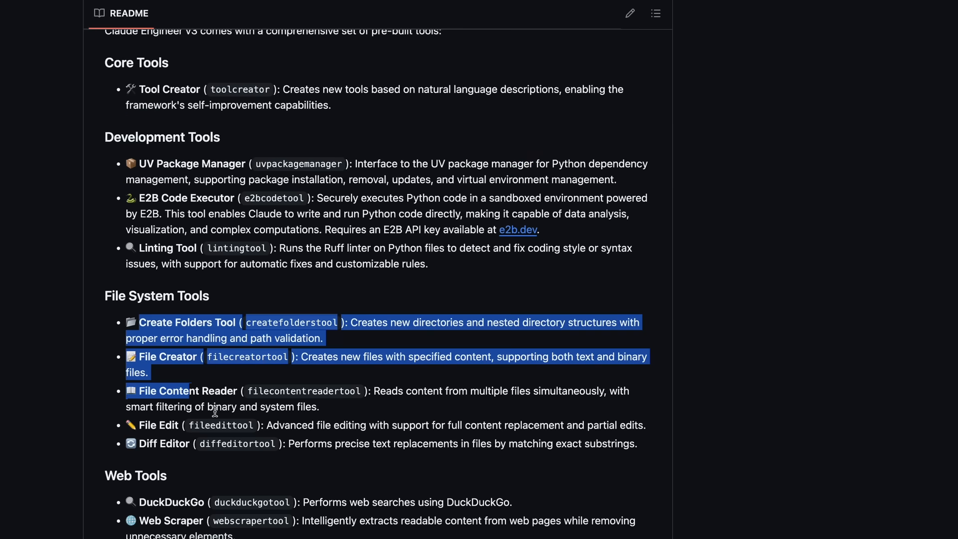
scroll("down", 3)
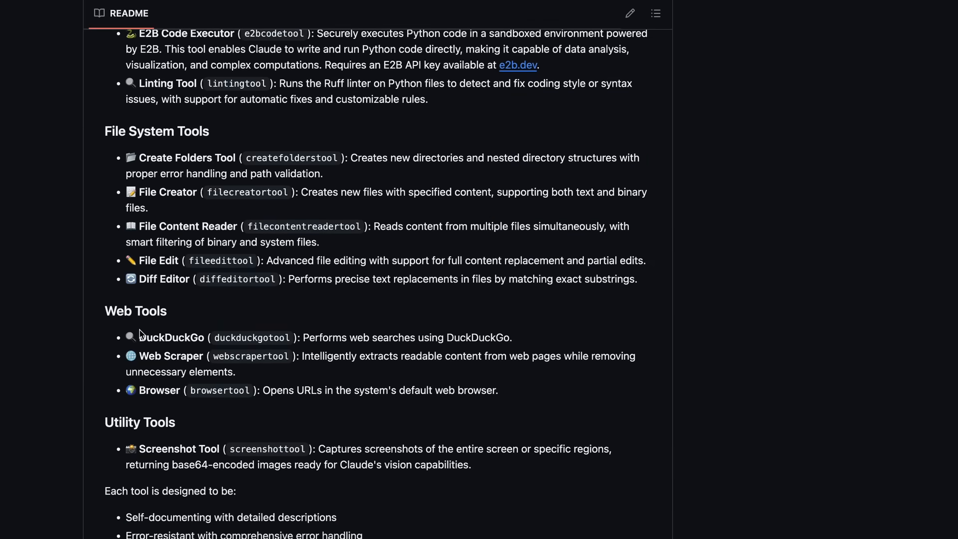
mouse_move(374, 471)
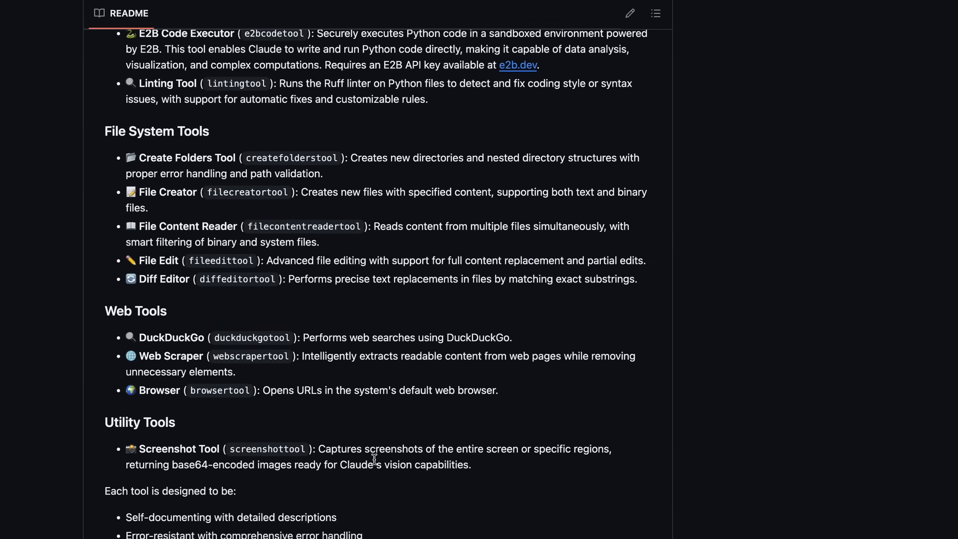
scroll("down", 3)
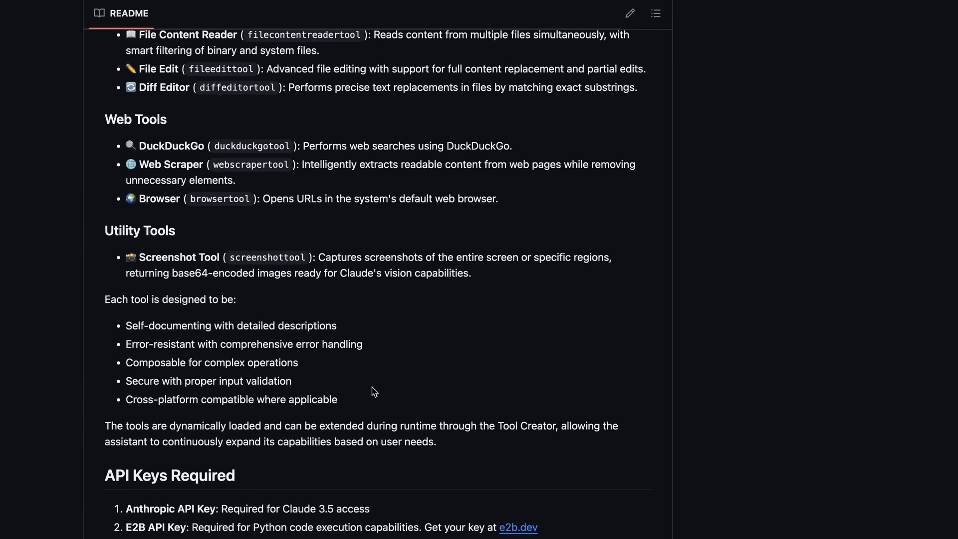
scroll("down", 3)
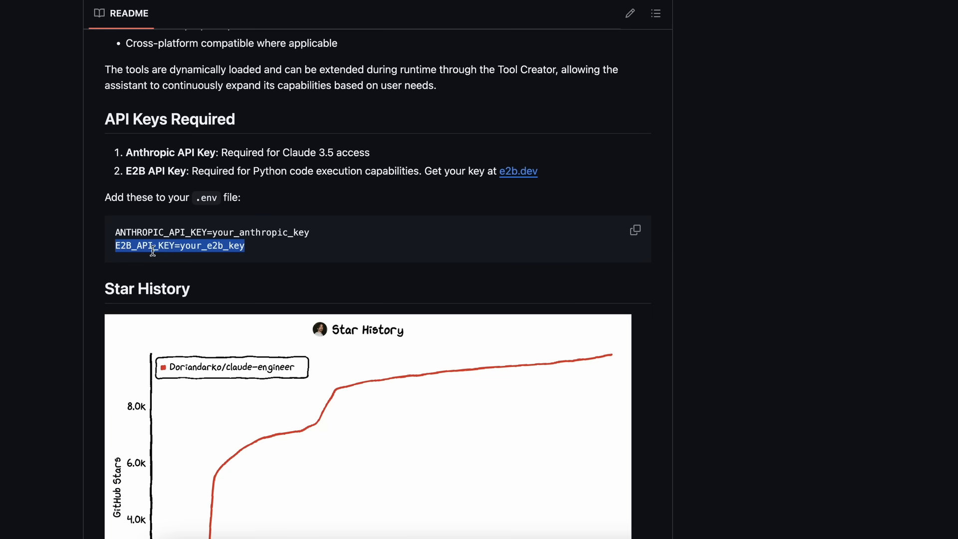
left_click(159, 257)
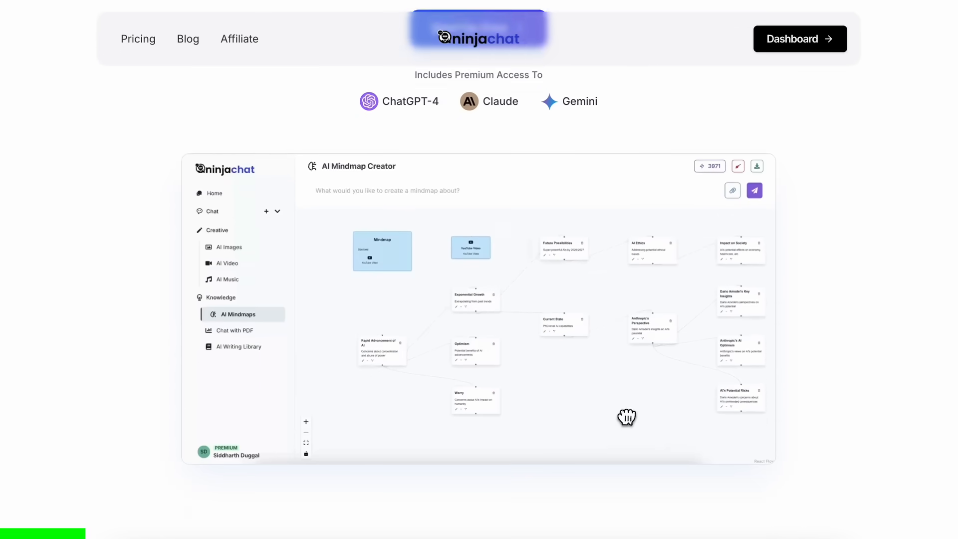
Step: Browse NinjaChat's model list and AI Images, then open the AI Video studio
scroll("down", 3)
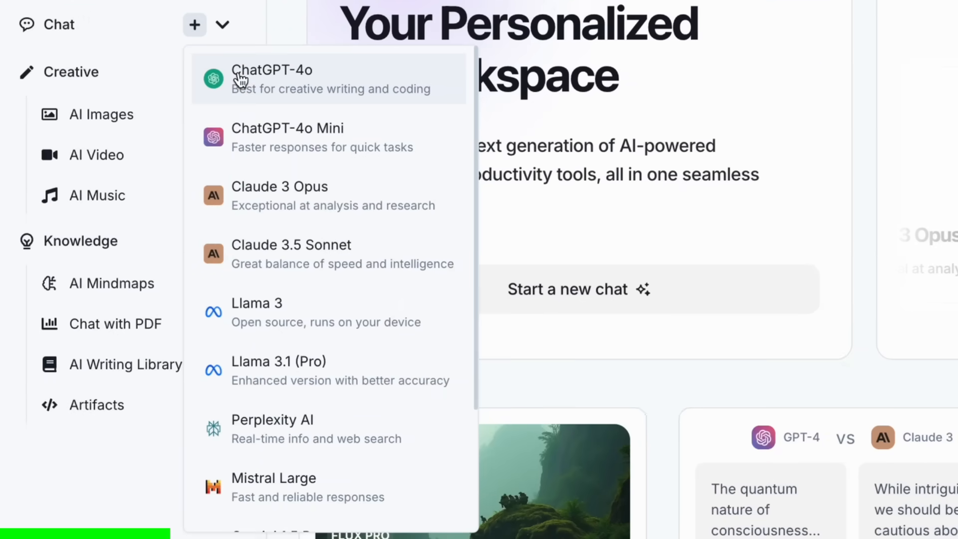
mouse_move(285, 262)
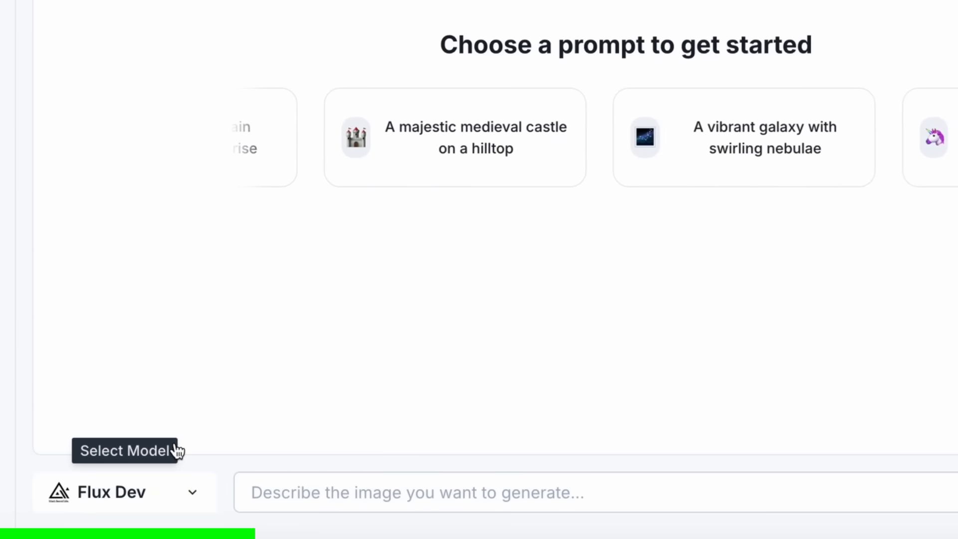
left_click(77, 180)
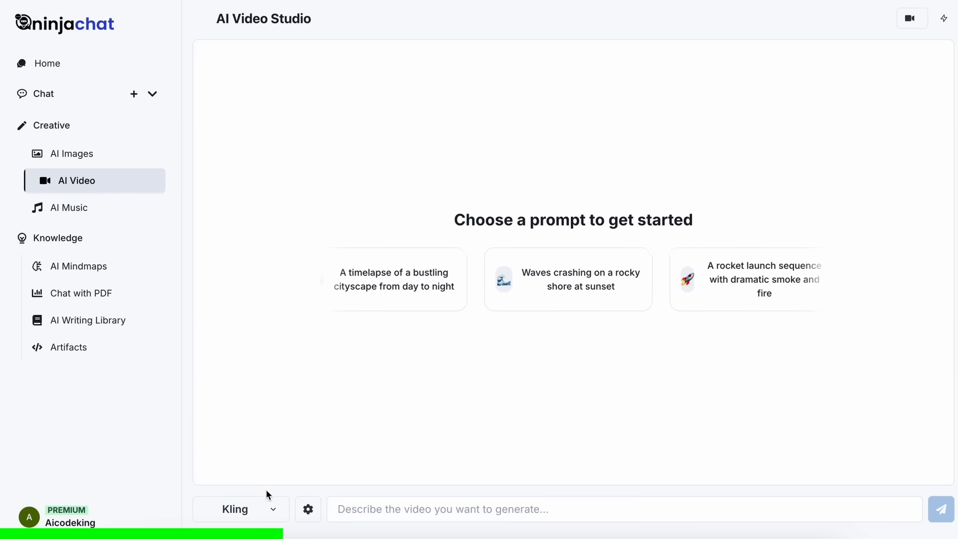
left_click(240, 509)
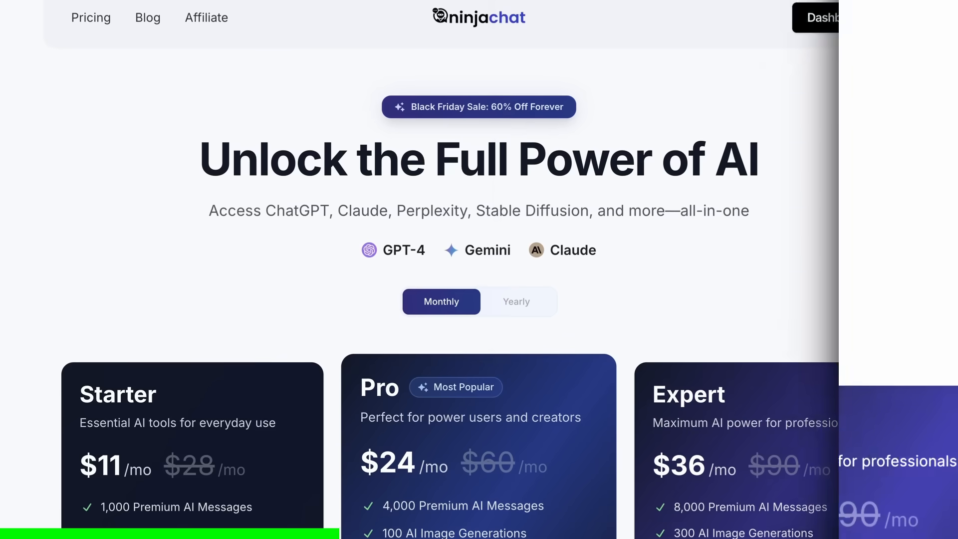
Step: Scroll from the Starter, Pro and Expert plan cards to the Features comparison table
scroll("down", 3)
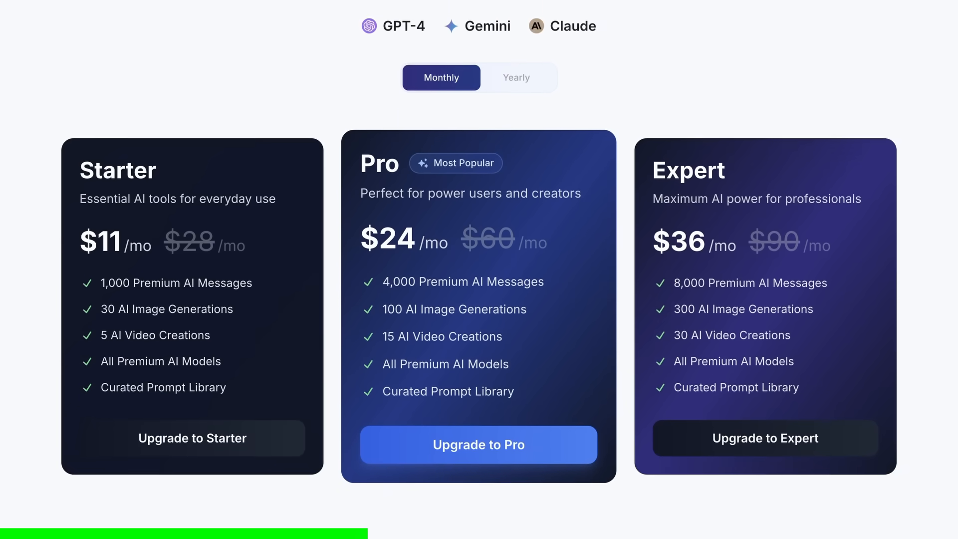
scroll("down", 3)
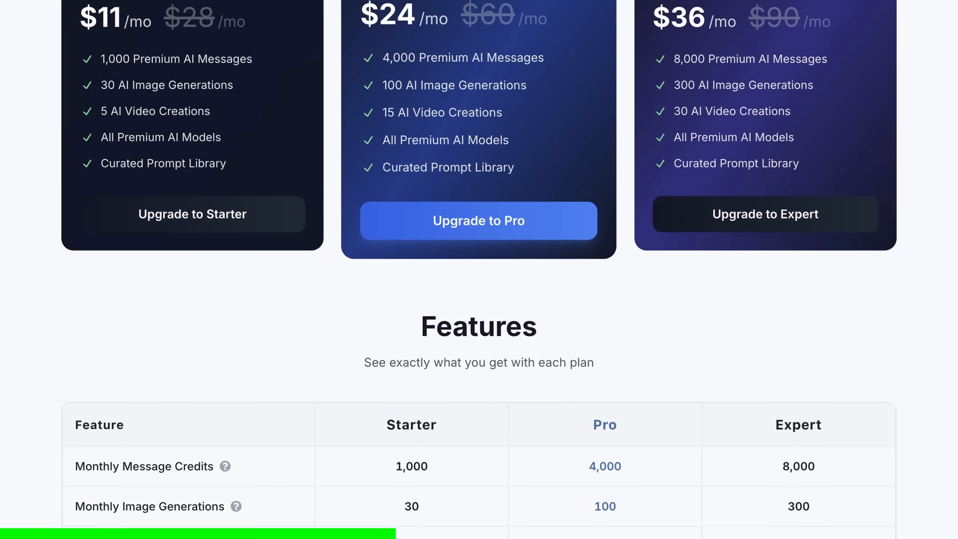
scroll("down", 3)
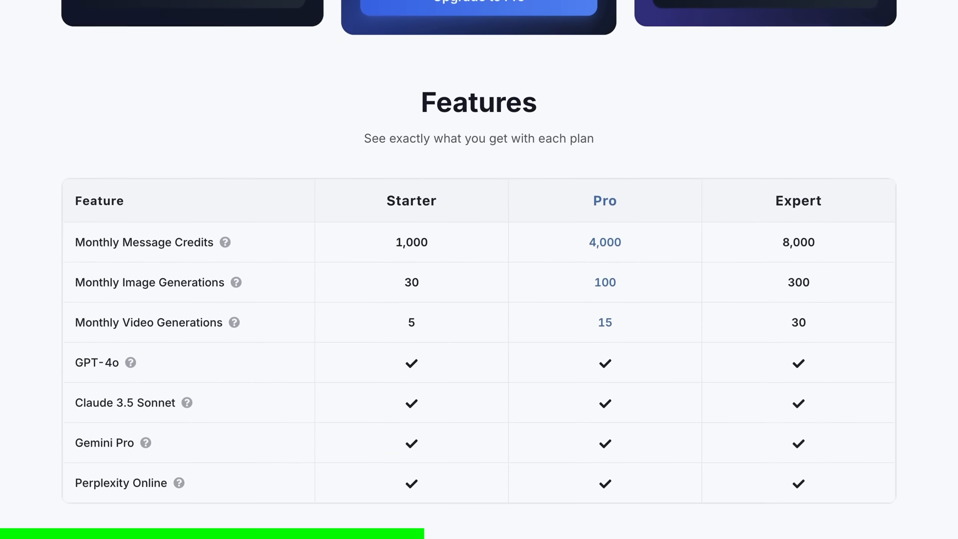
scroll("down", 3)
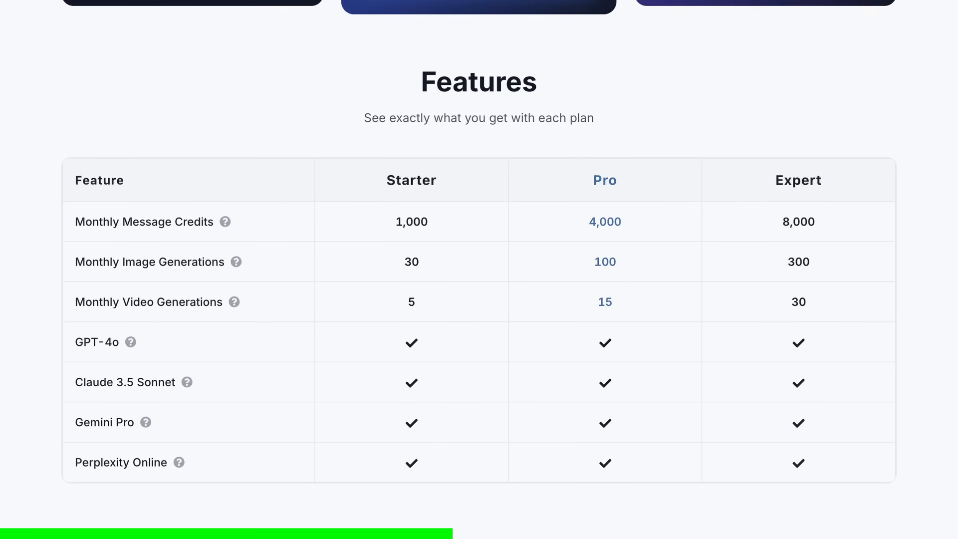
Step: Visit Chat with PDF and the AI Writing Library, then preview the generated landing page
left_click(89, 294)
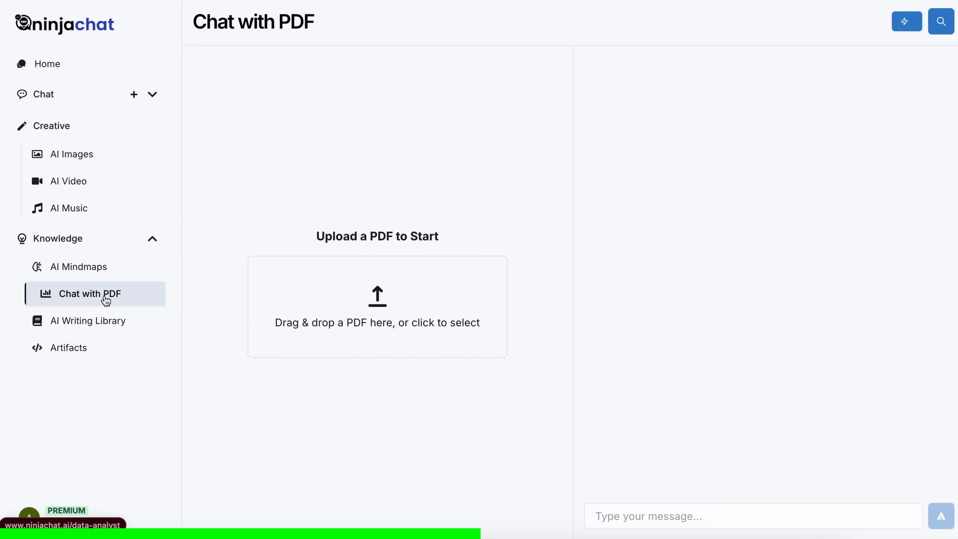
left_click(87, 320)
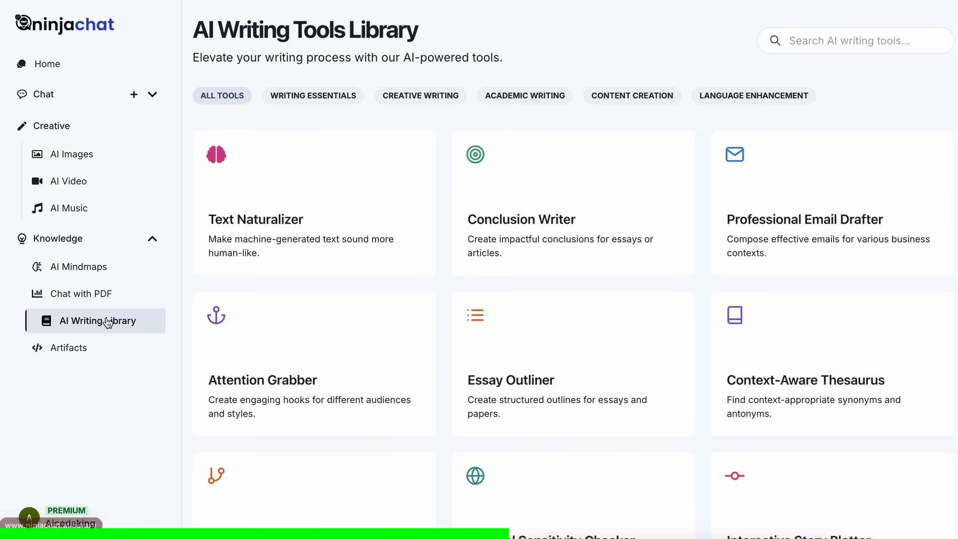
scroll("down", 3)
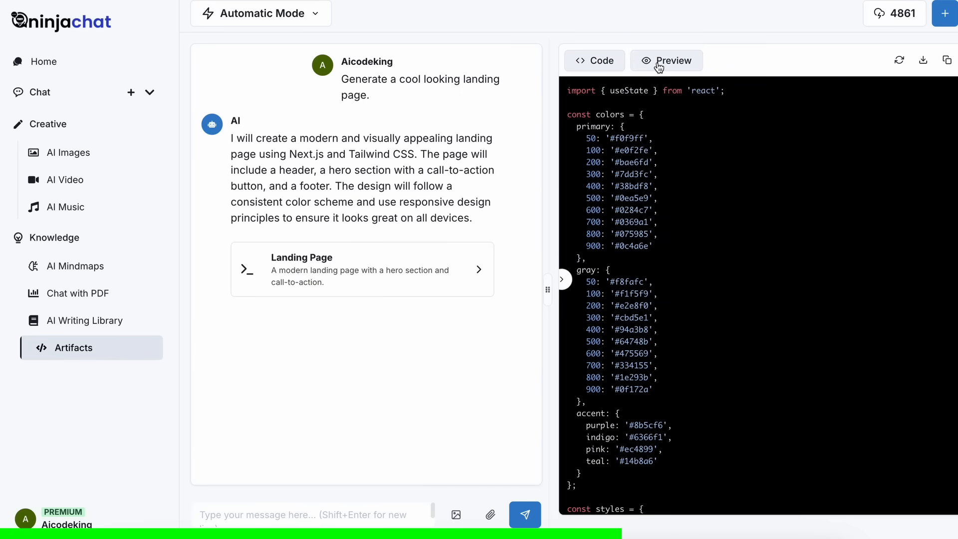
left_click(667, 60)
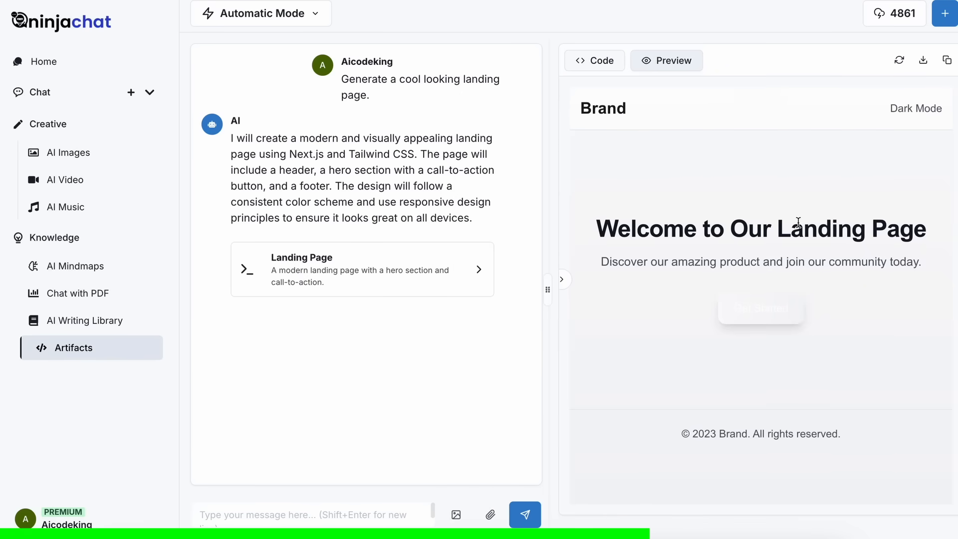
mouse_move(900, 59)
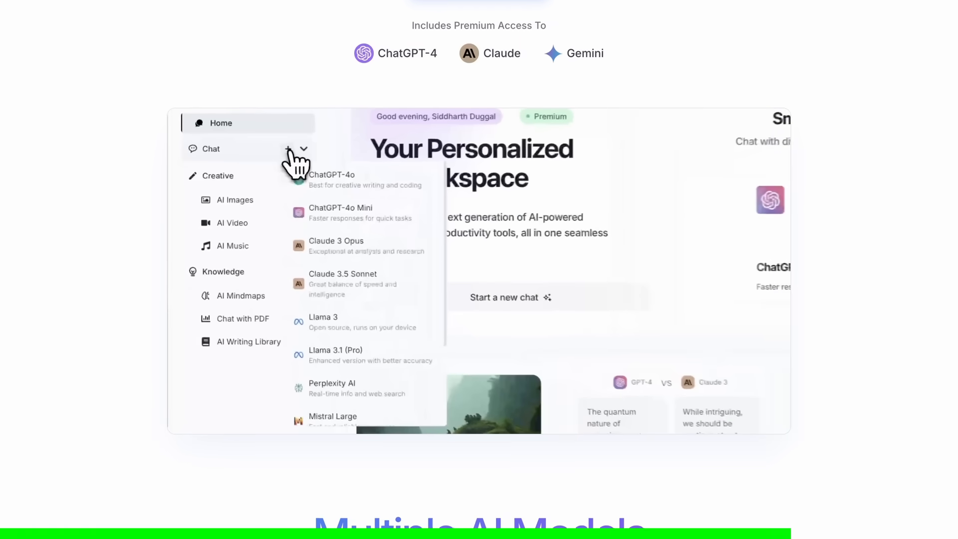
Step: Scroll the NinjaChat homepage down to the user testimonials
scroll("down", 3)
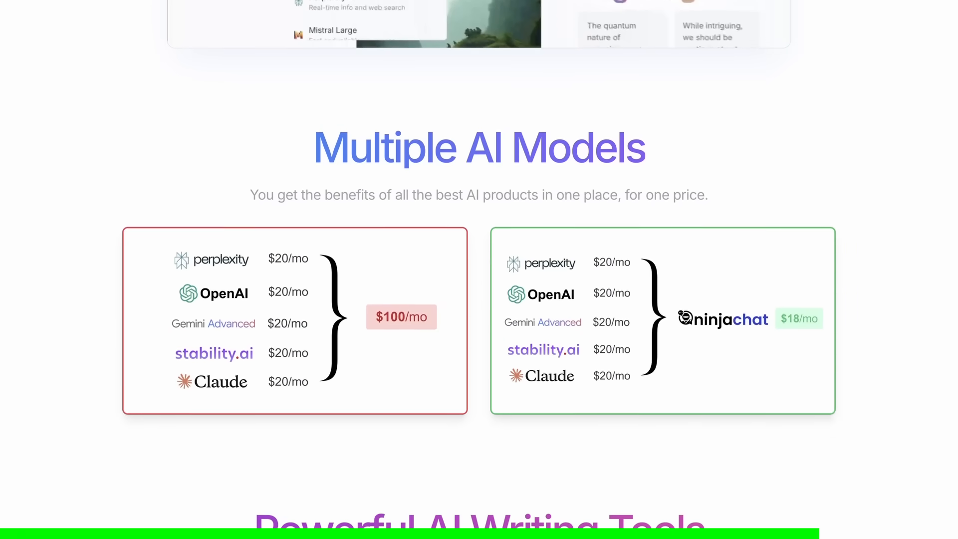
scroll("down", 3)
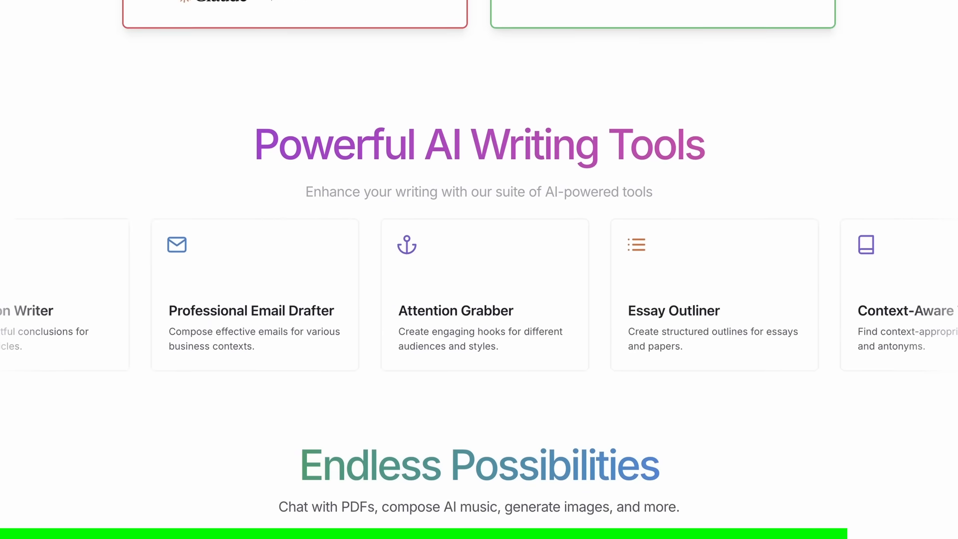
scroll("down", 3)
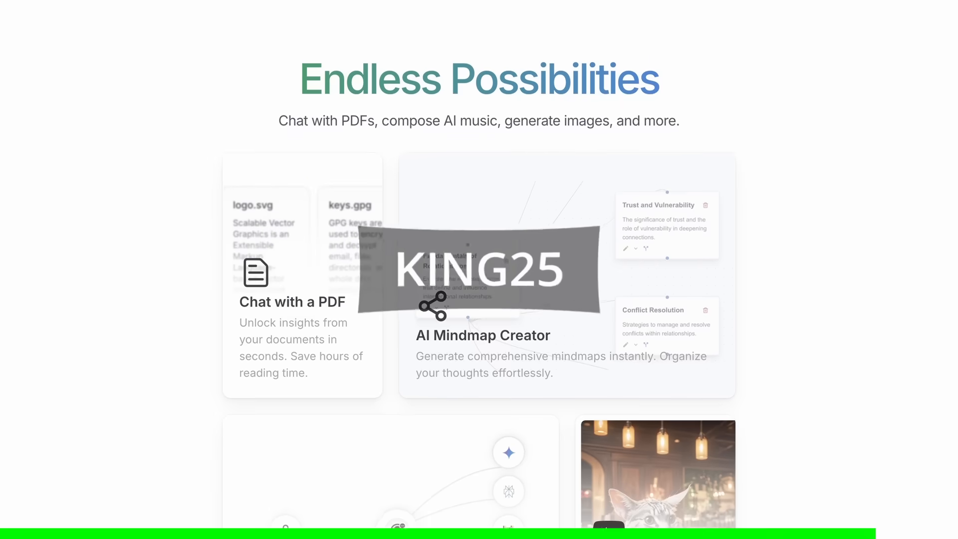
scroll("down", 3)
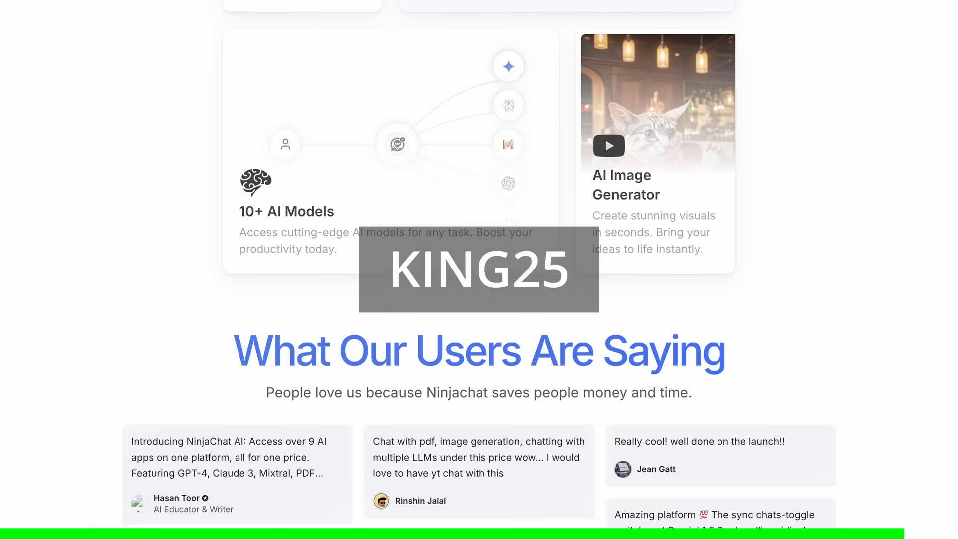
scroll("down", 3)
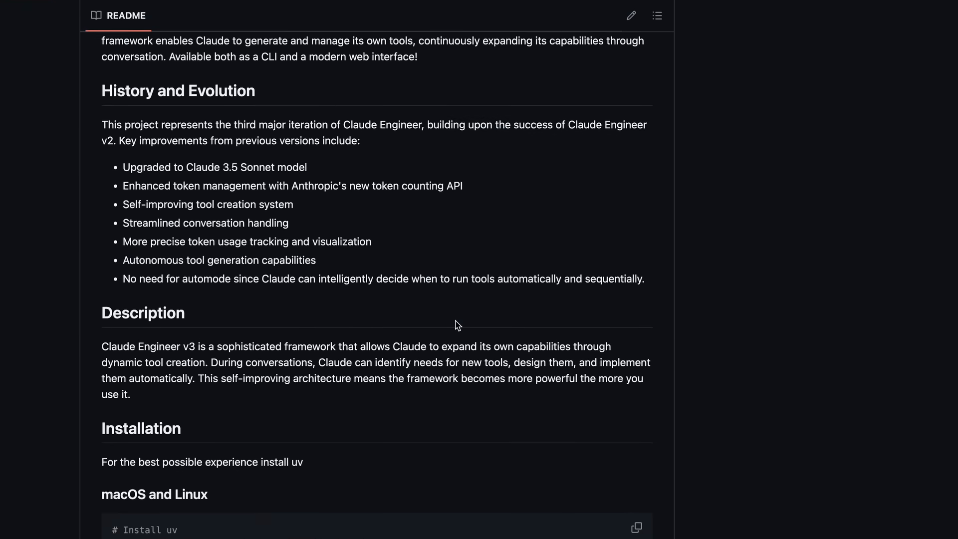
Step: Scroll the README to Installation > macOS and Linux with the curl command for uv
scroll("down", 3)
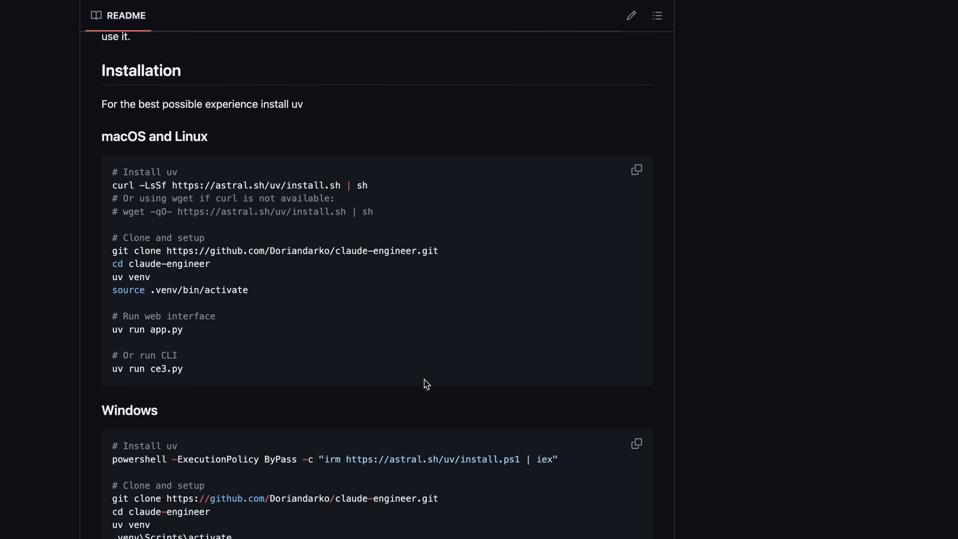
scroll("down", 3)
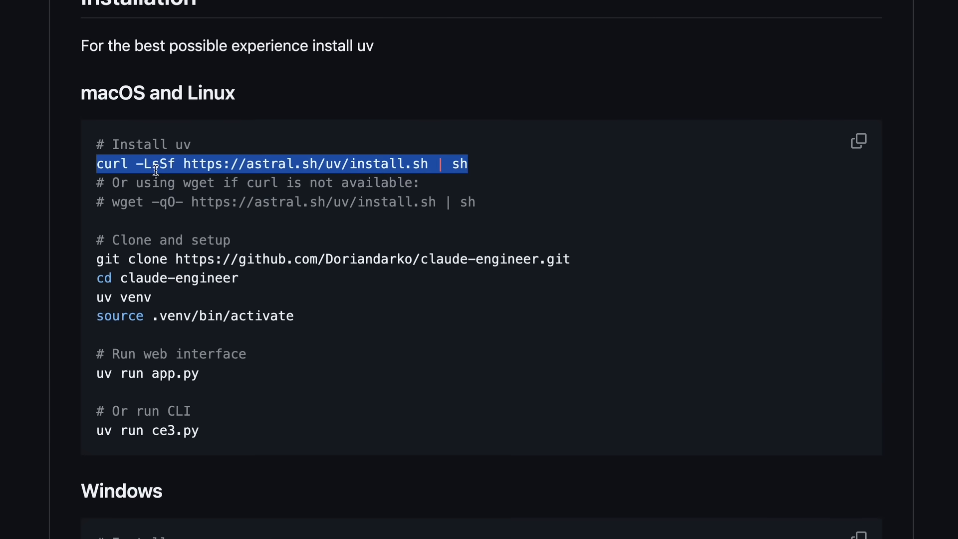
mouse_move(173, 190)
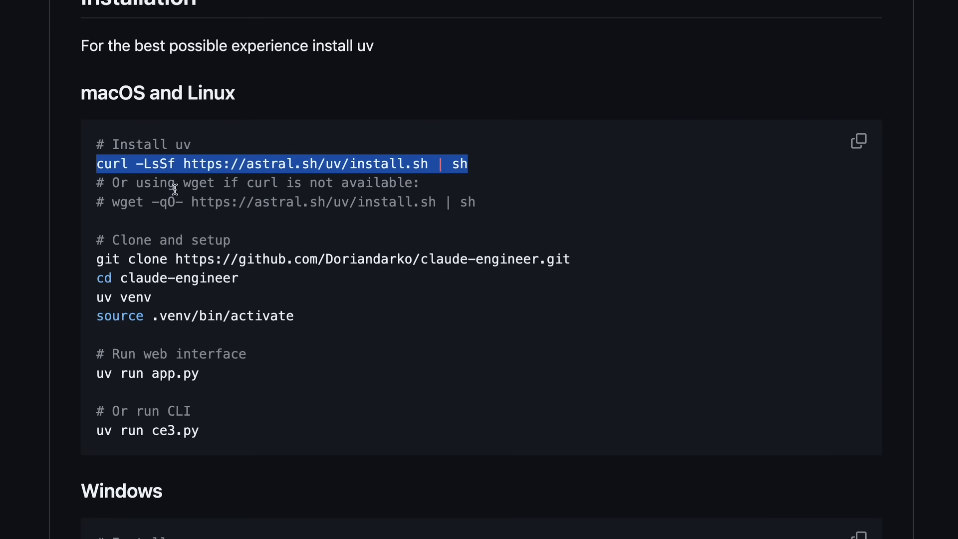
mouse_move(186, 176)
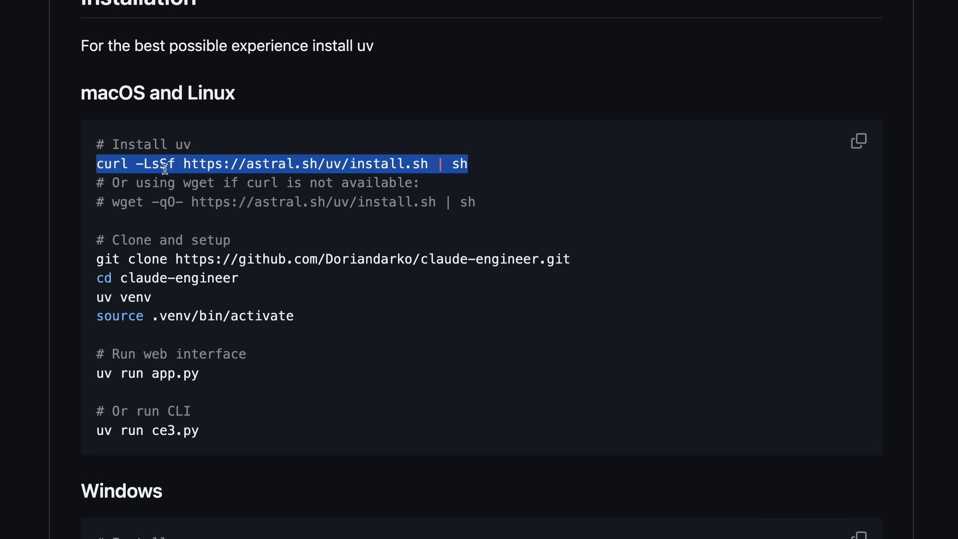
mouse_move(168, 166)
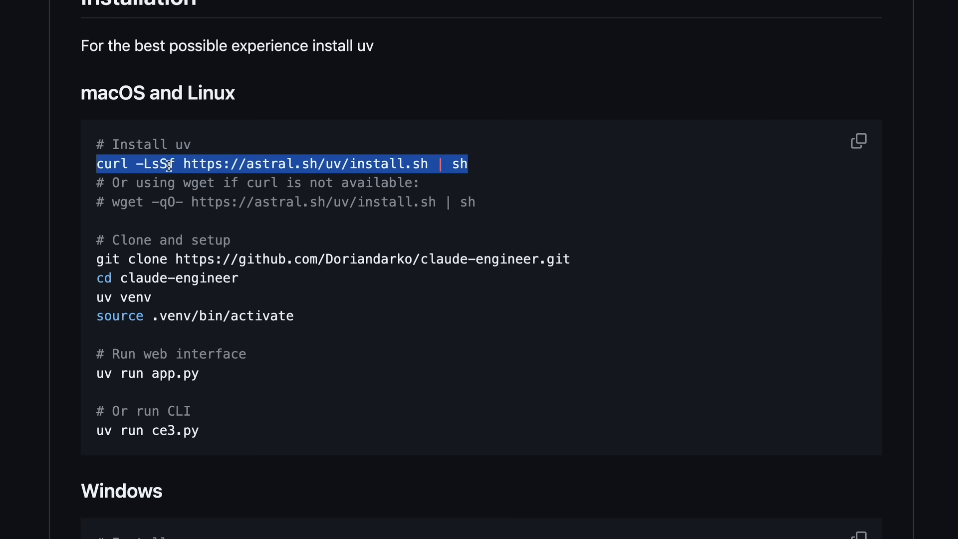
mouse_move(92, 266)
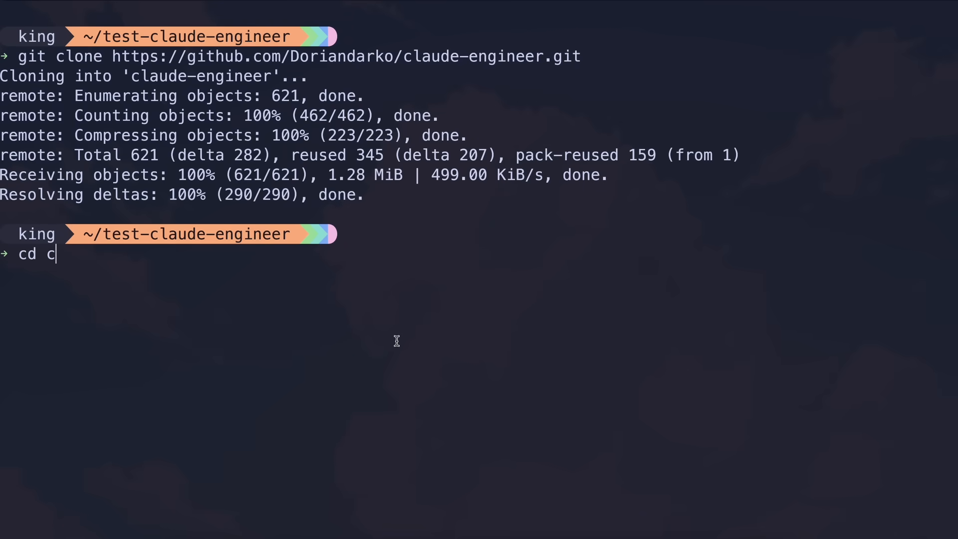
Step: Enter the claude-engineer folder and activate the .venv with 'source .venv/bin/activate'
key("Enter")
type("uv venv")
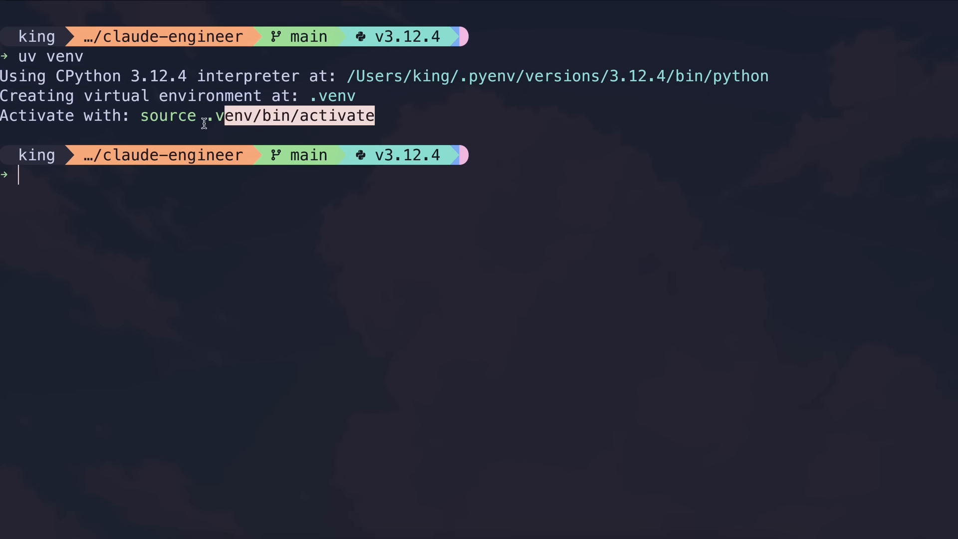
type("source .venv/bin/activate")
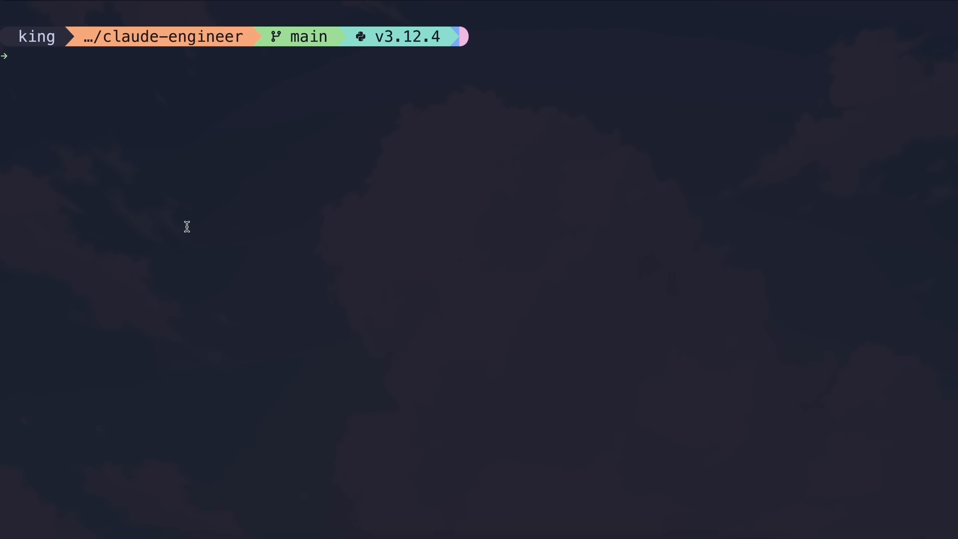
Step: Export ANTHROPIC_API_KEY and E2B_API_KEY, then start the app with 'uv run app.py'
type("export ANTH")
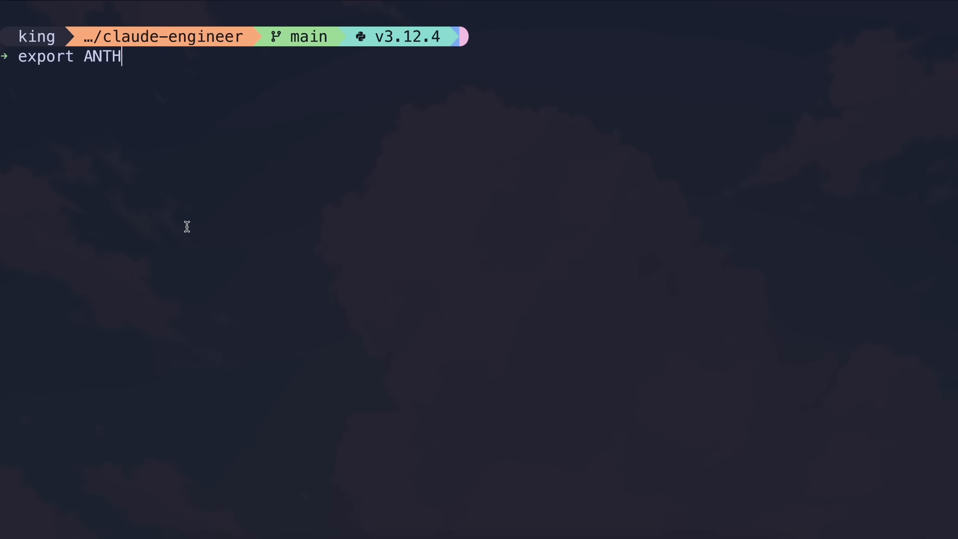
type("ROPIC_API")
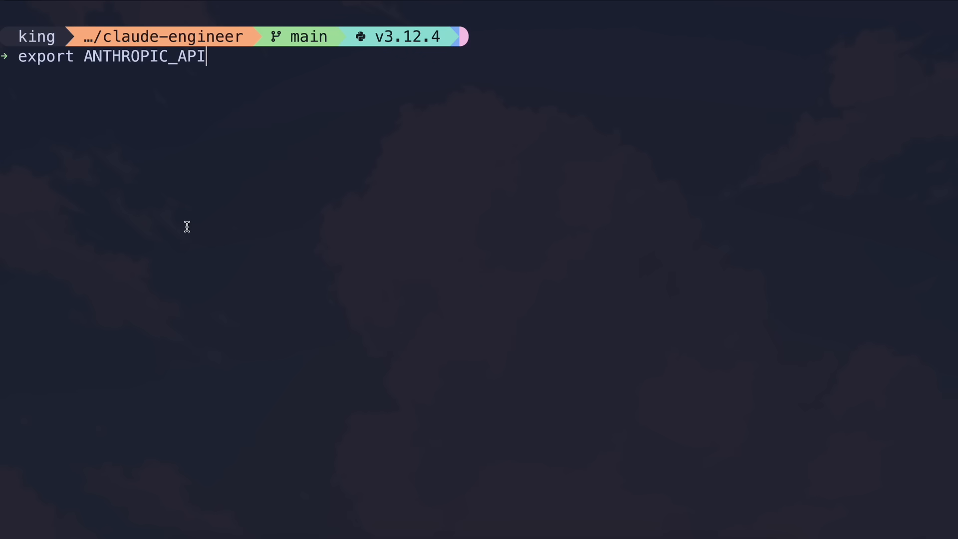
type("_KEY=abd")
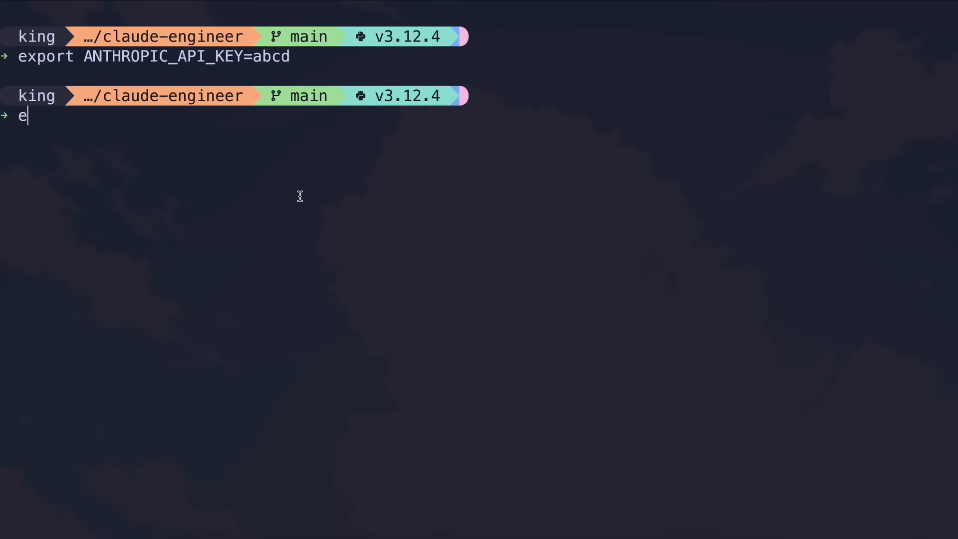
type("xport")
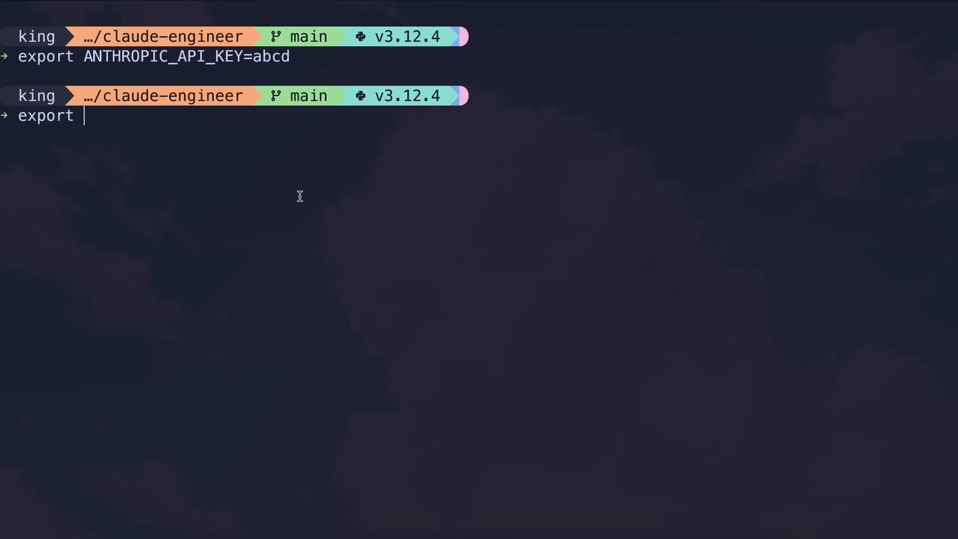
type("E2B_AP")
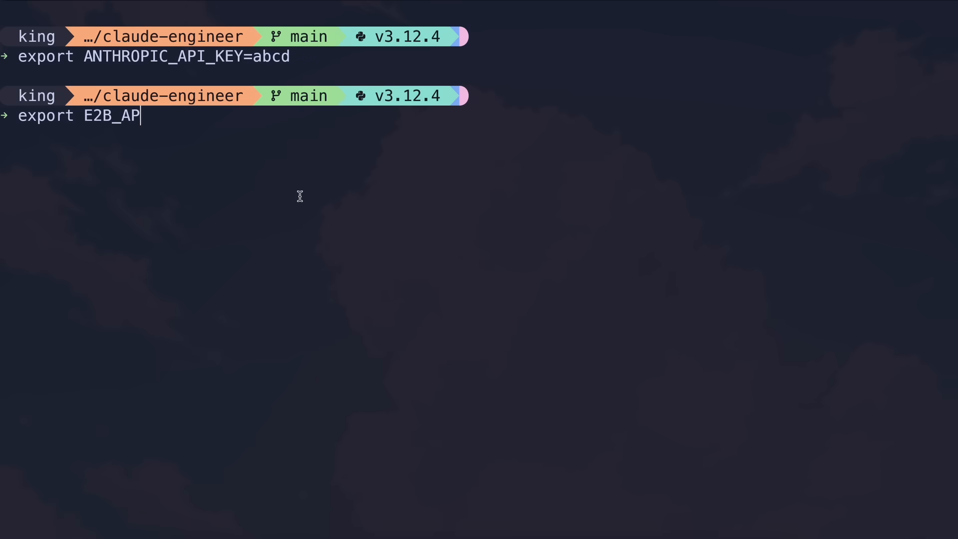
type("I_KEY=abcd")
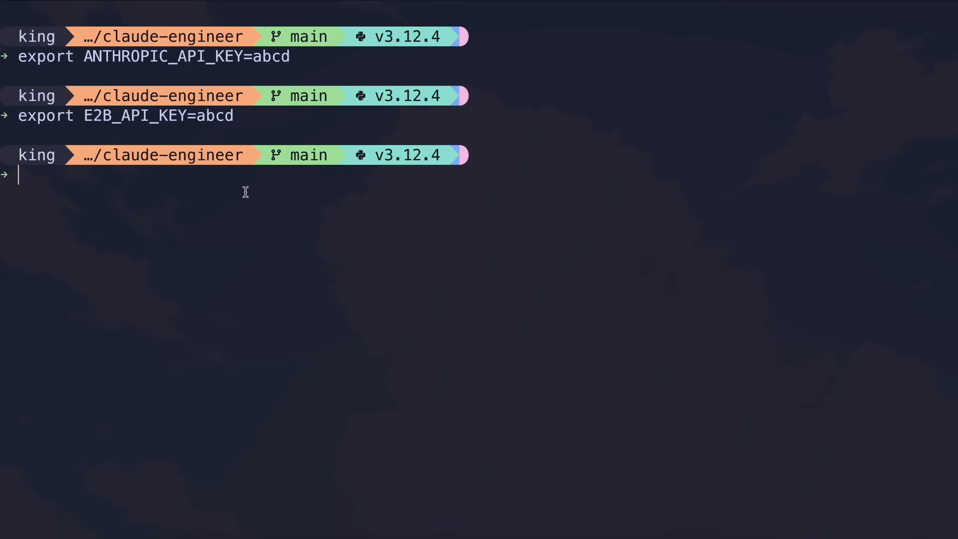
type("uv run app.py")
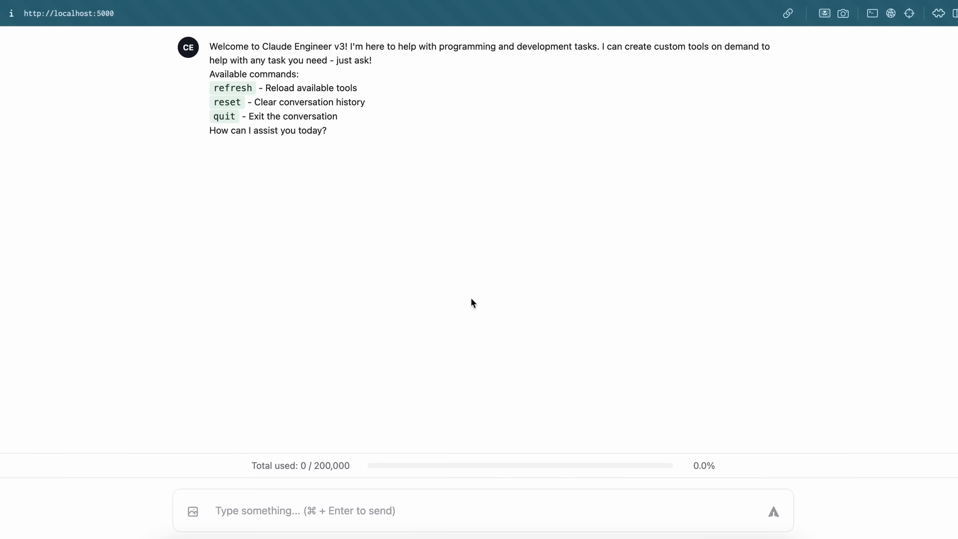
mouse_move(480, 343)
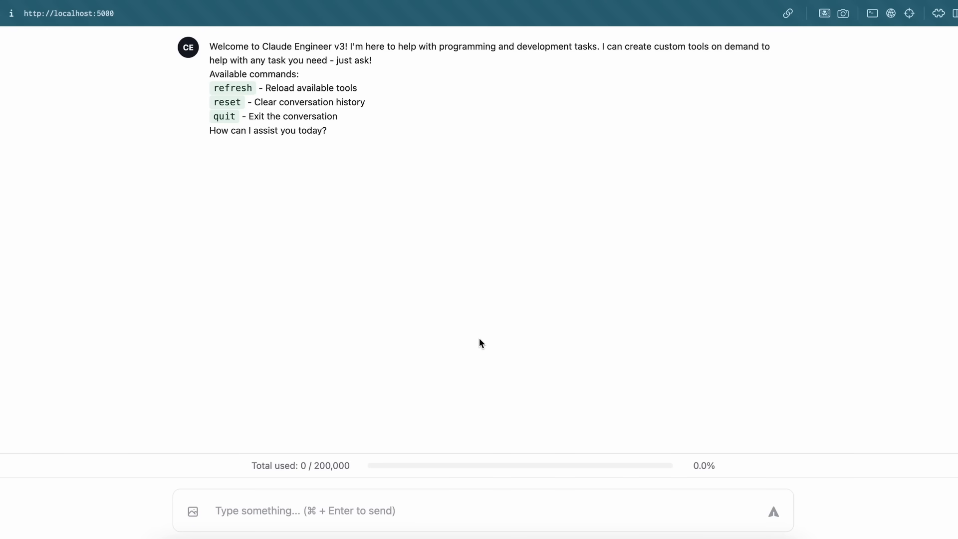
mouse_move(362, 205)
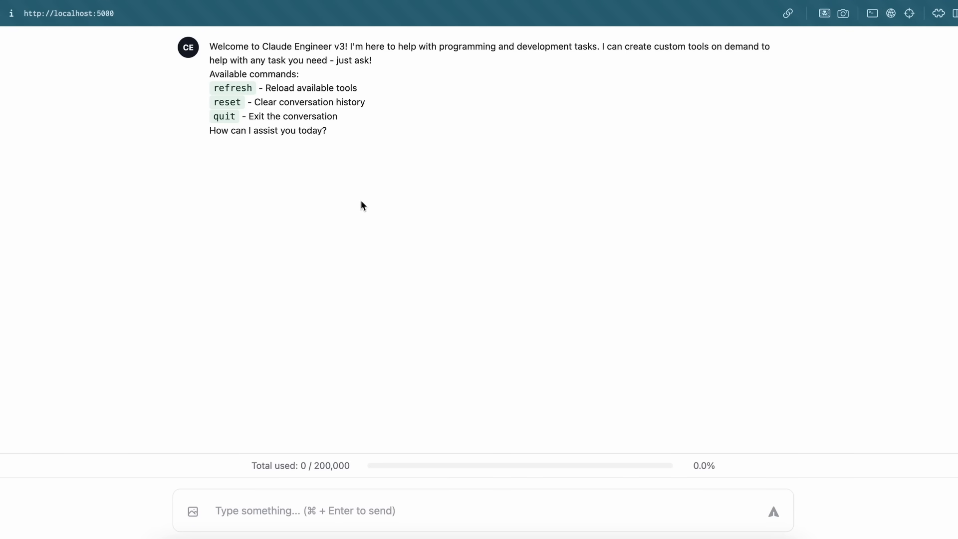
mouse_move(415, 210)
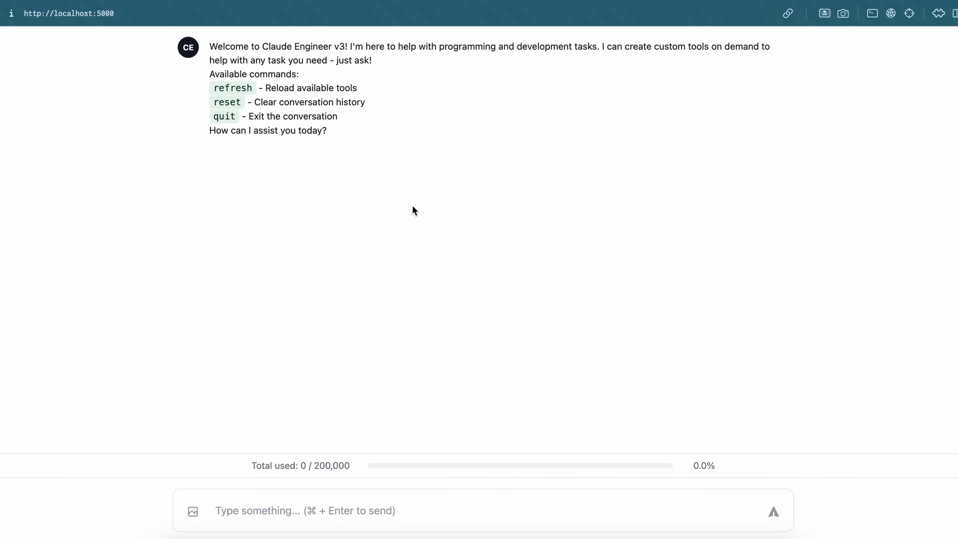
mouse_move(493, 191)
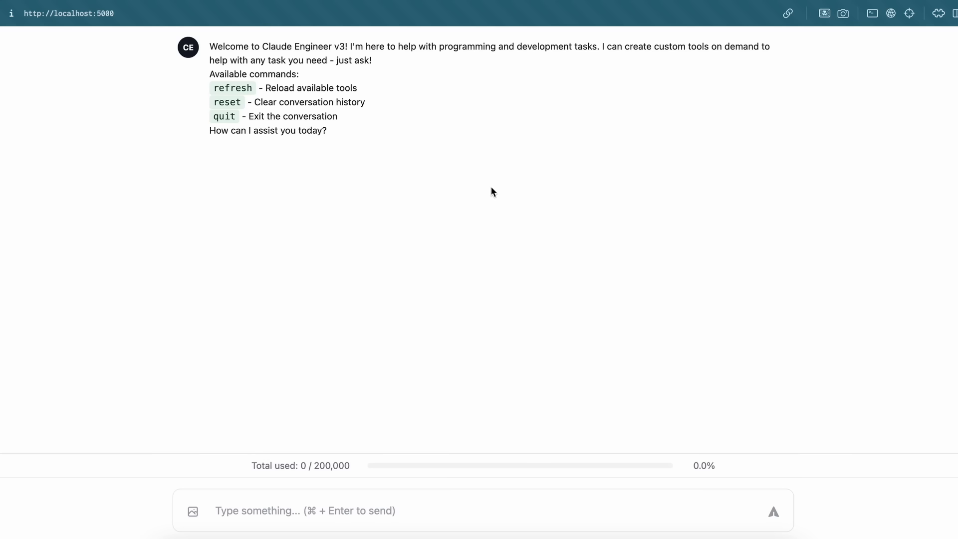
mouse_move(504, 179)
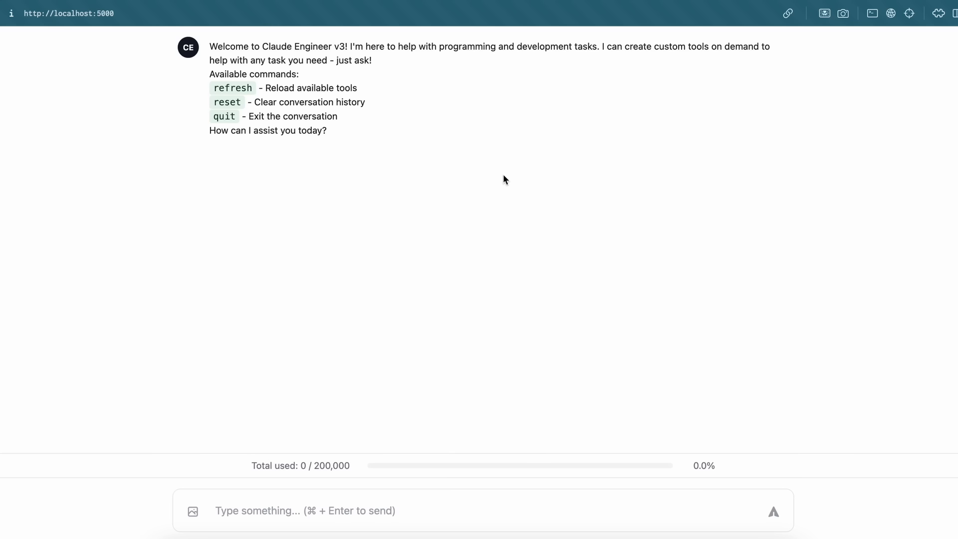
mouse_move(514, 184)
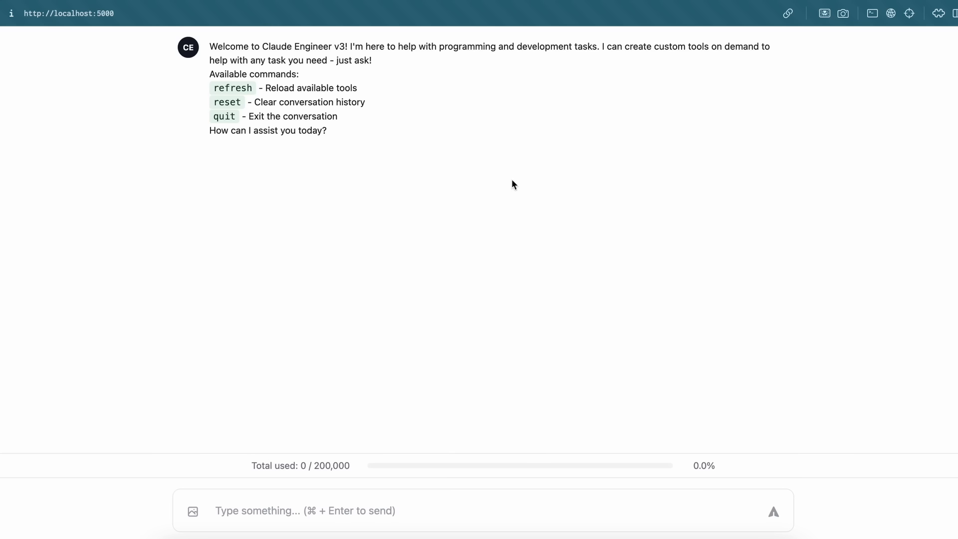
mouse_move(542, 217)
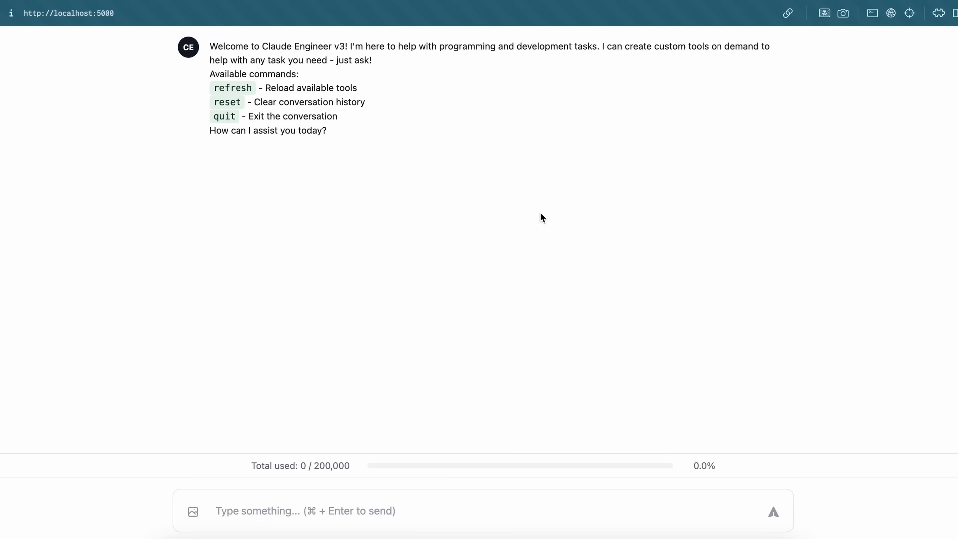
mouse_move(559, 200)
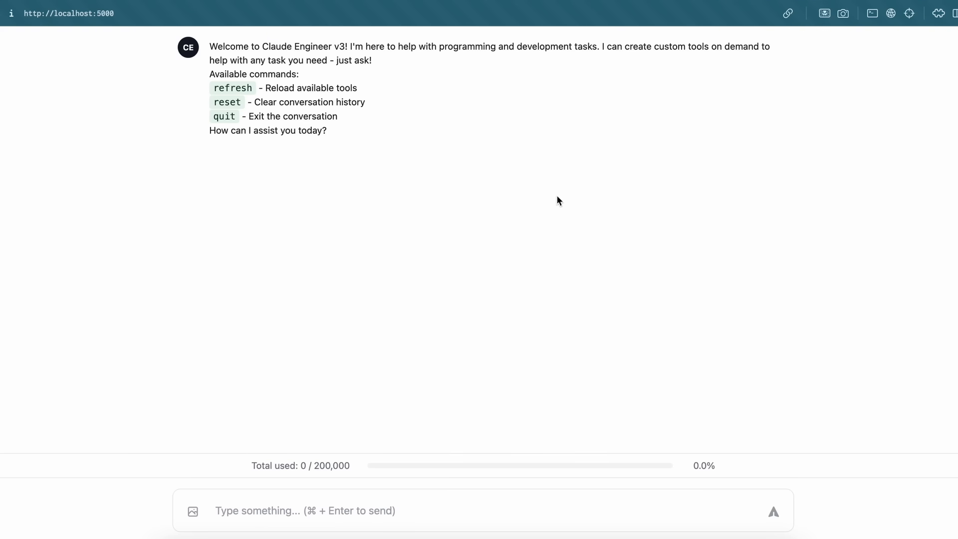
mouse_move(560, 247)
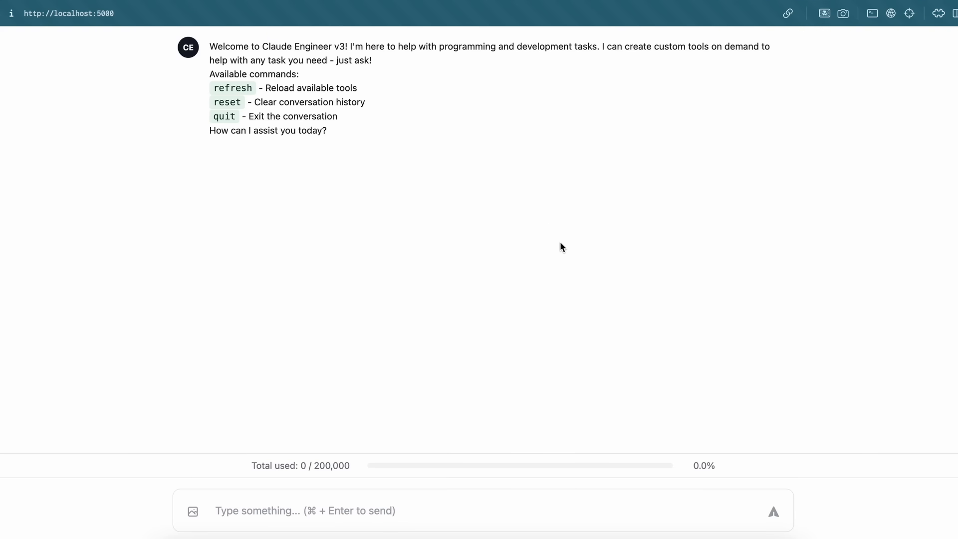
mouse_move(337, 156)
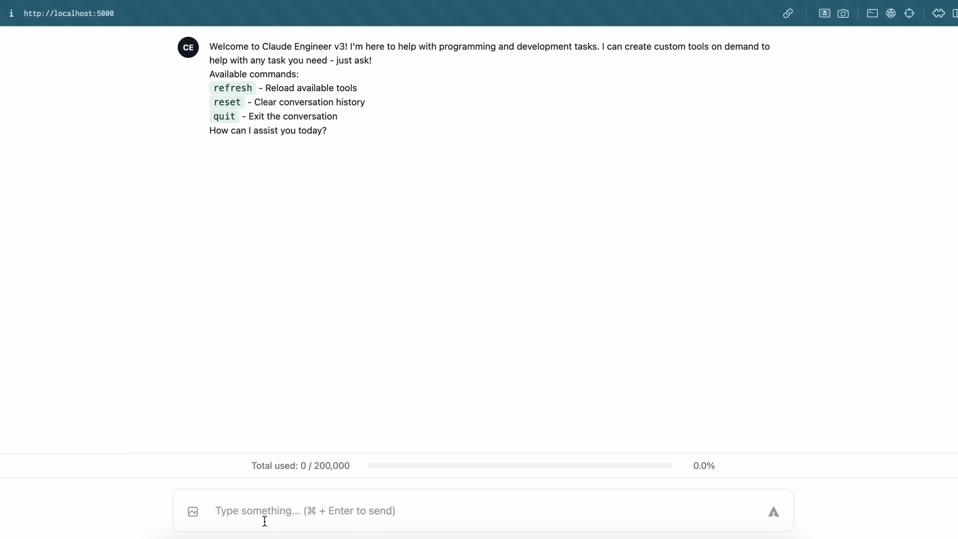
mouse_move(193, 513)
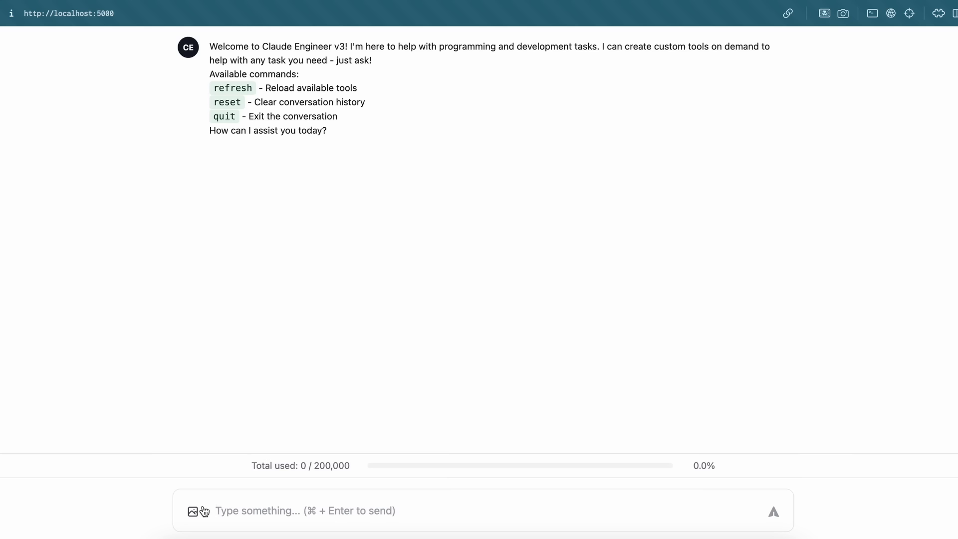
mouse_move(405, 382)
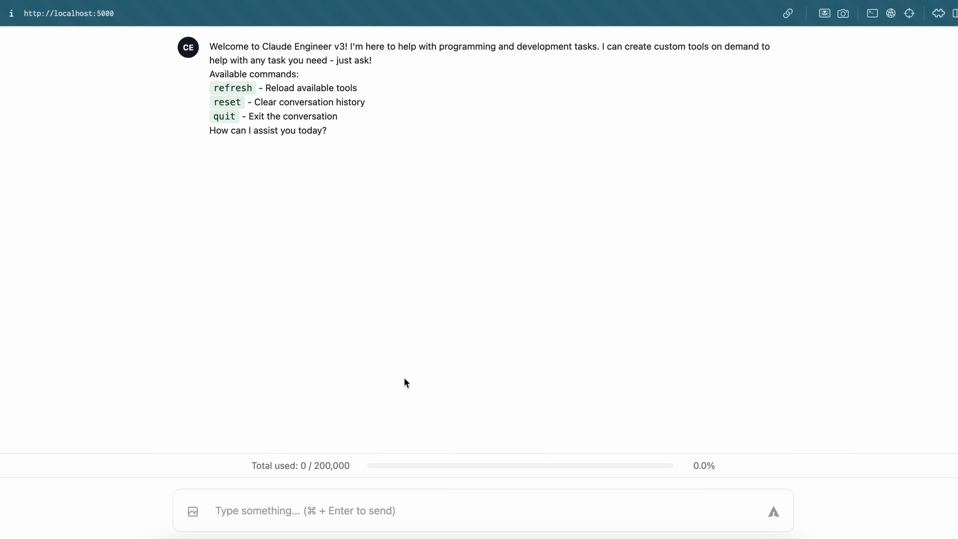
mouse_move(566, 155)
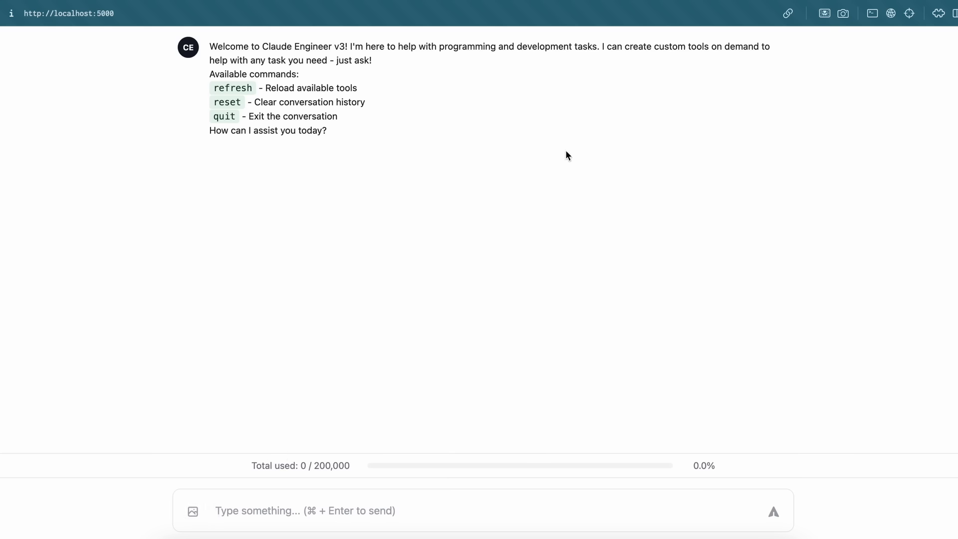
mouse_move(578, 28)
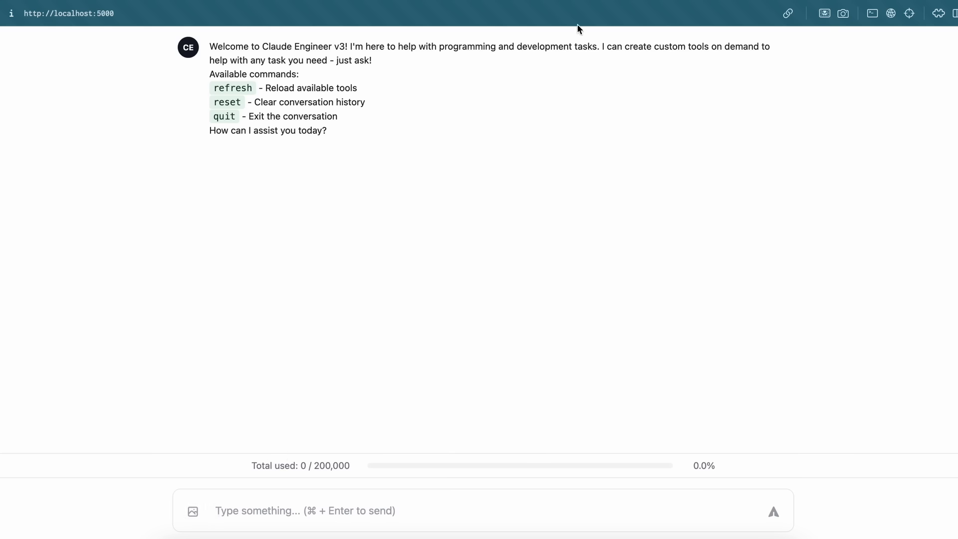
Step: Ask 'Generate a simple minesweeper game using html,css,js' and scroll through the reply
type("Generate a simple minesweeper game using html,css,js")
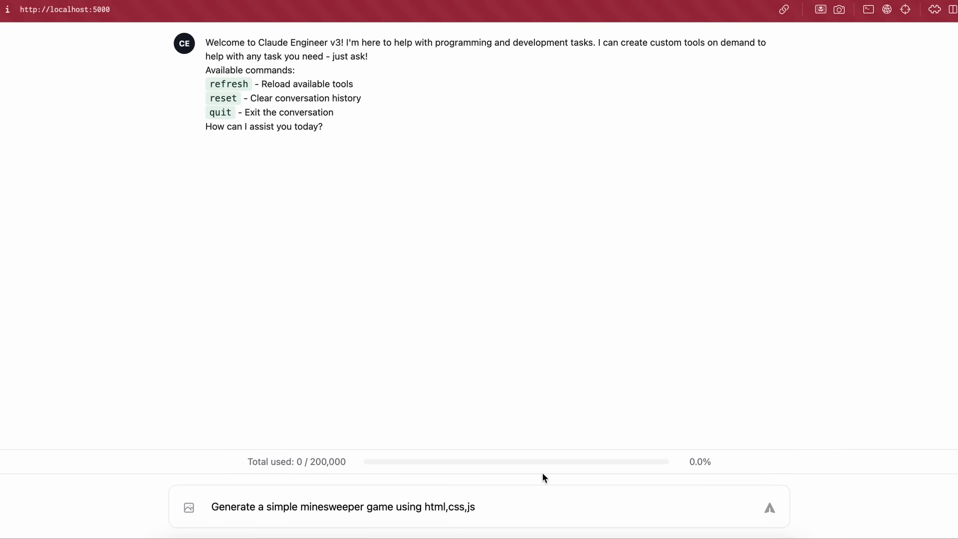
left_click(770, 509)
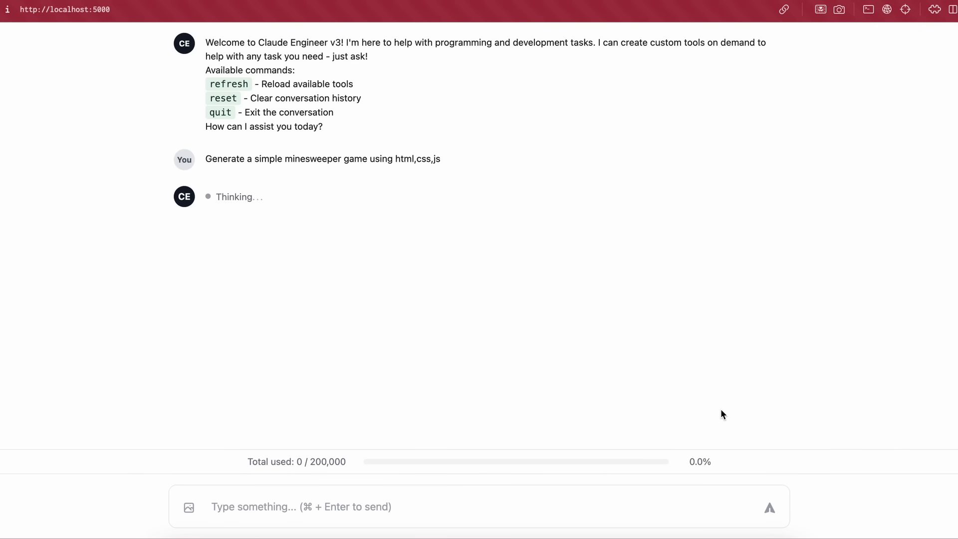
mouse_move(217, 241)
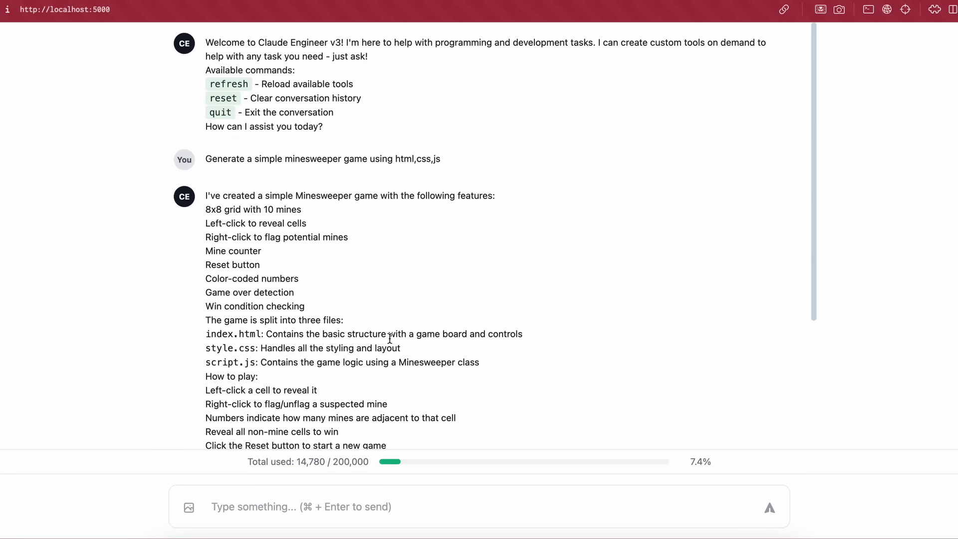
scroll("down", 3)
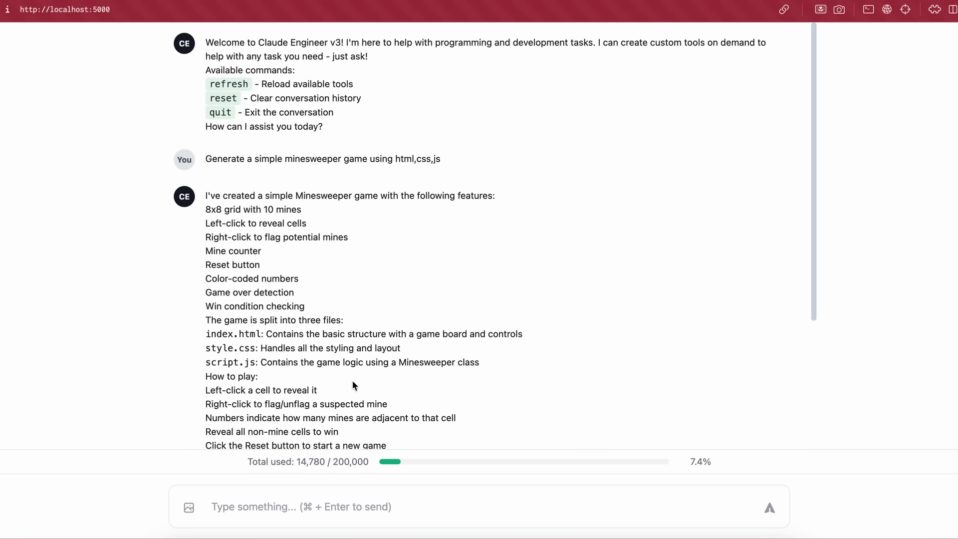
scroll("down", 3)
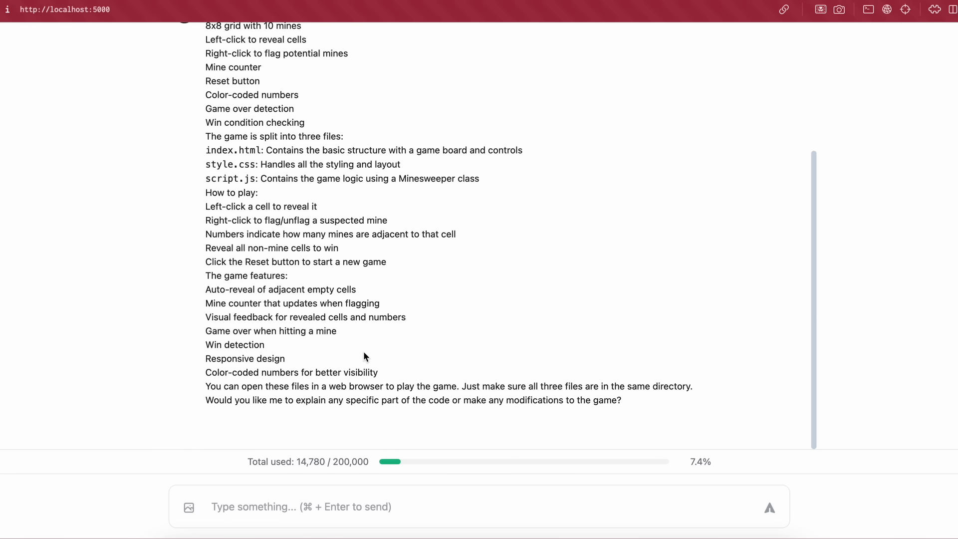
mouse_move(367, 367)
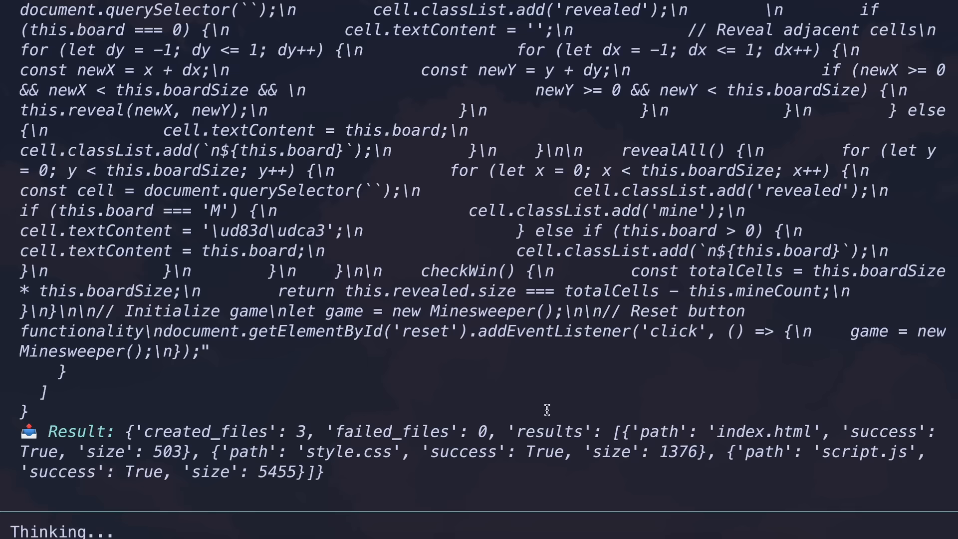
scroll("down", 3)
type("ls")
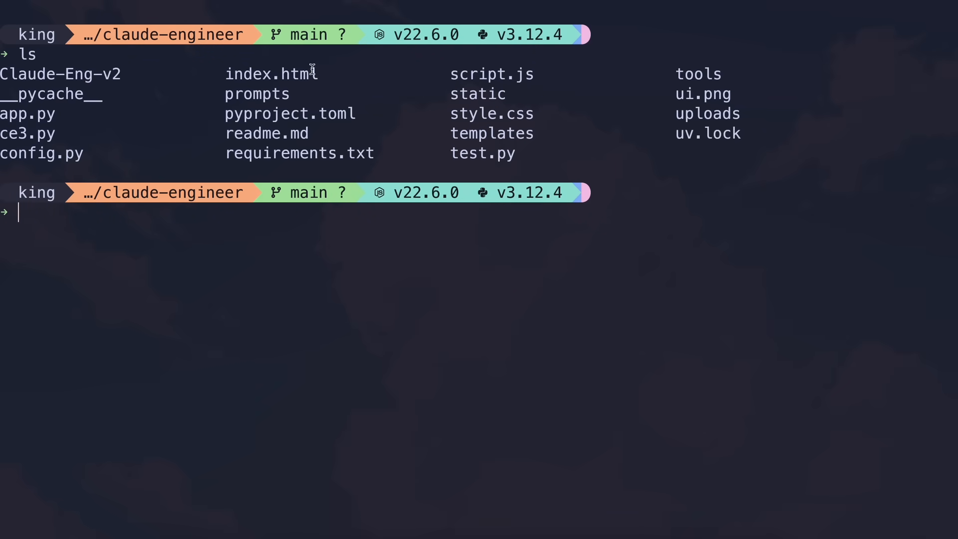
Step: Highlight the generated style.css in the claude-engineer folder listing
double_click(271, 75)
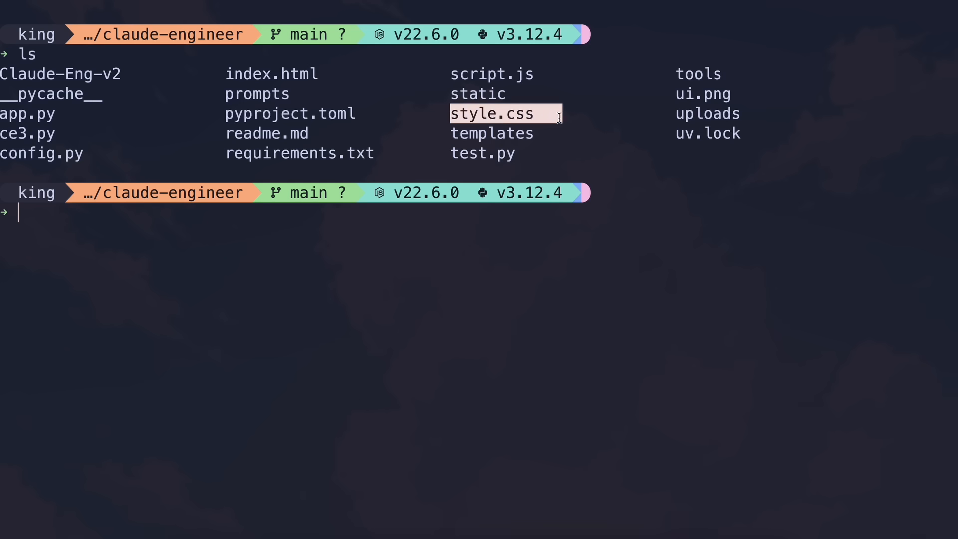
mouse_move(552, 133)
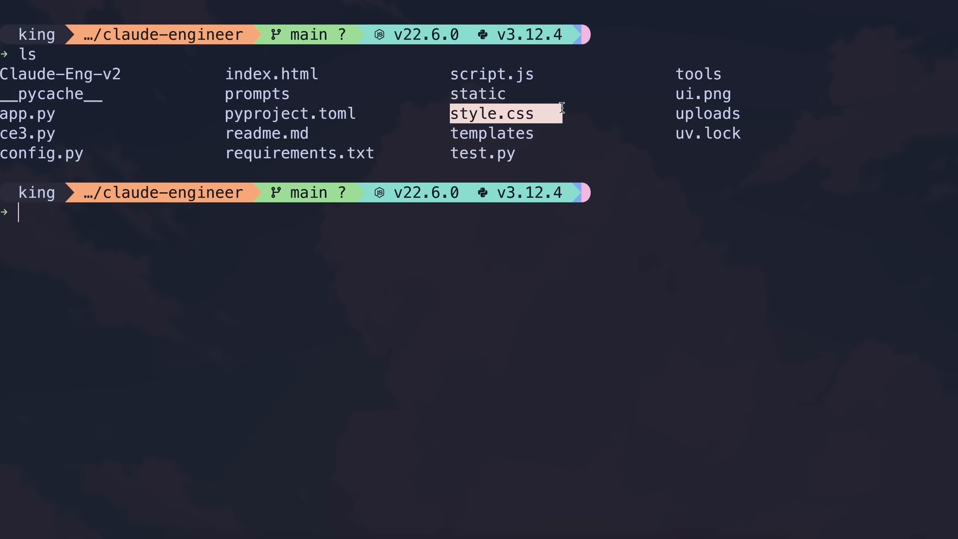
mouse_move(560, 121)
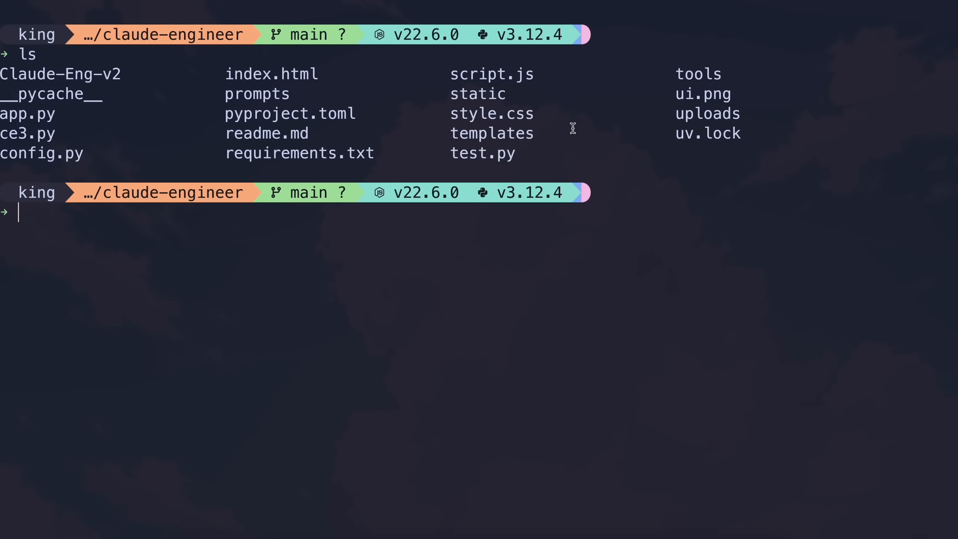
mouse_move(565, 142)
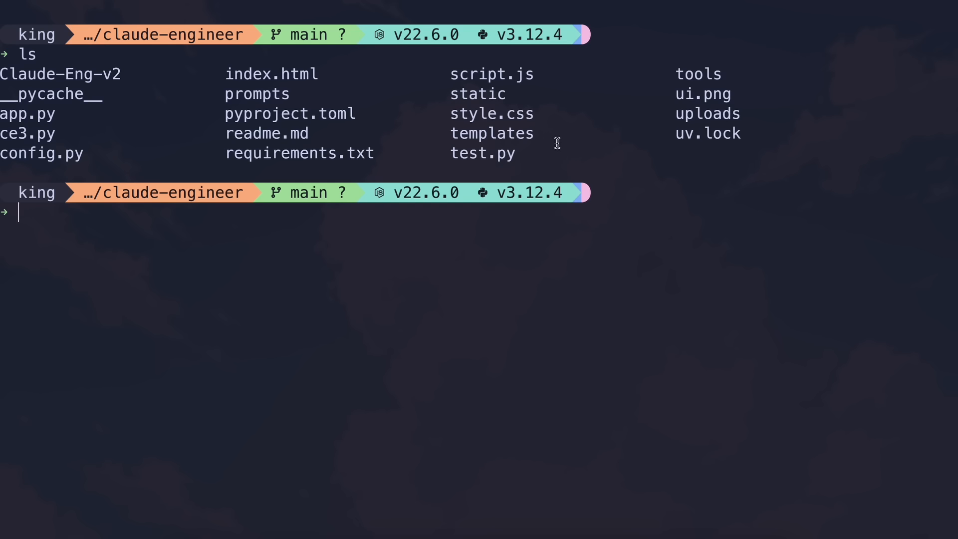
mouse_move(563, 153)
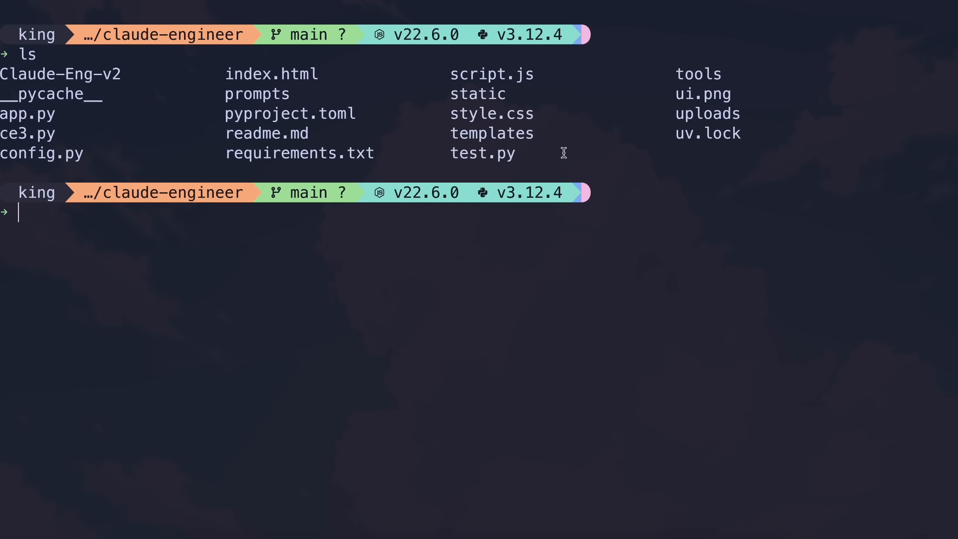
mouse_move(552, 138)
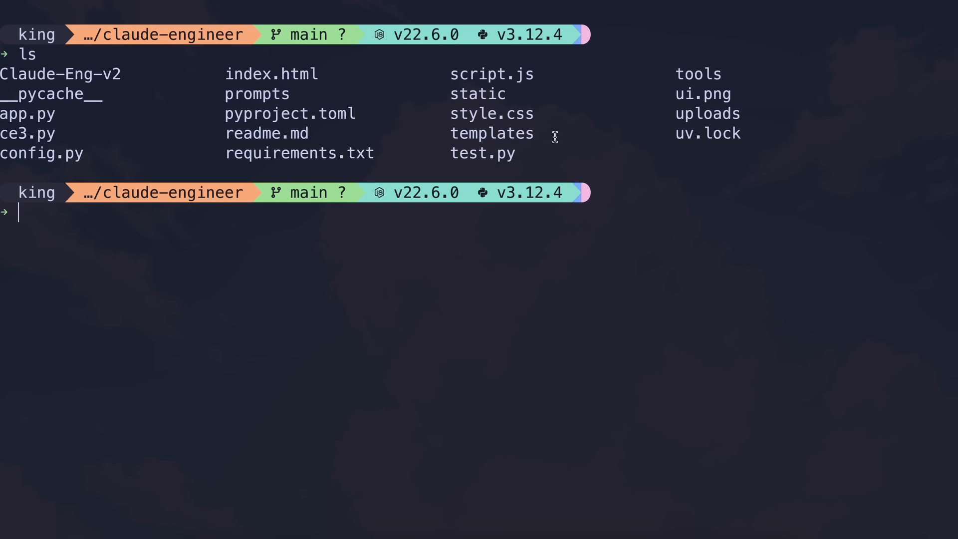
mouse_move(561, 139)
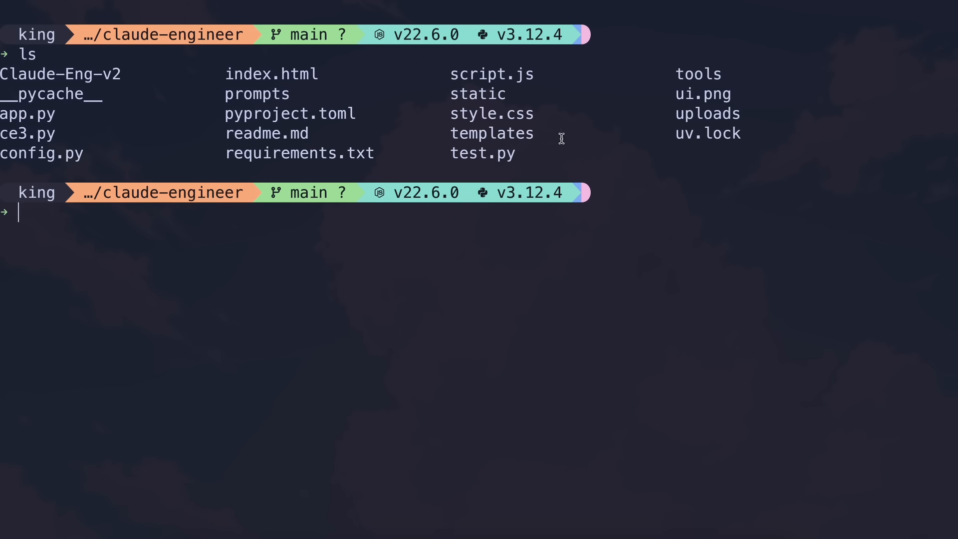
mouse_move(569, 147)
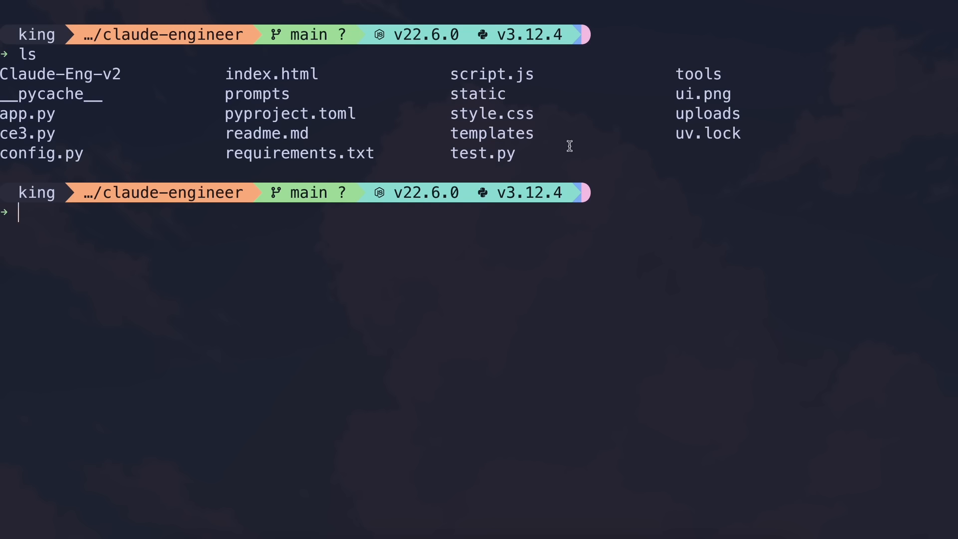
mouse_move(615, 123)
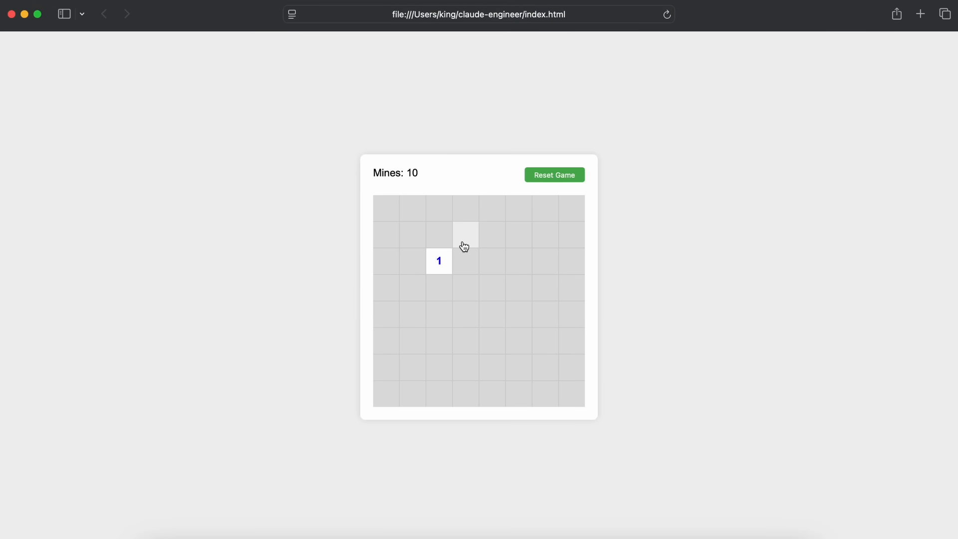
Step: Reveal Minesweeper cells until a mine ends the game, then dismiss the Game Over alert
left_click(465, 235)
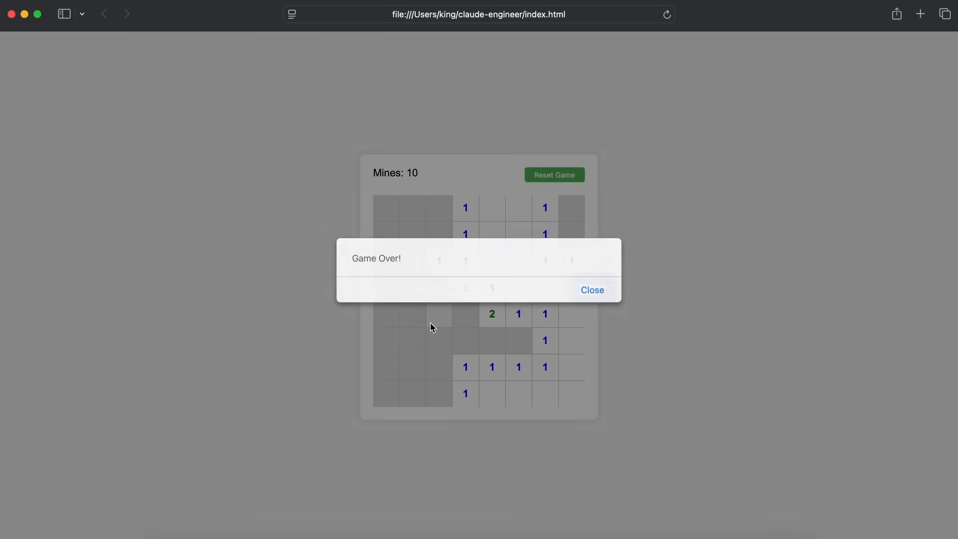
left_click(592, 290)
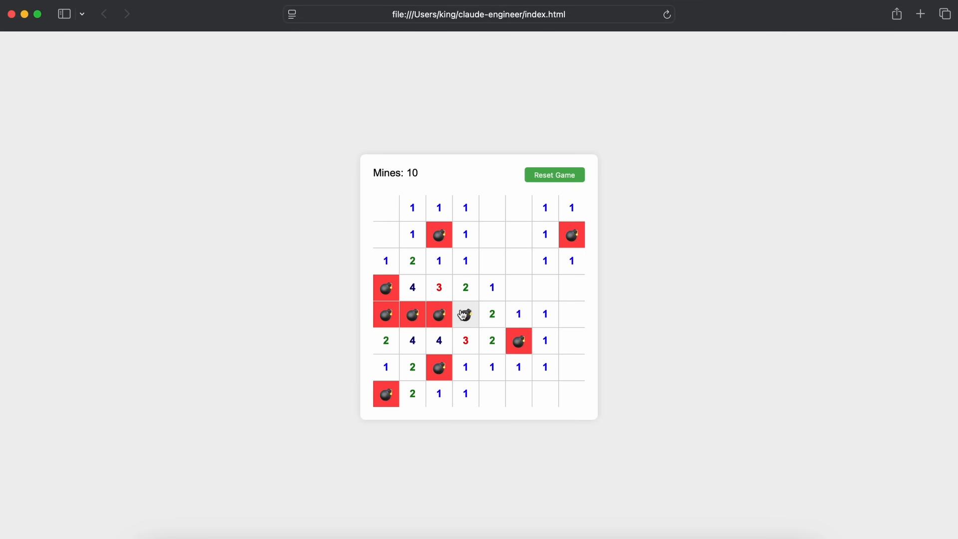
left_click(465, 314)
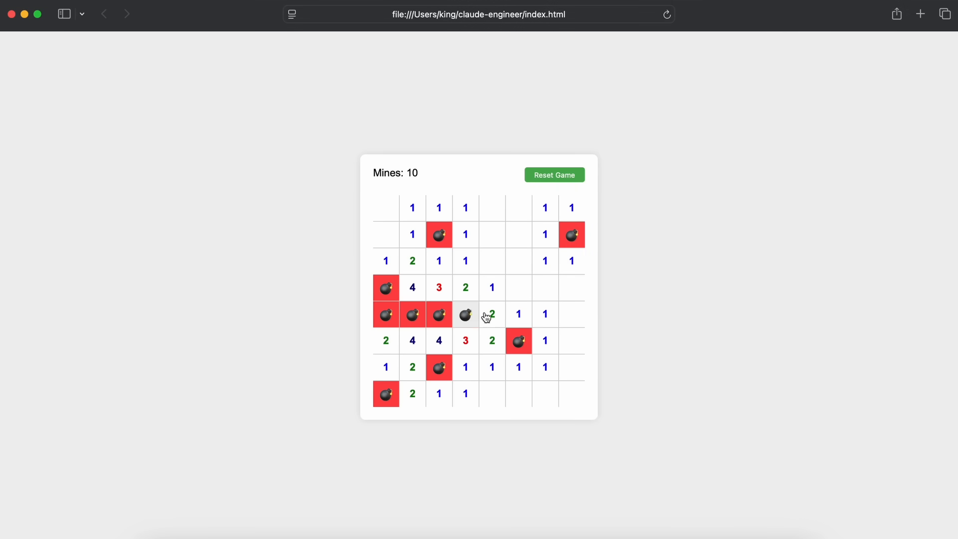
left_click(466, 314)
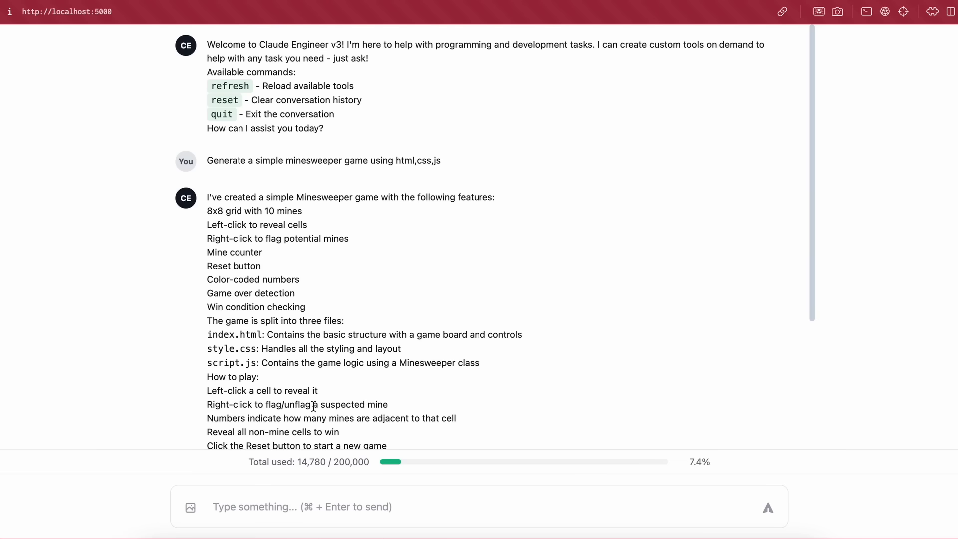
Step: Scroll down the Claude Engineer chat
scroll("down", 3)
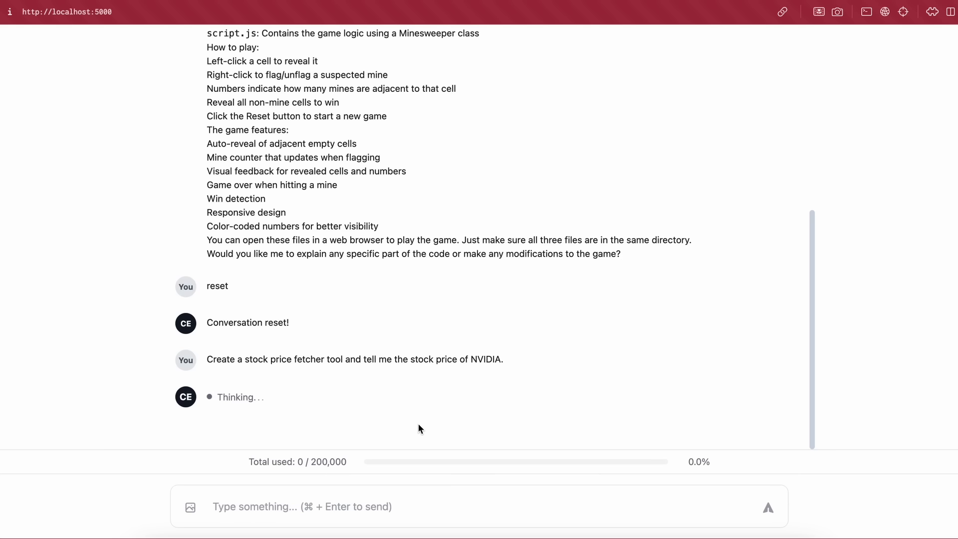
mouse_move(377, 476)
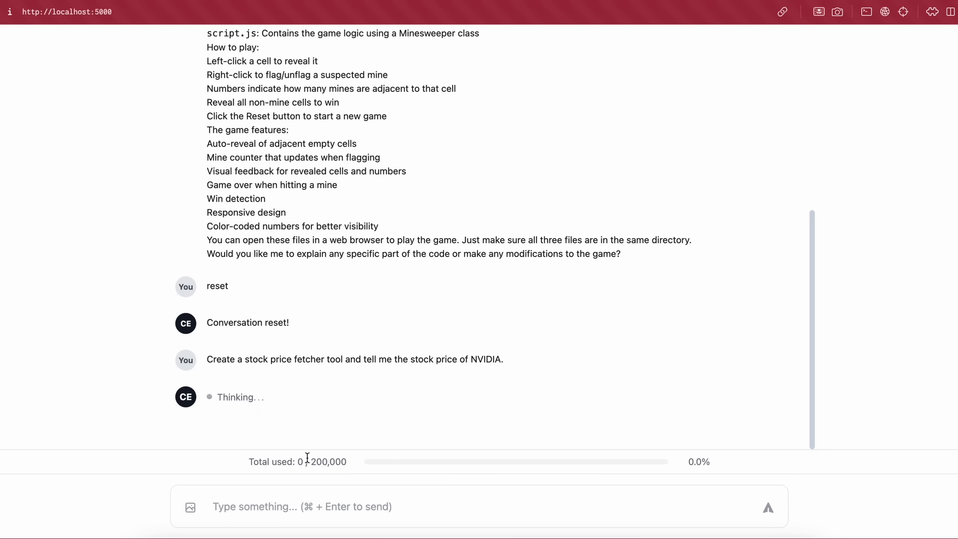
mouse_move(358, 446)
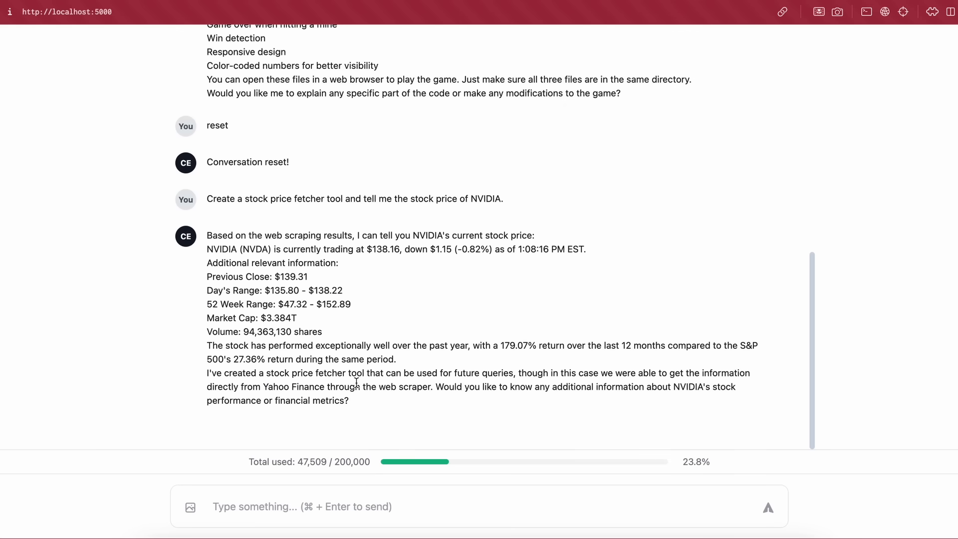
mouse_move(361, 255)
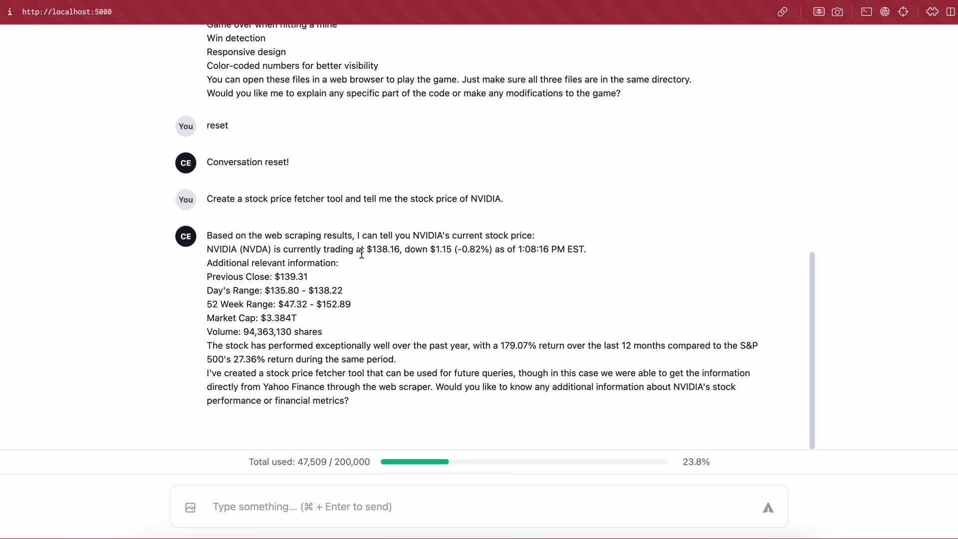
mouse_move(422, 274)
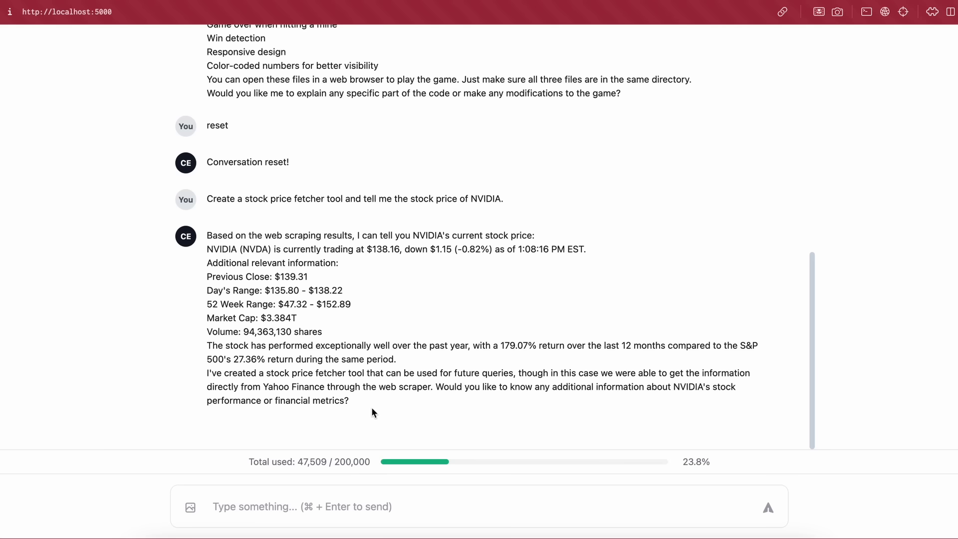
mouse_move(372, 382)
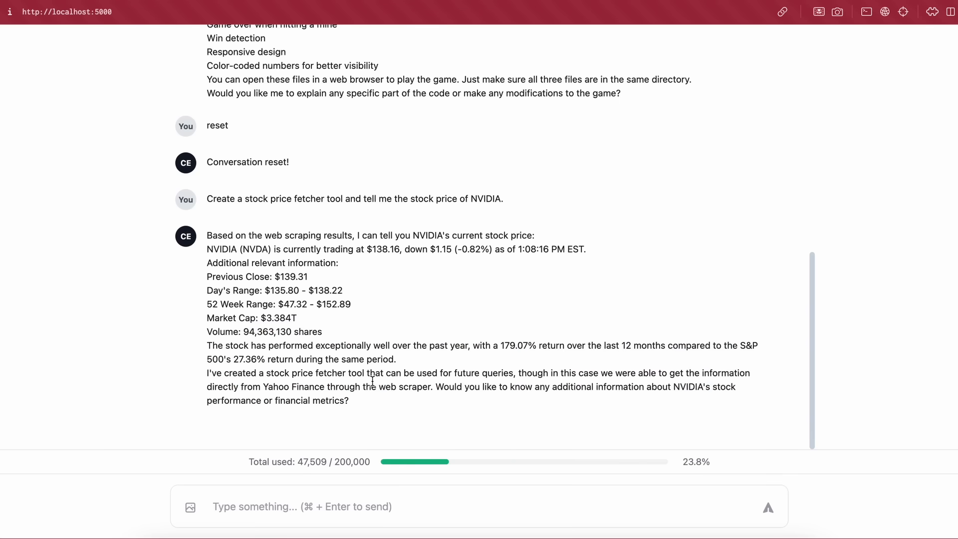
mouse_move(509, 406)
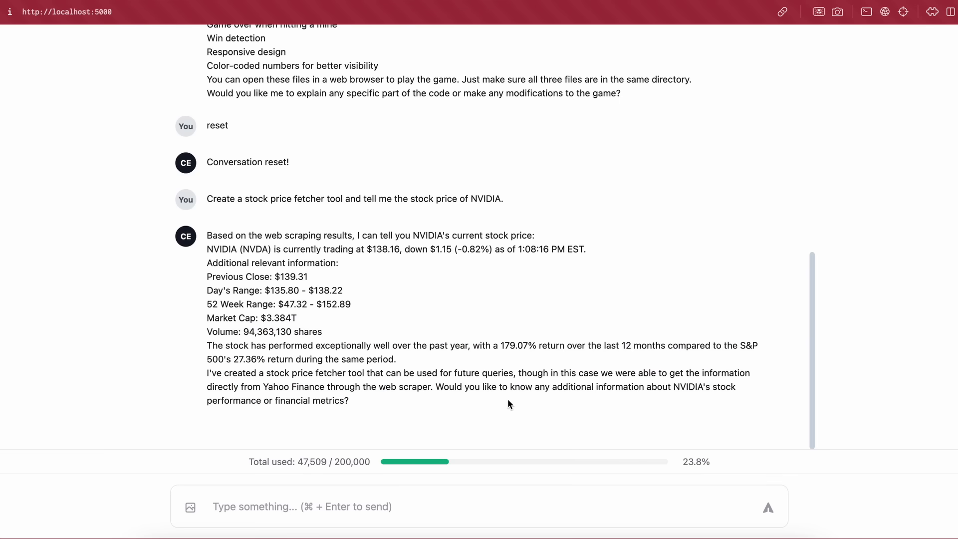
mouse_move(502, 412)
type("Create a tool that takes a string and encrypts it via md5. Give me the encrypted string for \"")
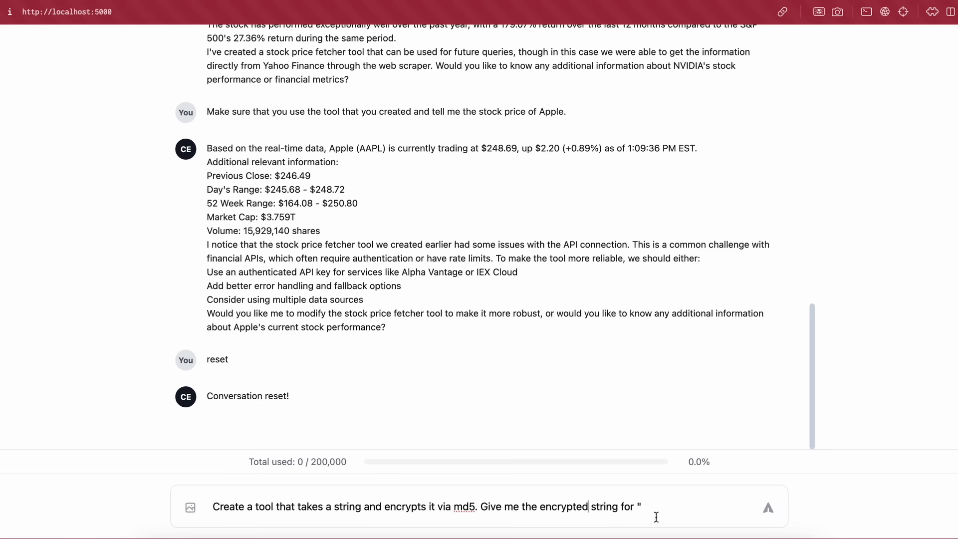
Step: Finish the MD5 tool request for 'AICodeKing' and send it
type("A")
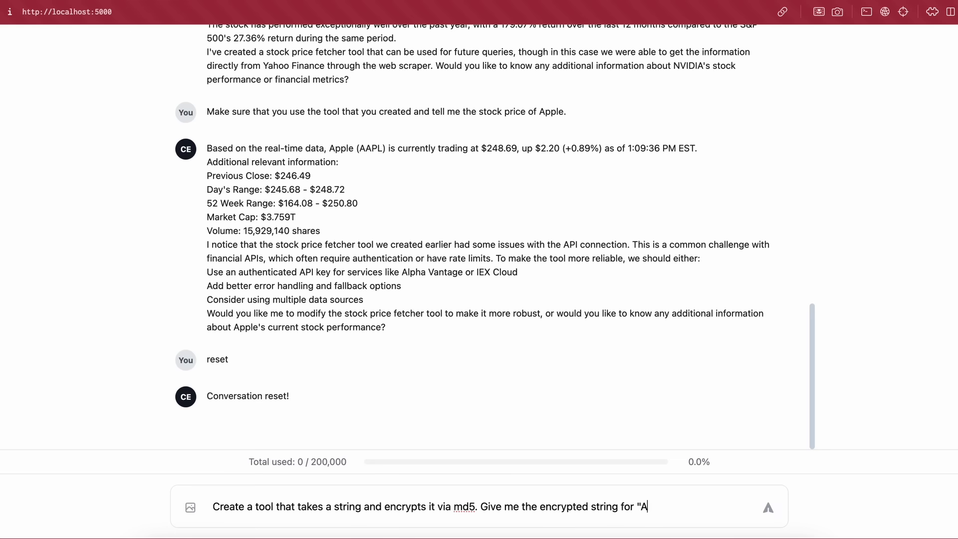
type("ICodeKing")
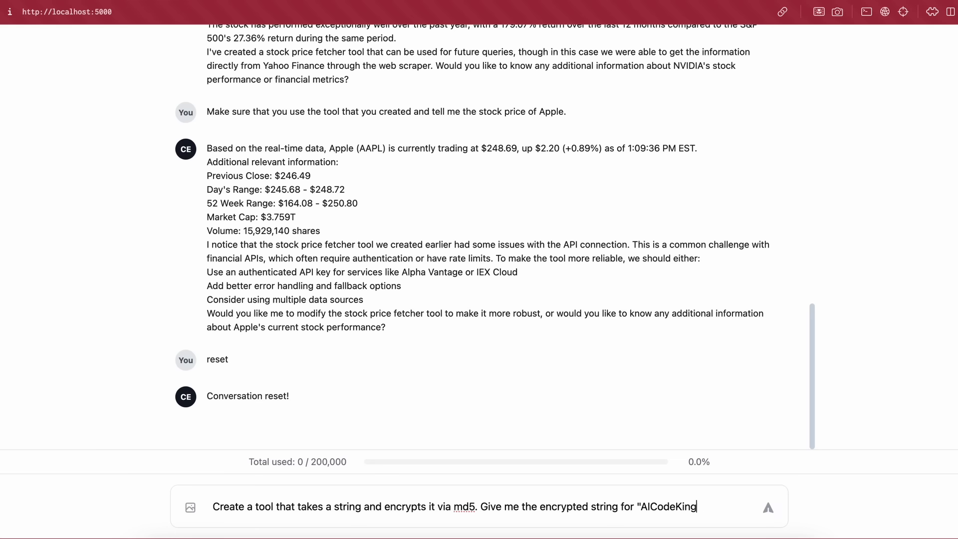
left_click(768, 511)
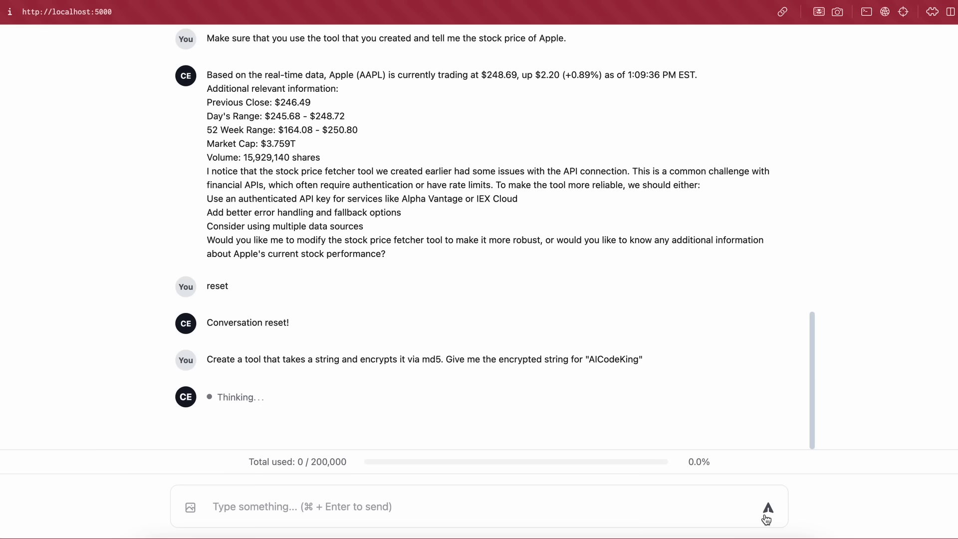
mouse_move(647, 404)
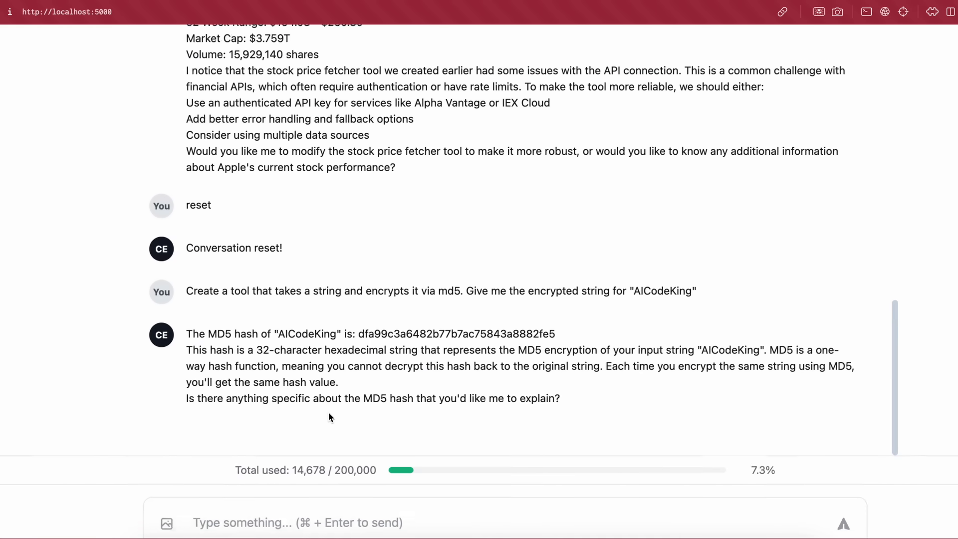
Step: Select the MD5 hash of 'AICodeKing' in Claude Engineer's reply
scroll("down", 3)
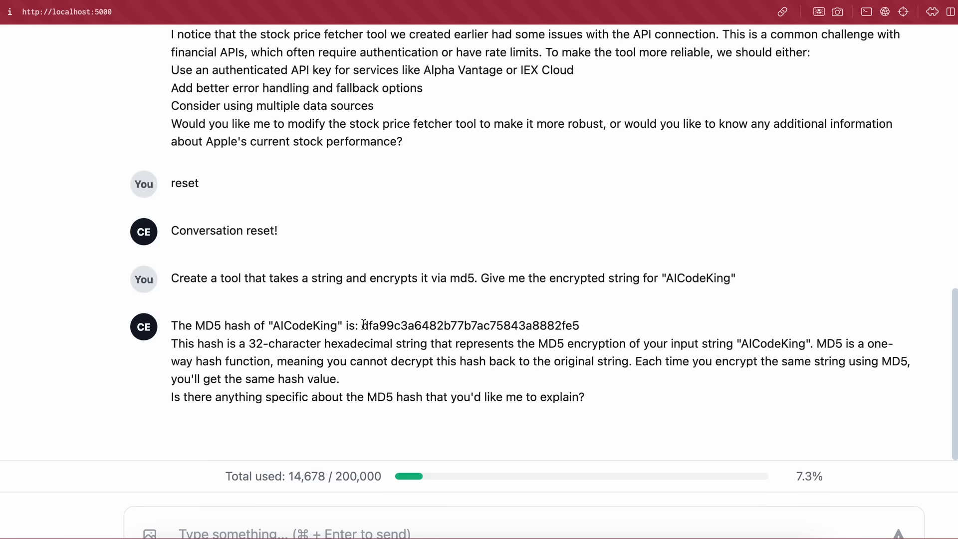
double_click(469, 325)
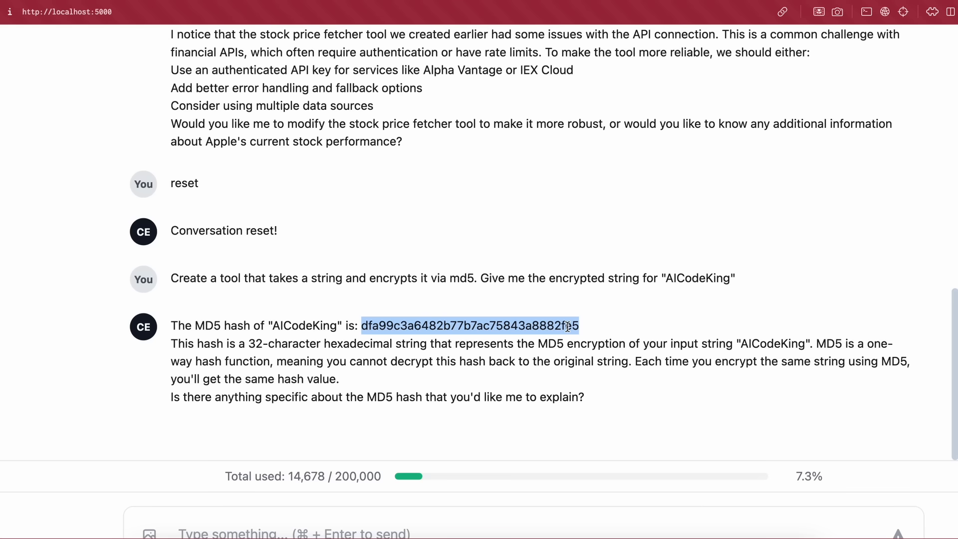
scroll("up", 3)
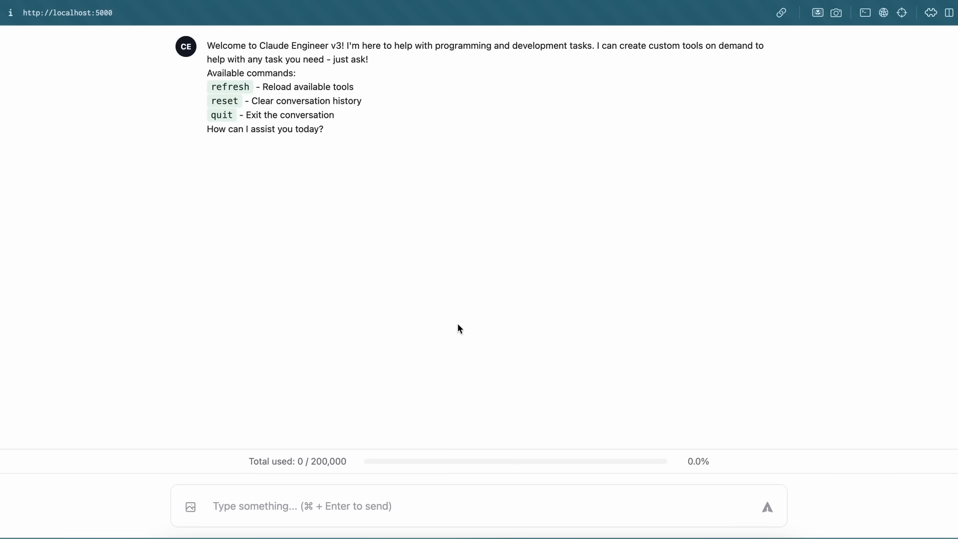
mouse_move(361, 222)
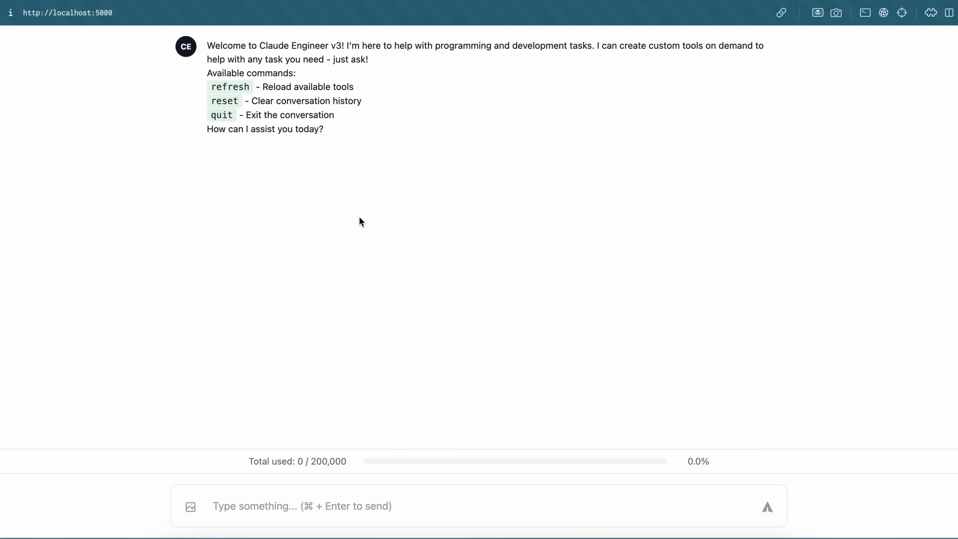
Step: Highlight the welcome message listing refresh, reset and quit, then deselect it
left_click_drag(207, 59, 324, 129)
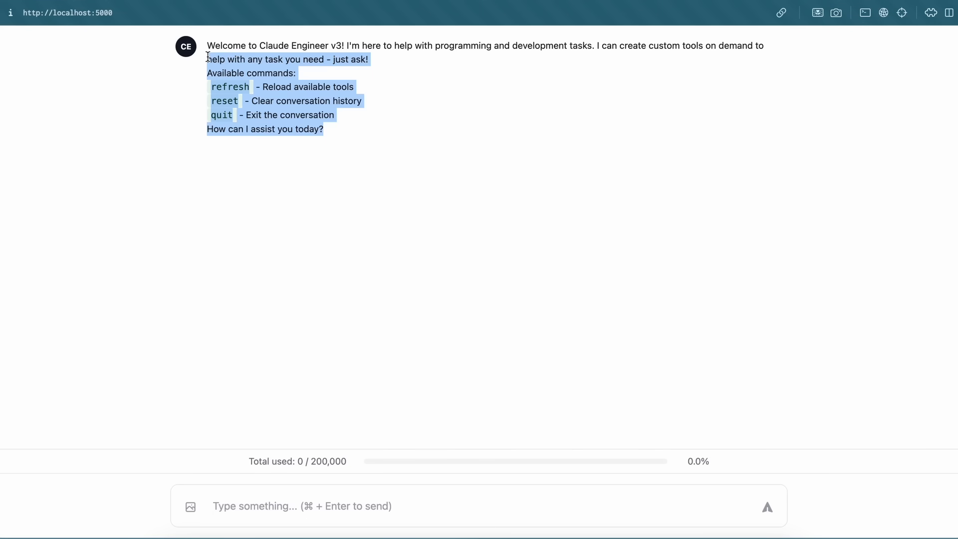
left_click(254, 79)
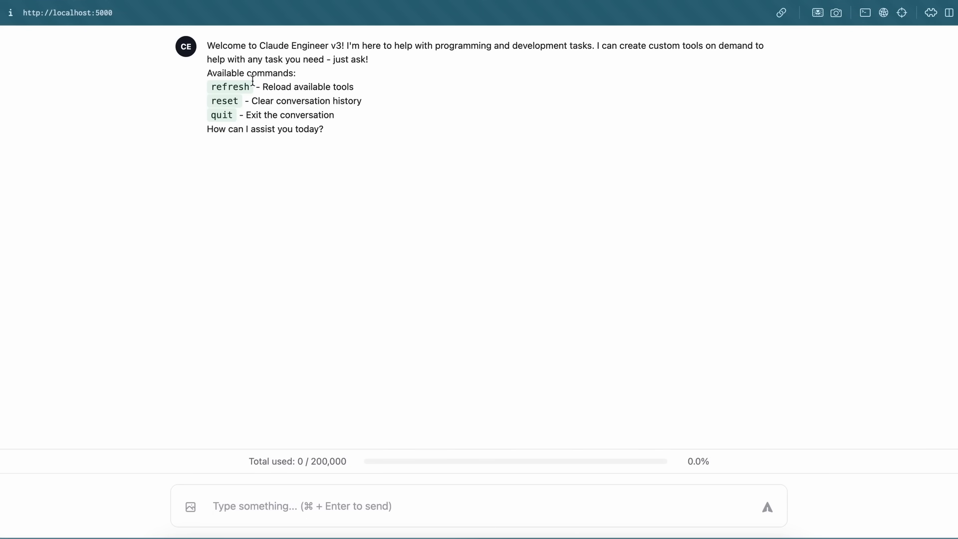
mouse_move(331, 480)
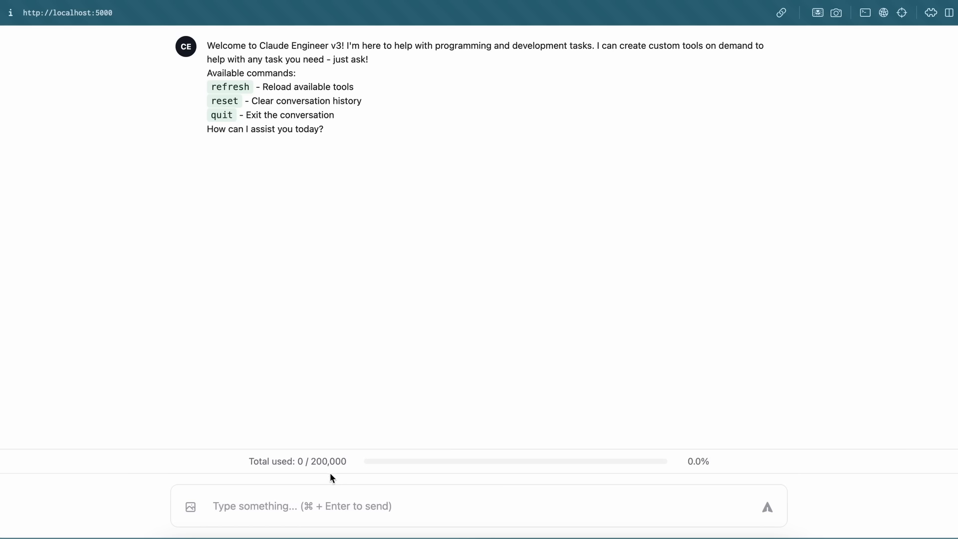
mouse_move(318, 460)
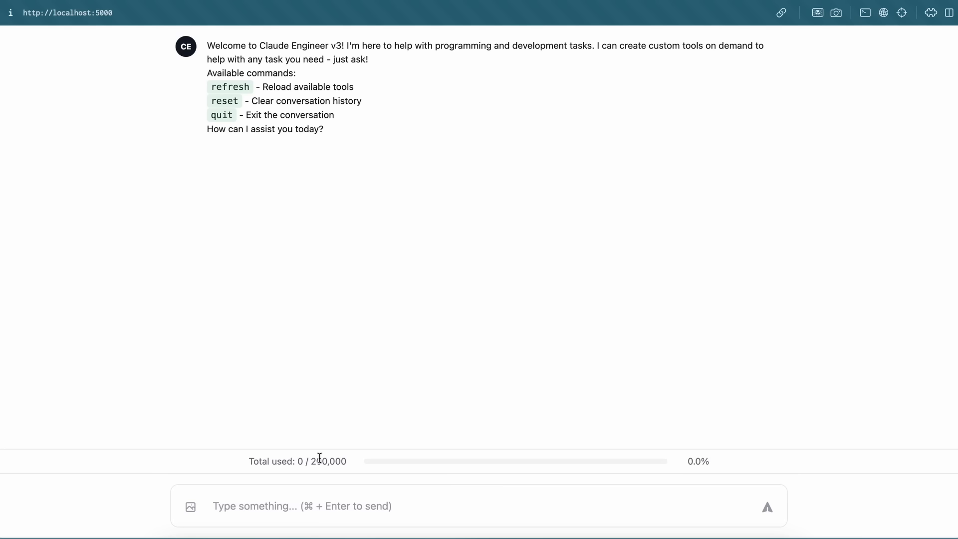
mouse_move(369, 364)
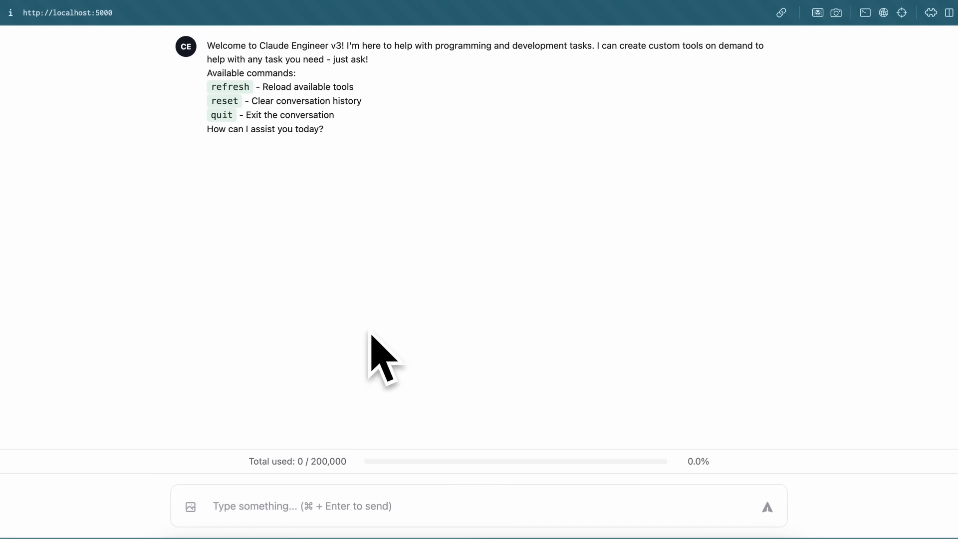
mouse_move(396, 309)
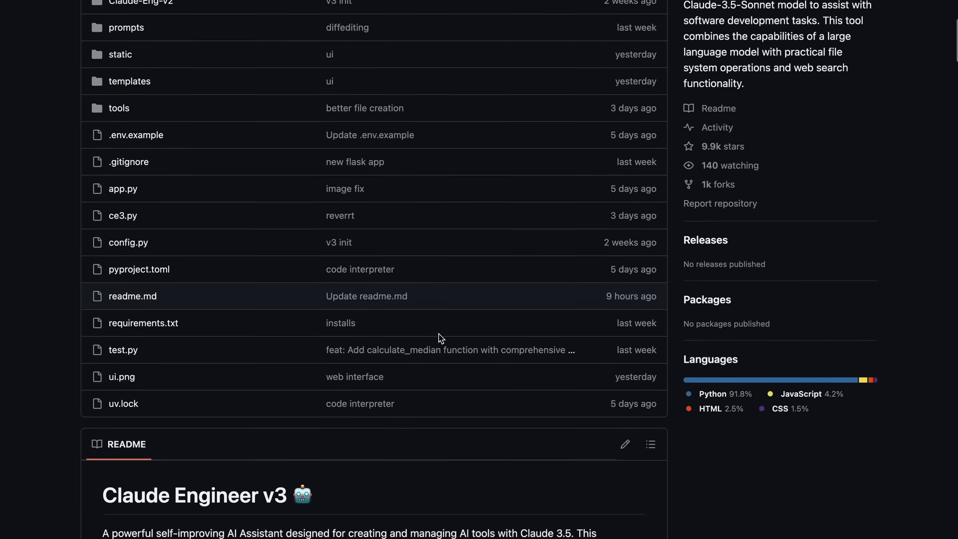
Step: Scroll through the README's interfaces, features, project structure and built-in tools sections
scroll("down", 3)
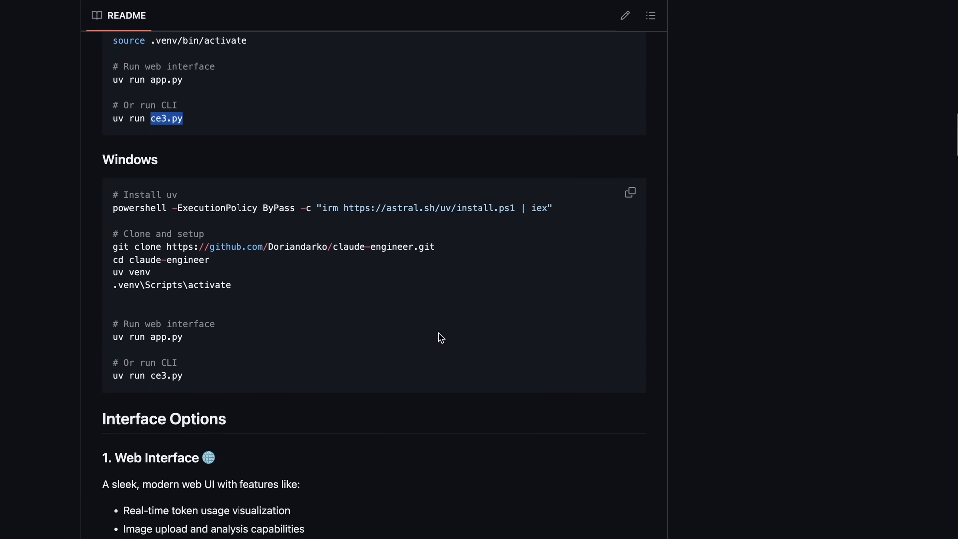
scroll("down", 3)
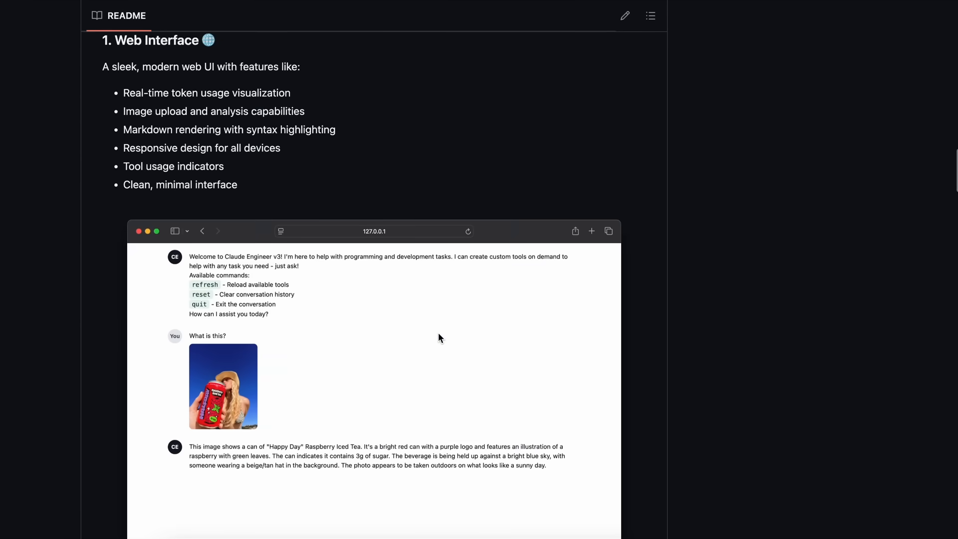
scroll("down", 3)
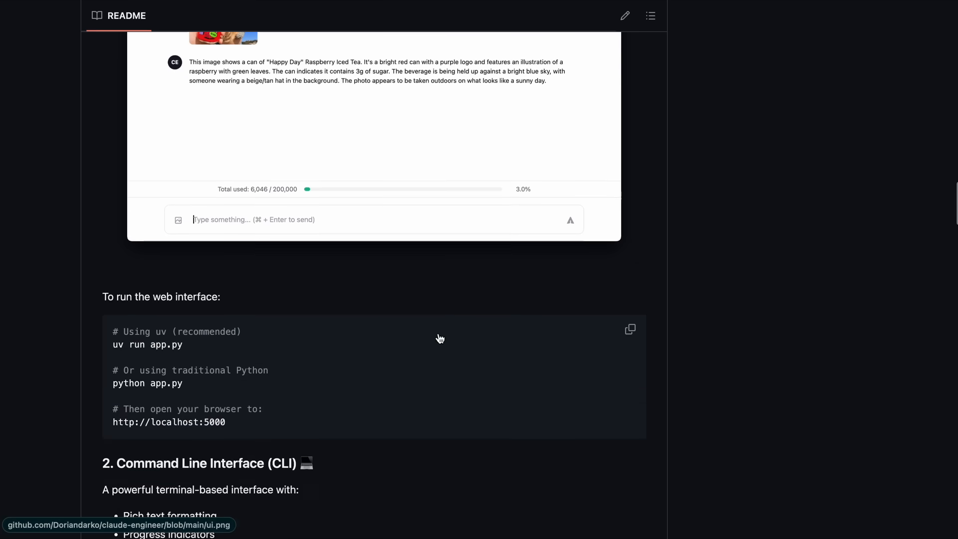
scroll("down", 3)
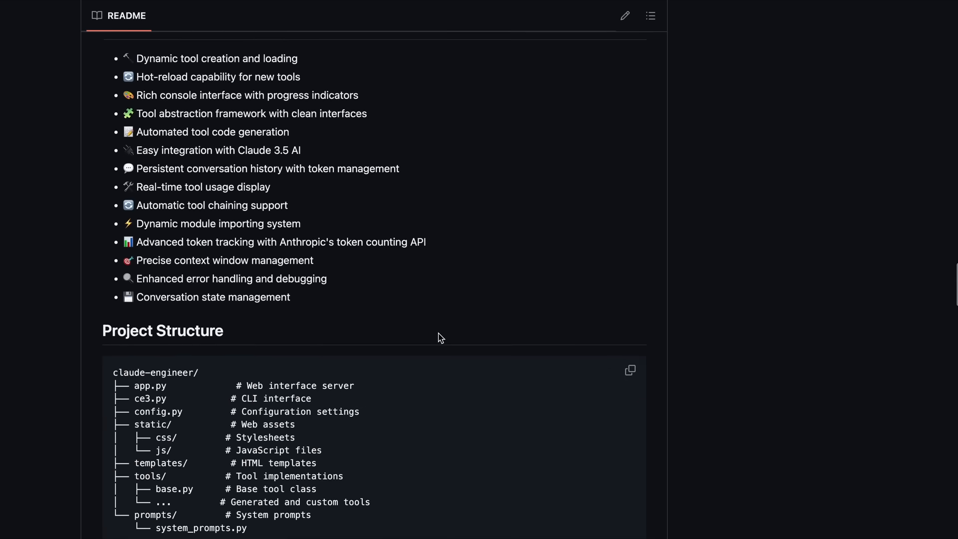
scroll("down", 3)
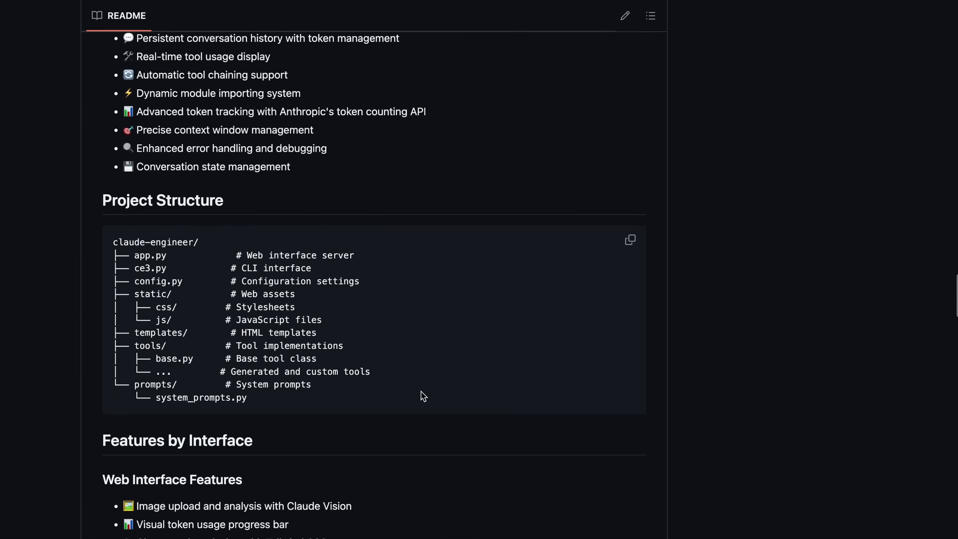
scroll("down", 3)
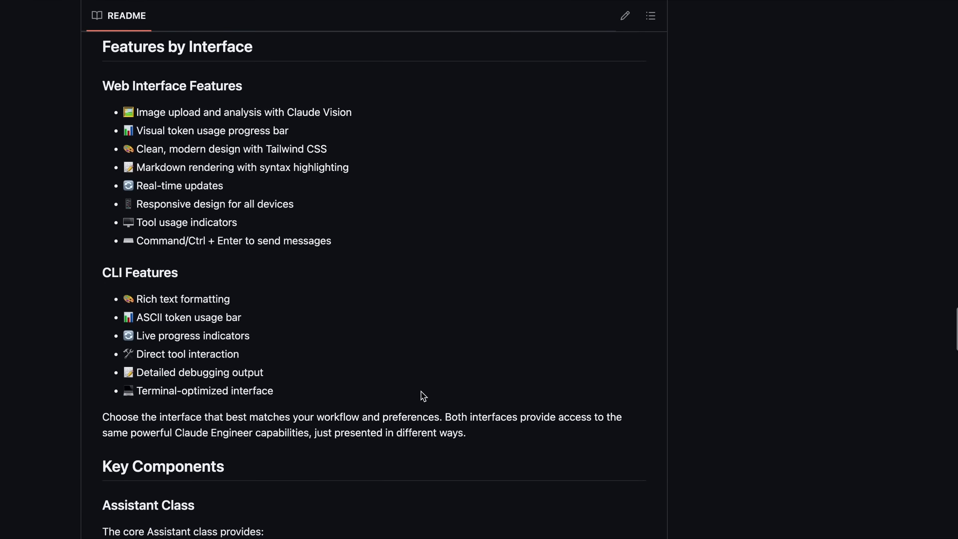
scroll("down", 3)
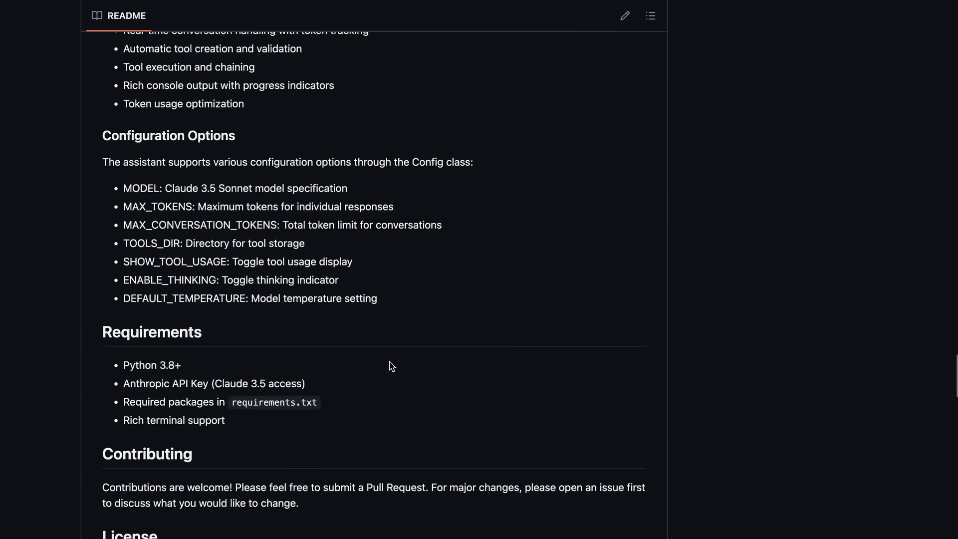
scroll("down", 3)
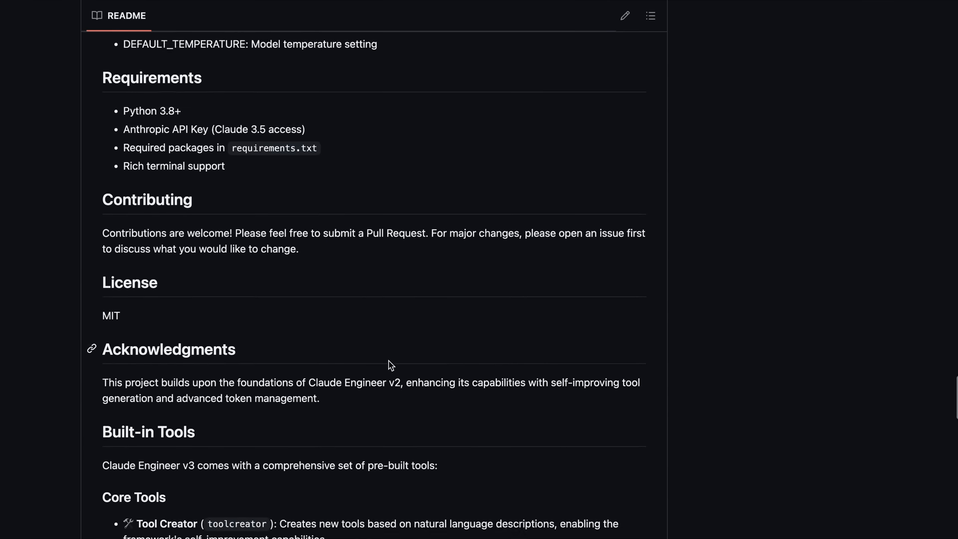
scroll("down", 3)
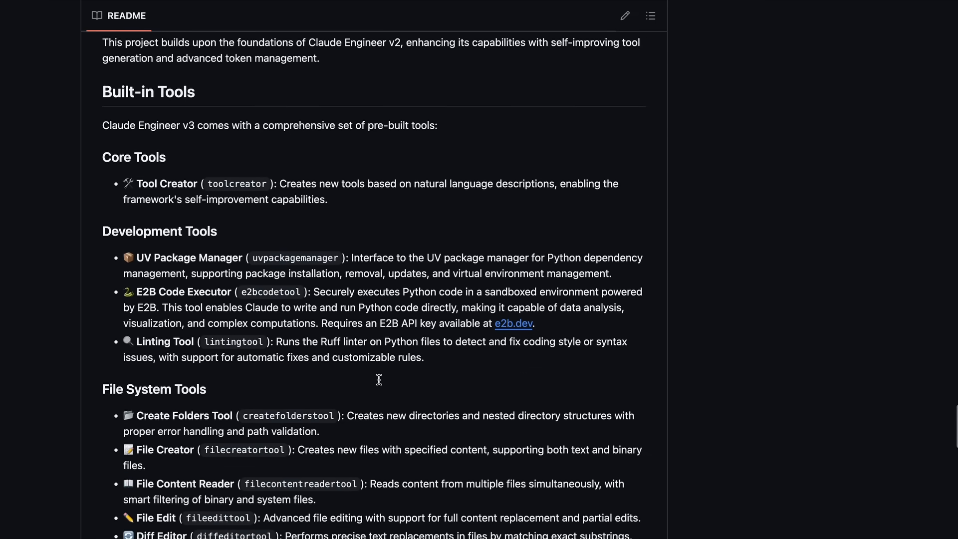
scroll("down", 3)
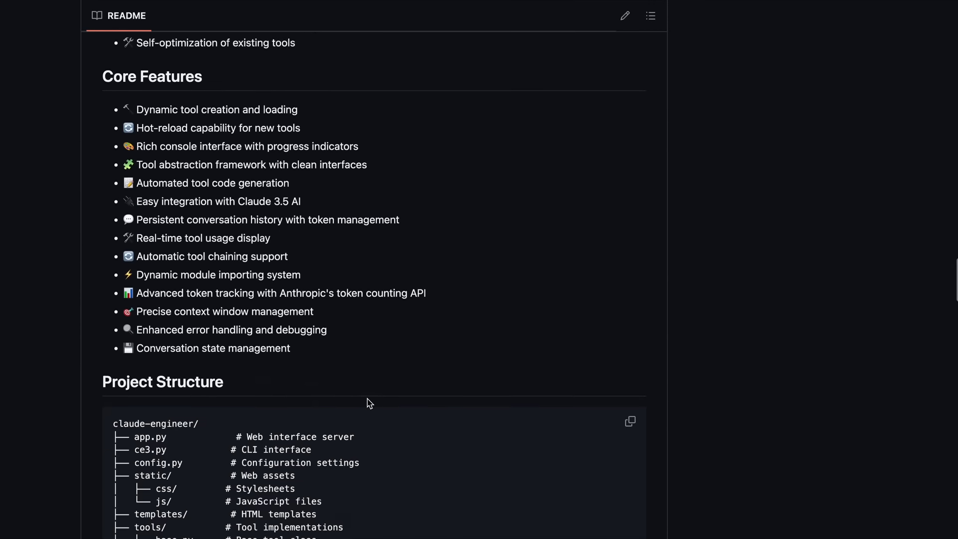
scroll("down", 3)
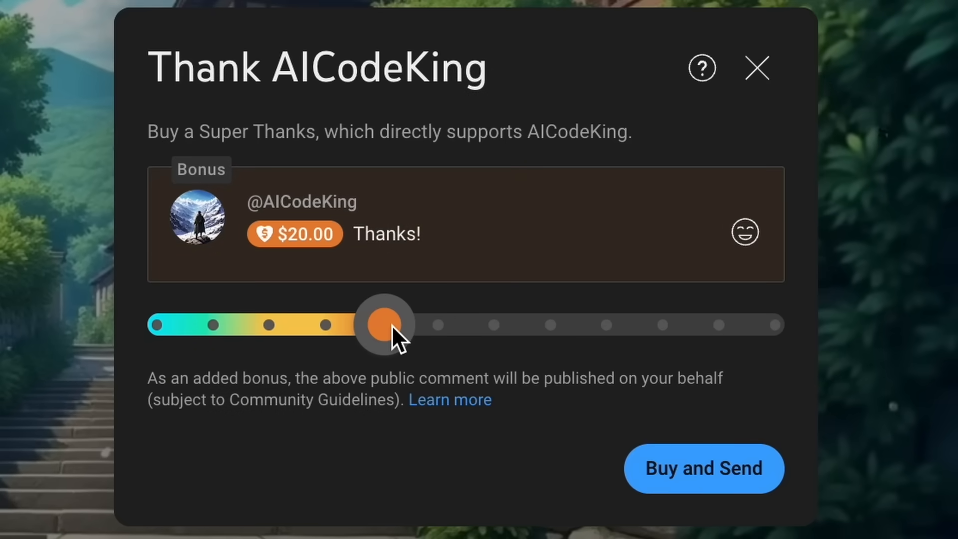
Step: Drag the Super Thanks amount slider, then bring up AICodeKing's membership tiers
left_click_drag(383, 323, 720, 324)
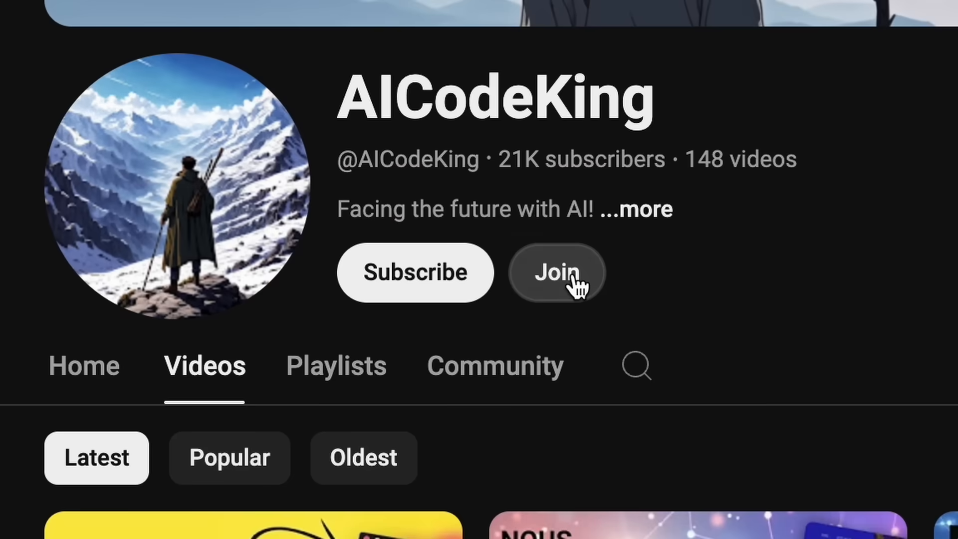
left_click(558, 272)
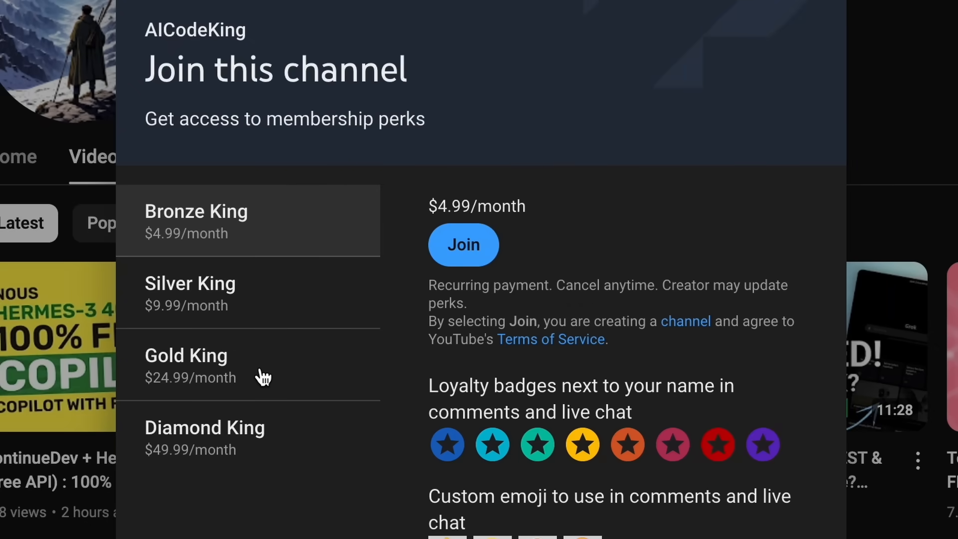
mouse_move(340, 373)
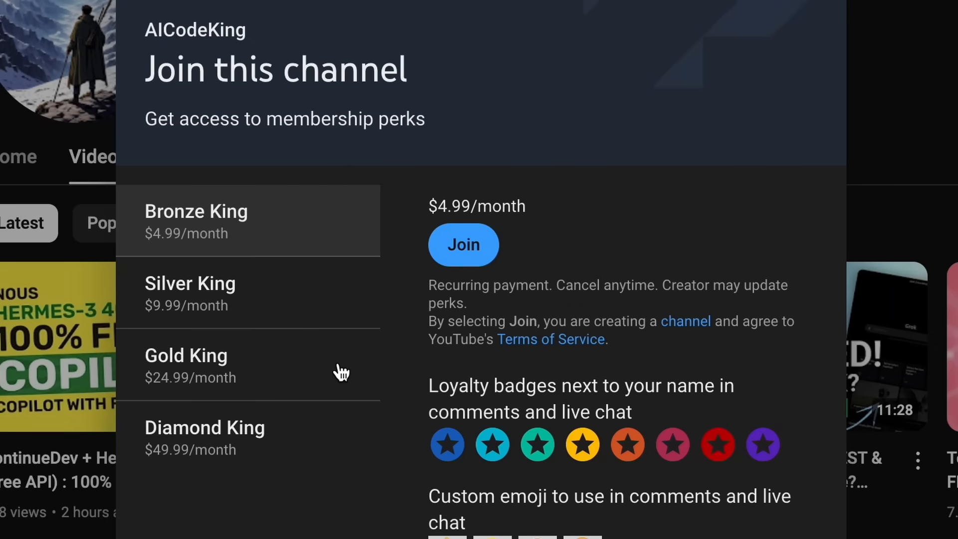